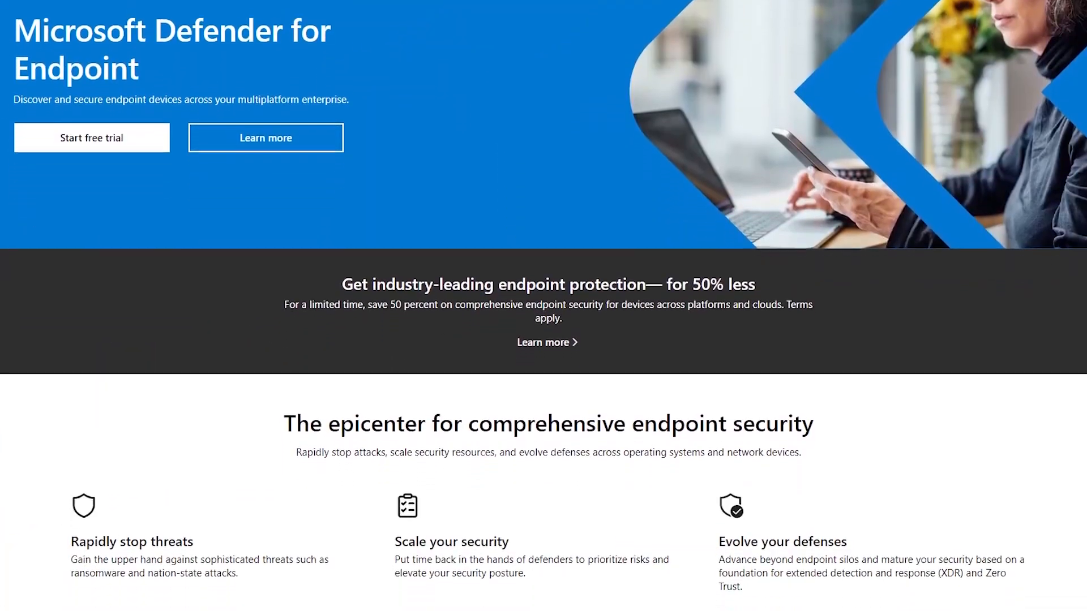
Step: Scroll the Defender for Endpoint product page down to the overview and 'Be more efficient' sections
scroll("down", 3)
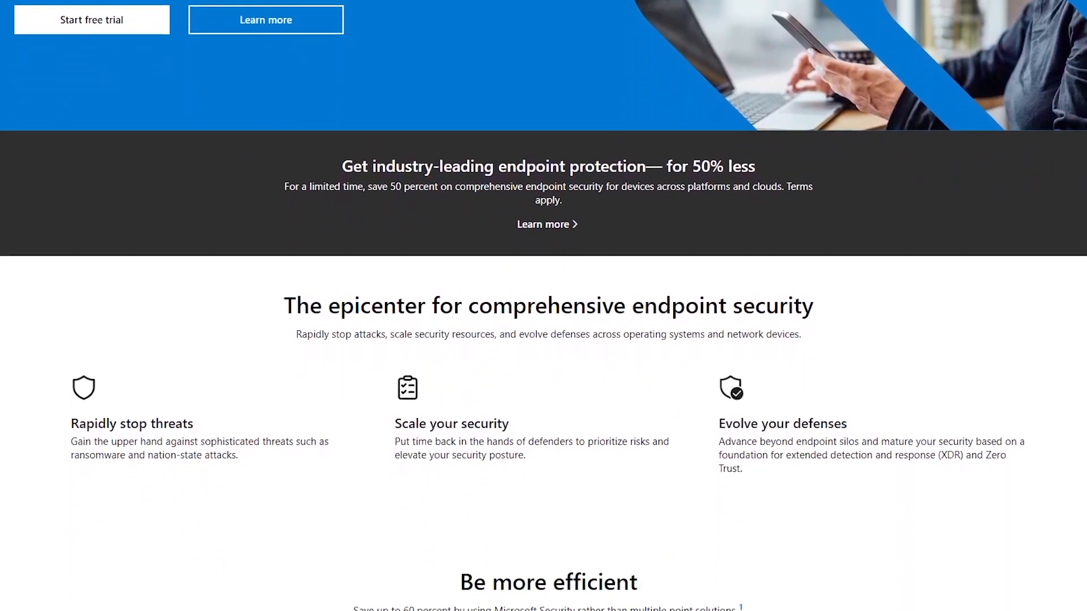
scroll("down", 3)
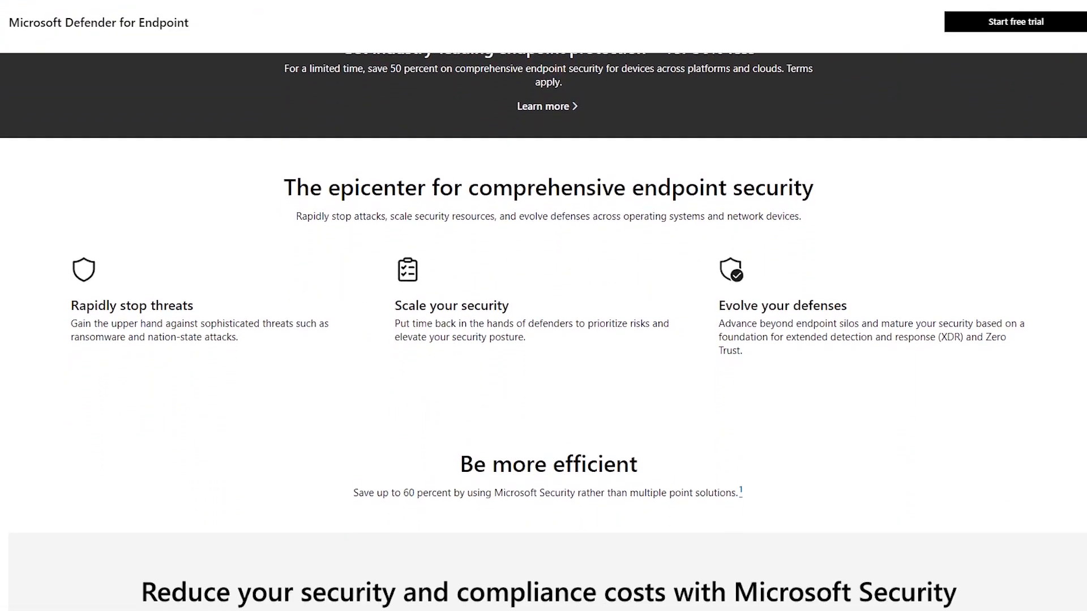
scroll("down", 3)
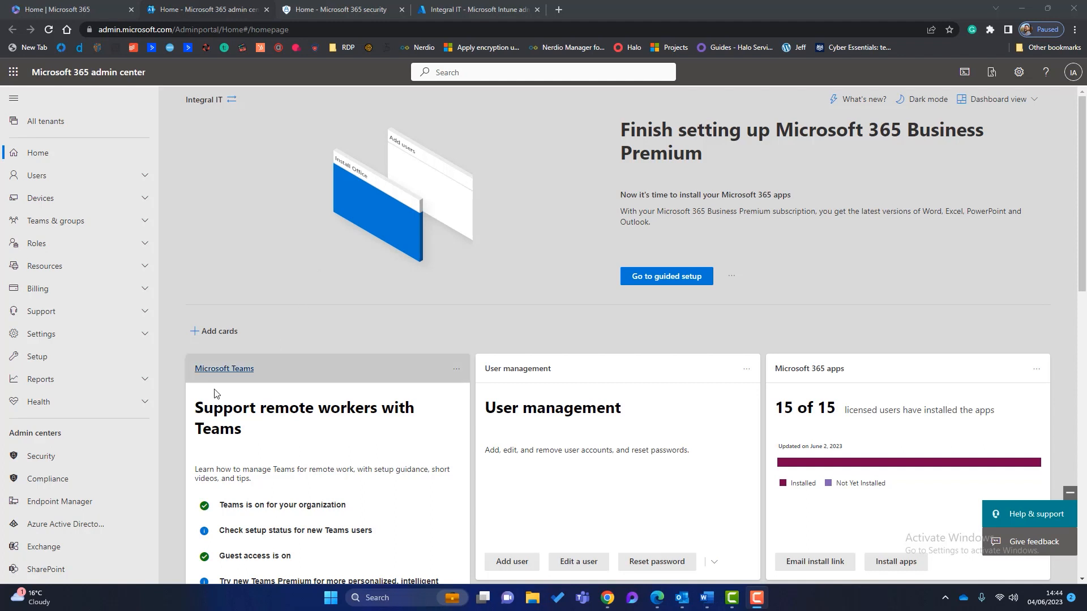
mouse_move(39, 463)
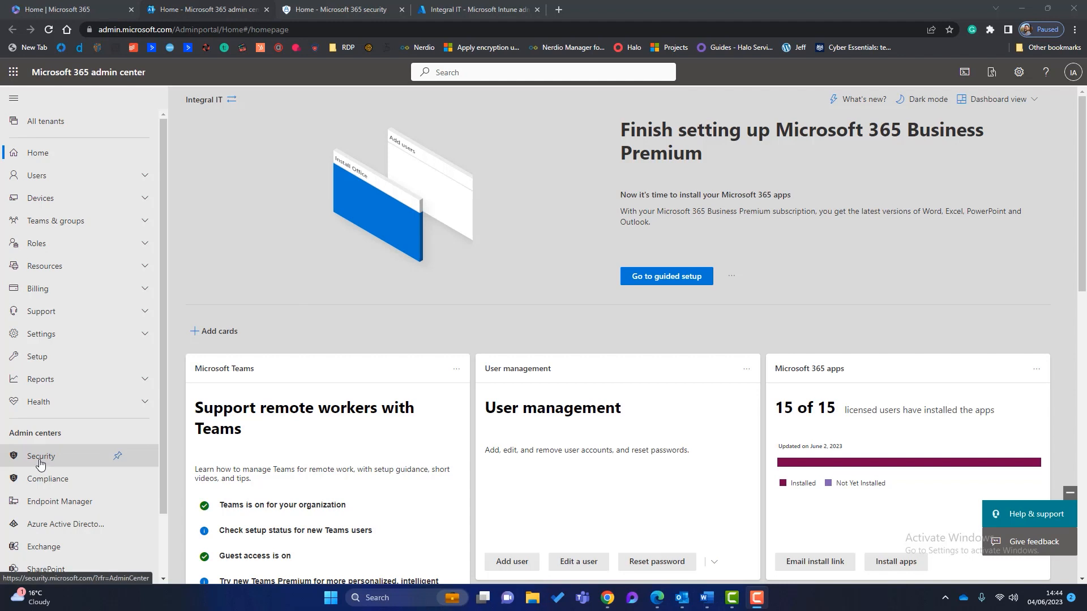
Step: Open the Microsoft 365 Defender security portal, briefly checking the Intune tab before returning
left_click(341, 9)
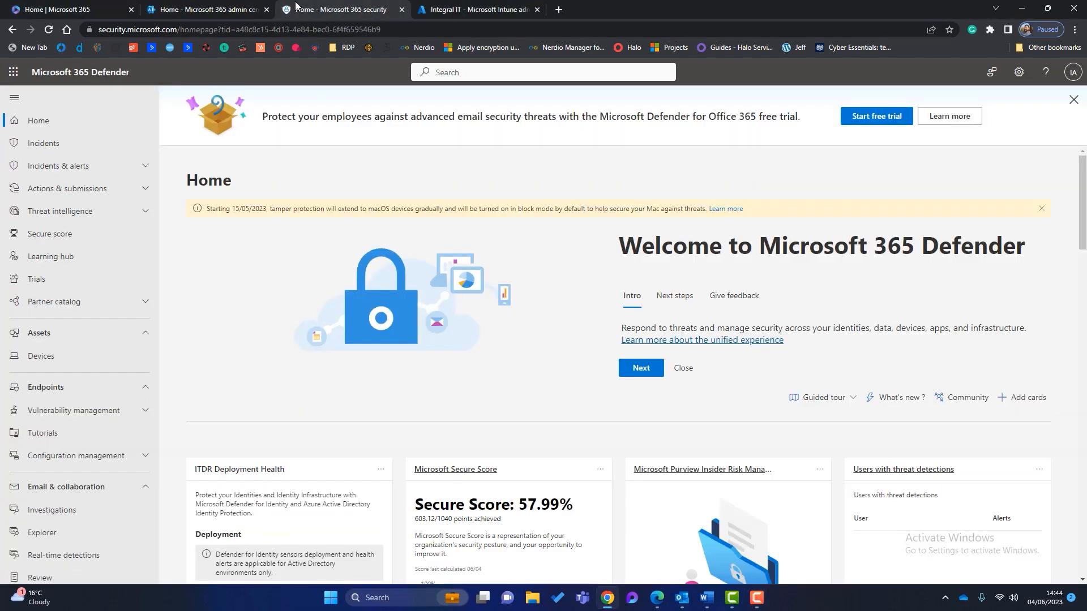
left_click(204, 9)
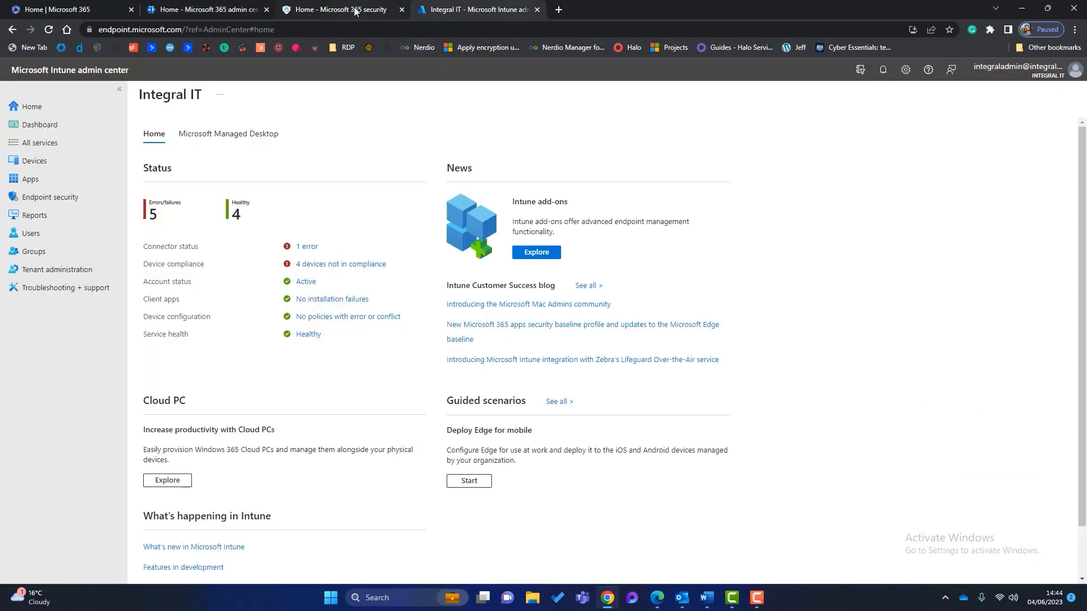
left_click(342, 10)
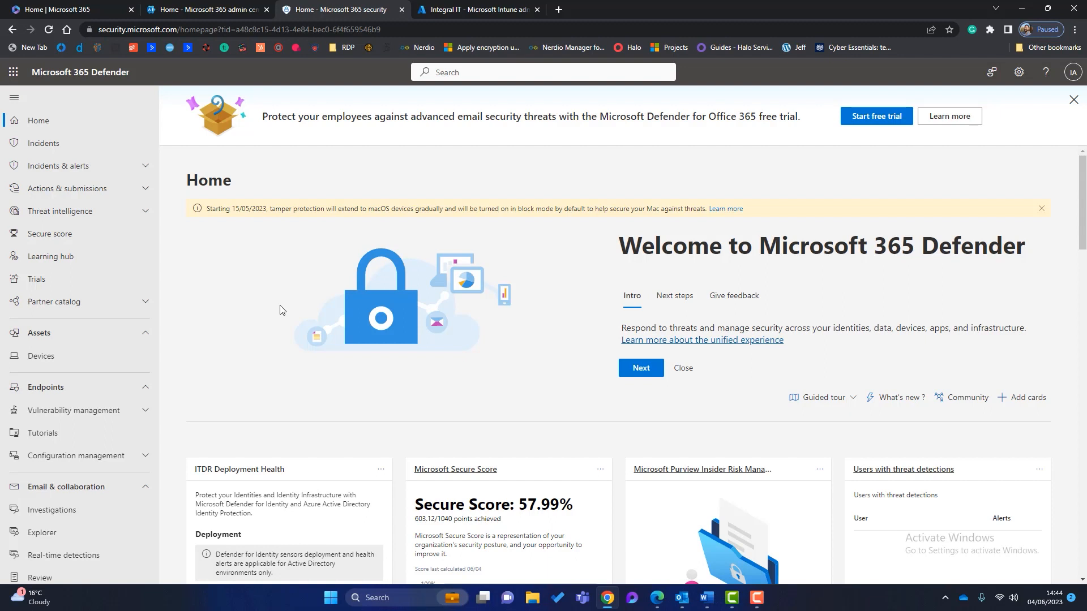
mouse_move(204, 165)
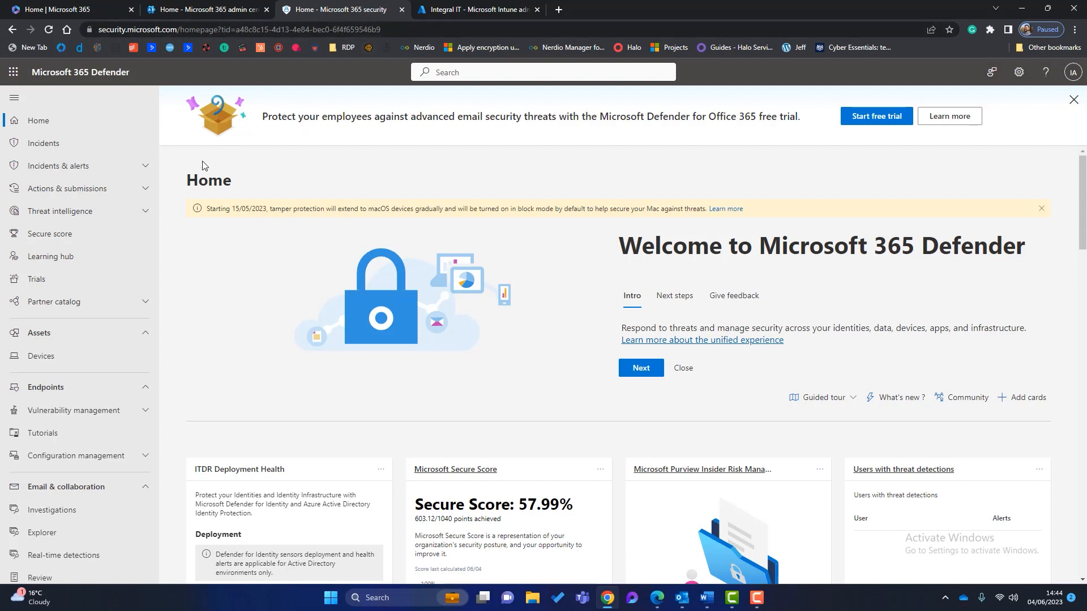
Step: Go to Settings > Endpoints > Email notifications to view the endpoint alert rules
scroll("down", 3)
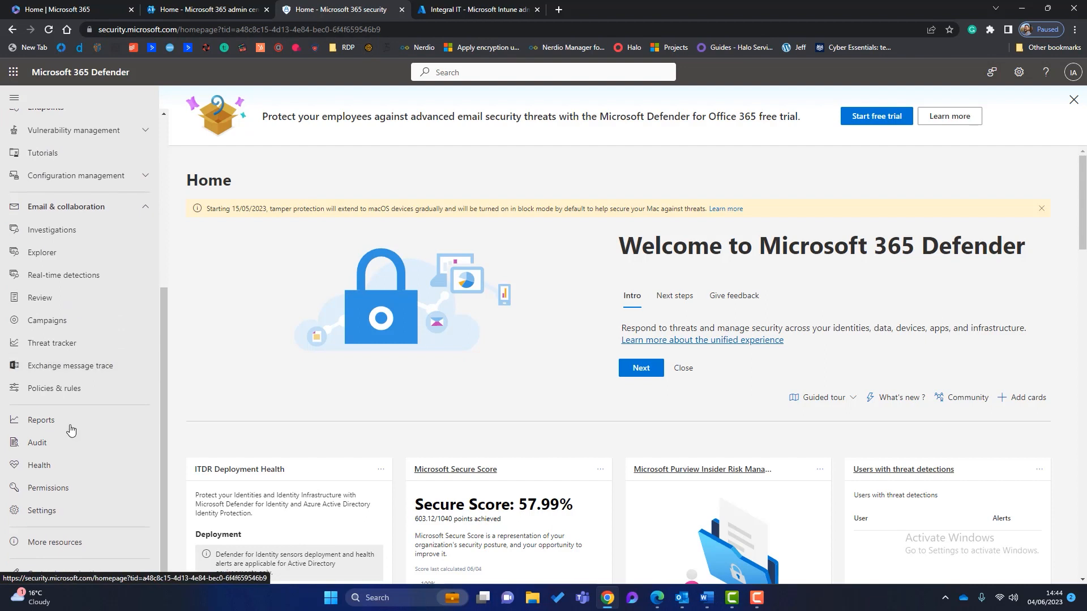
left_click(41, 511)
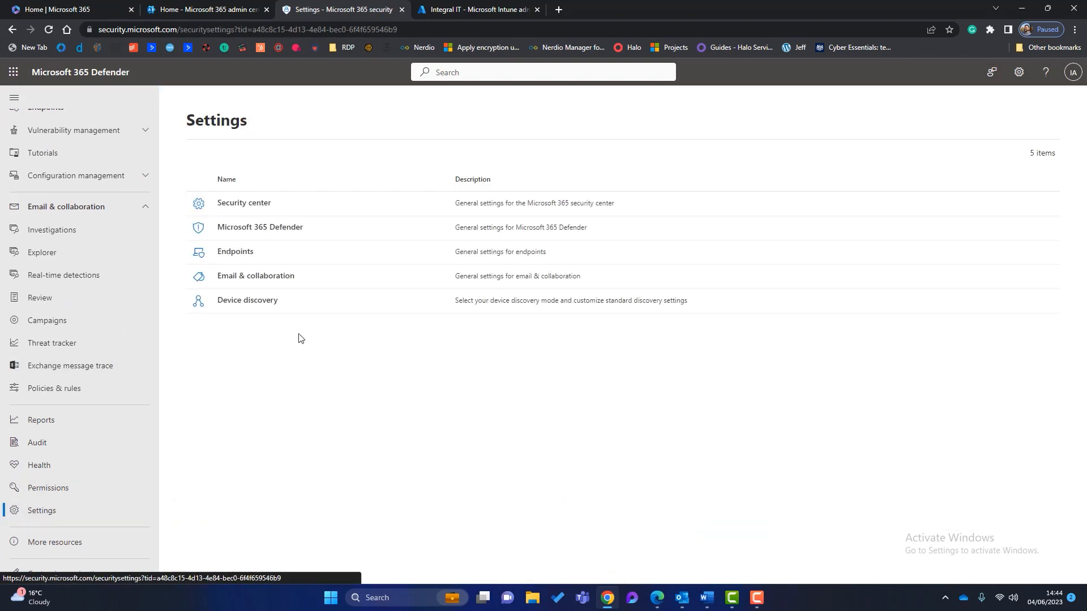
left_click(235, 251)
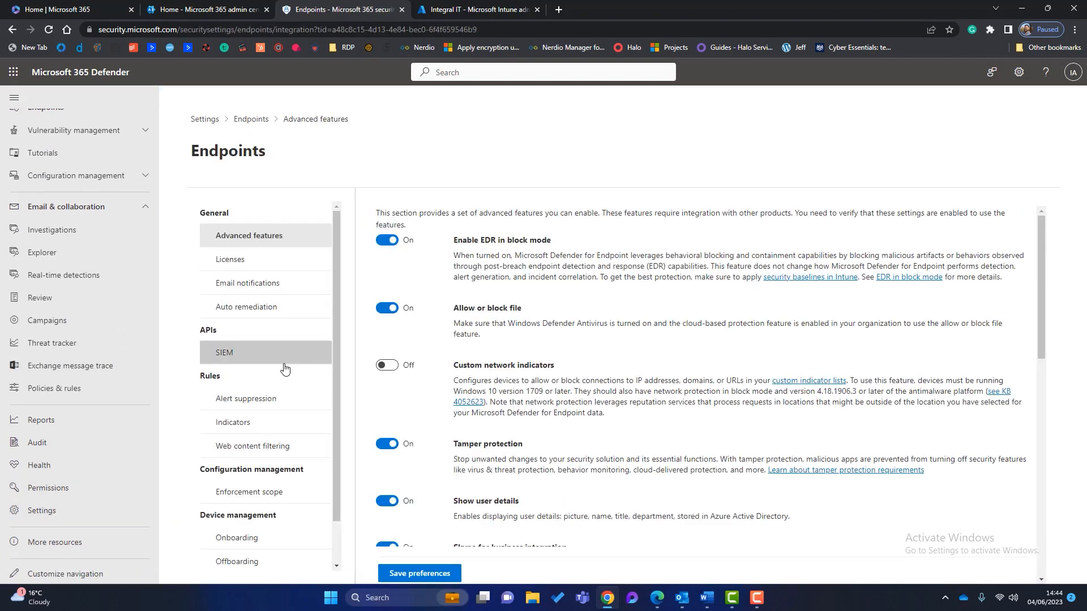
left_click(247, 283)
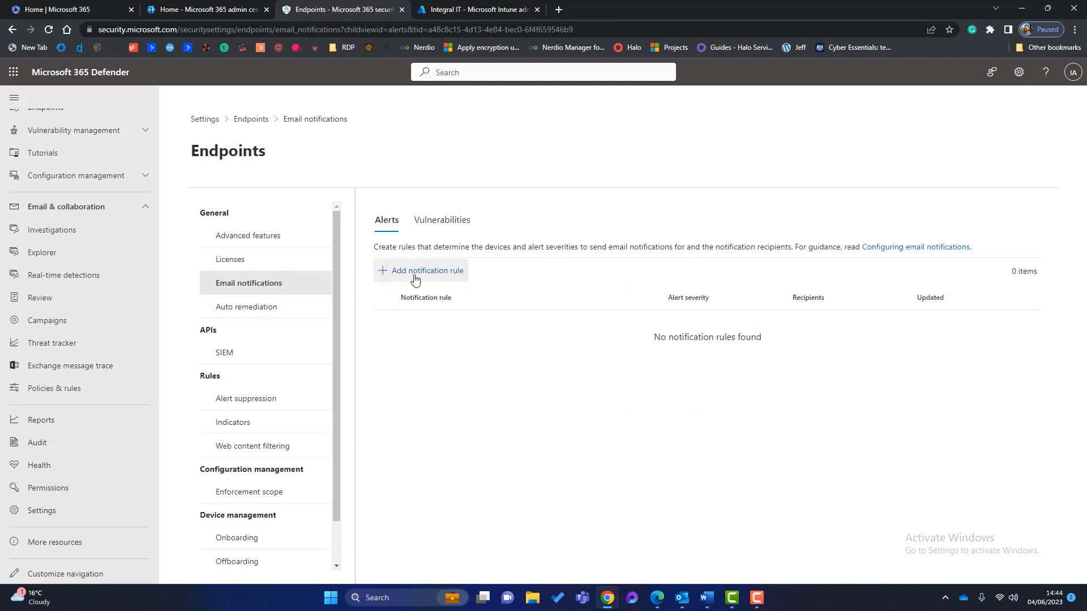
Step: Start a new alert notification rule named 'Integral IT DFB Notification'
left_click(420, 270)
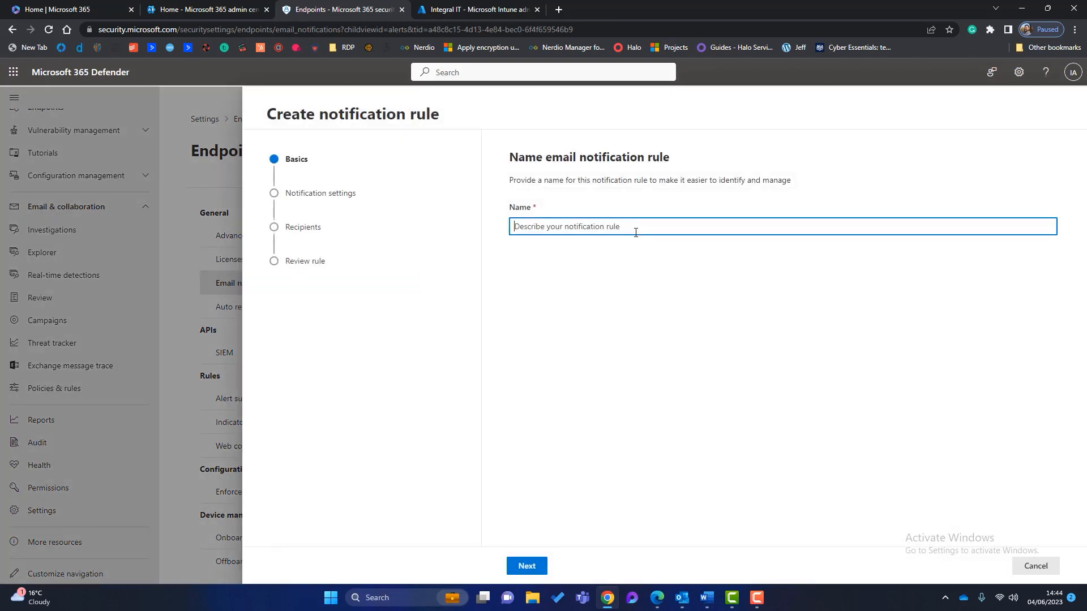
type("Integral IT")
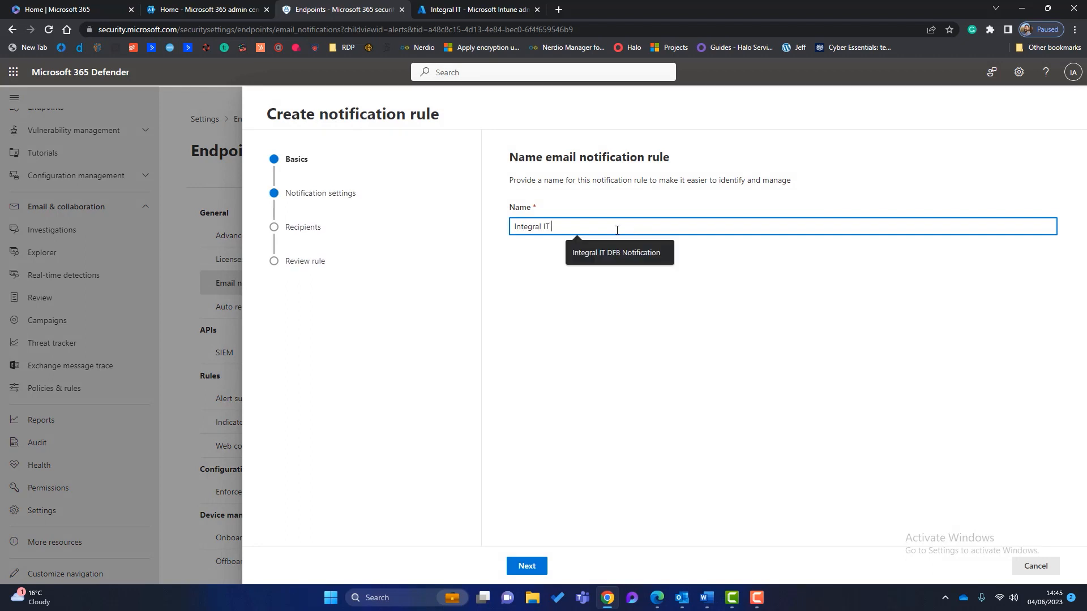
type("DFB Noti")
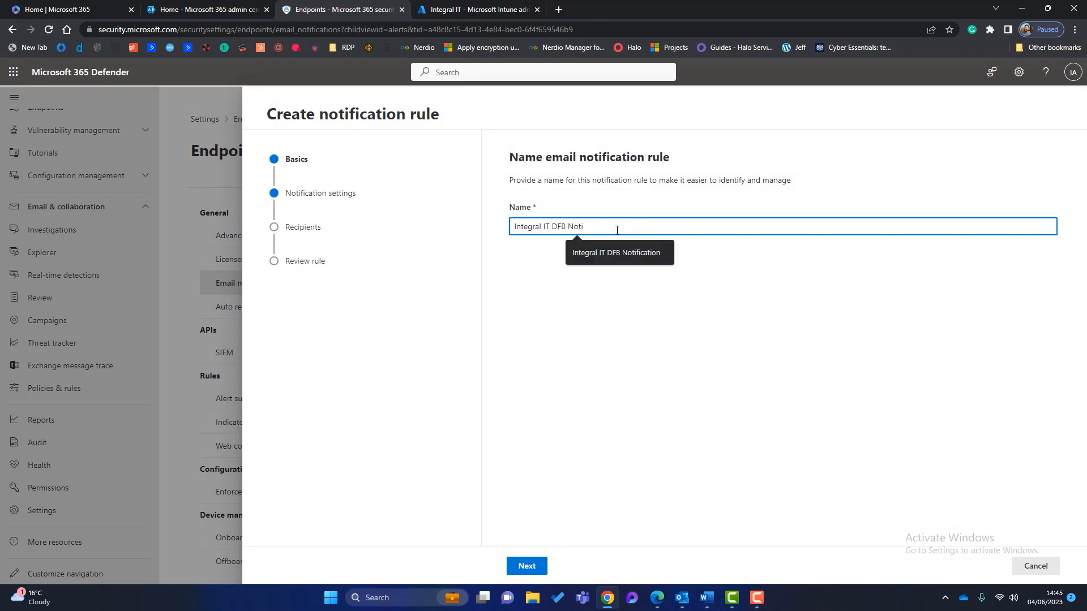
type("fication")
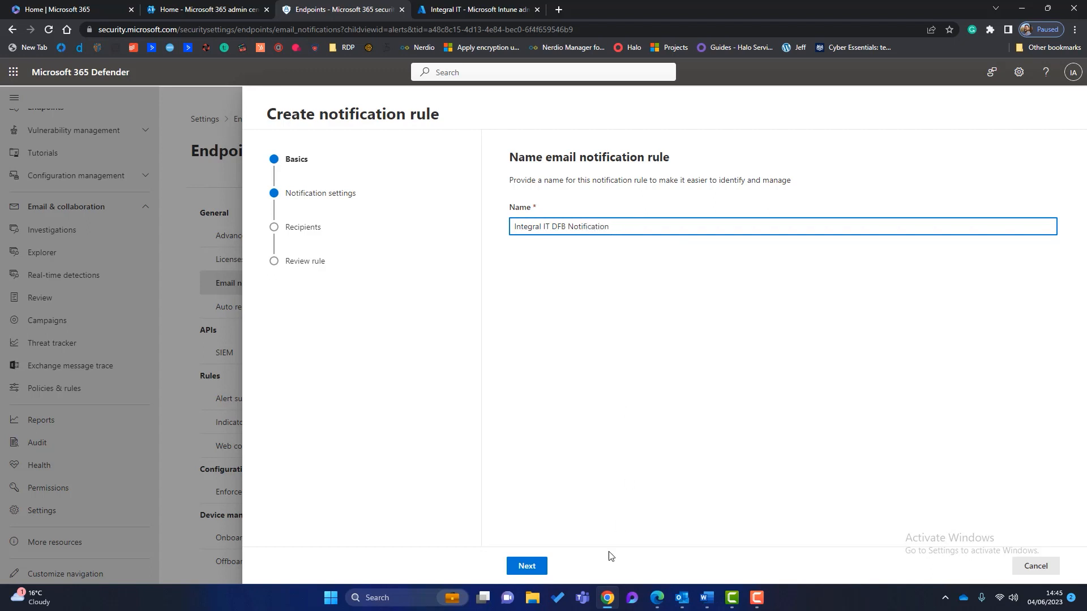
left_click(527, 566)
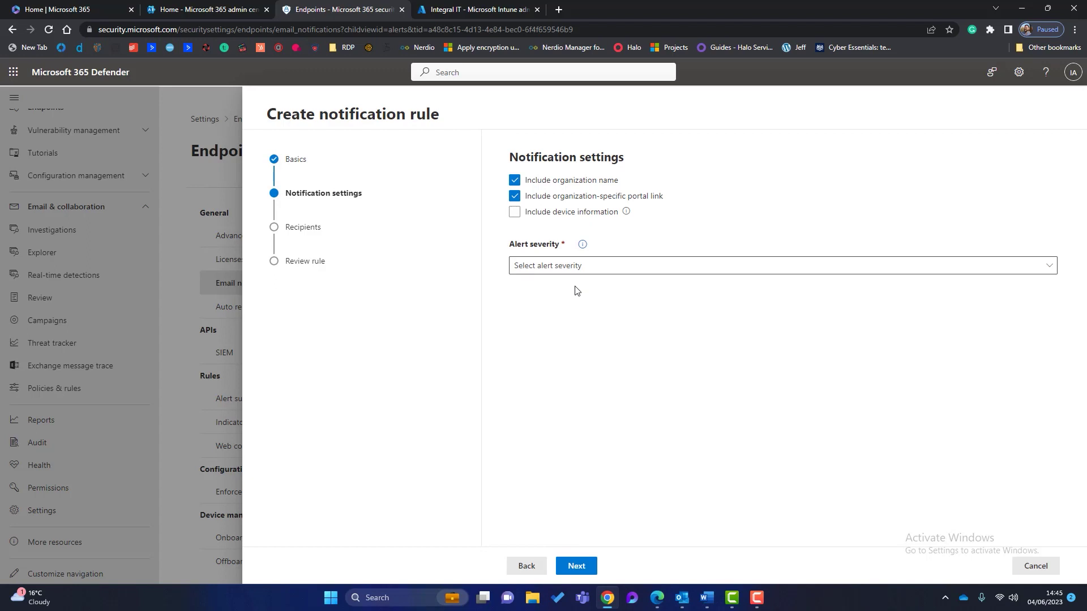
mouse_move(580, 286)
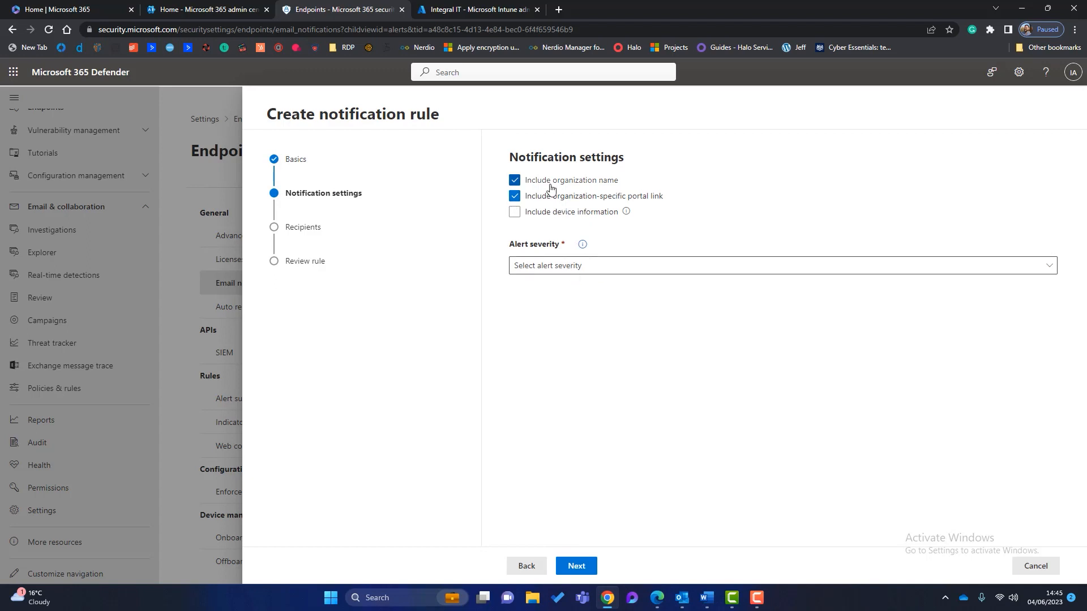
Step: Include device information and notify on Low, Medium and High alert severities
left_click(514, 211)
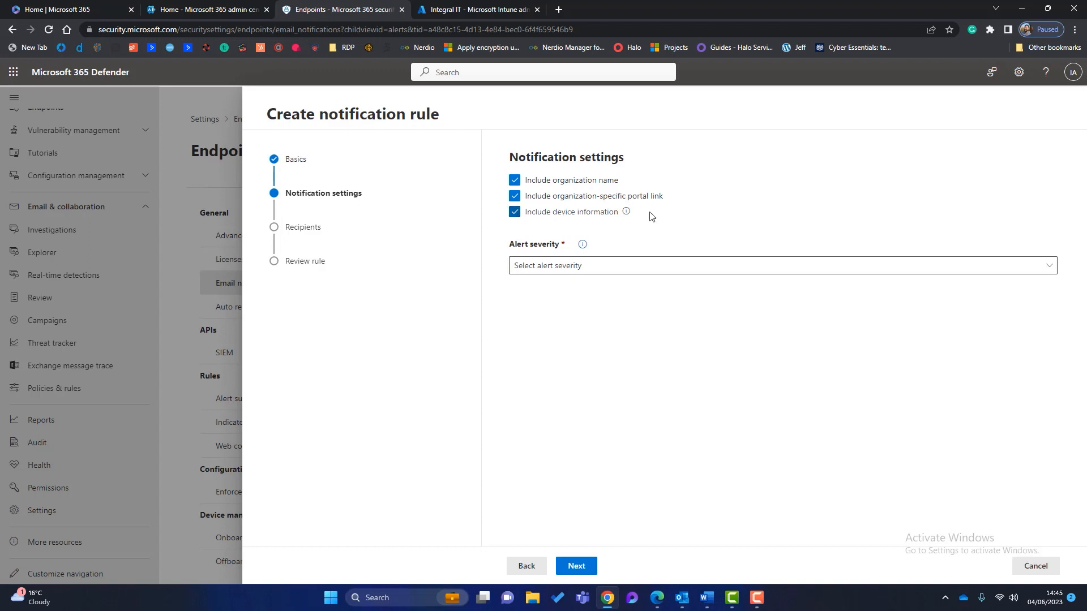
mouse_move(571, 251)
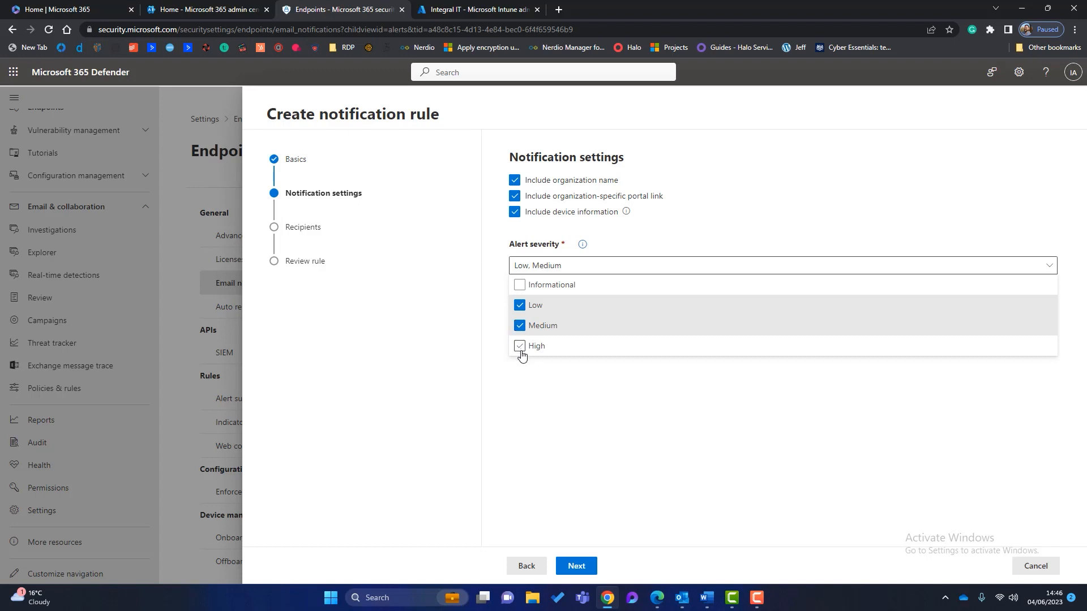
left_click(519, 346)
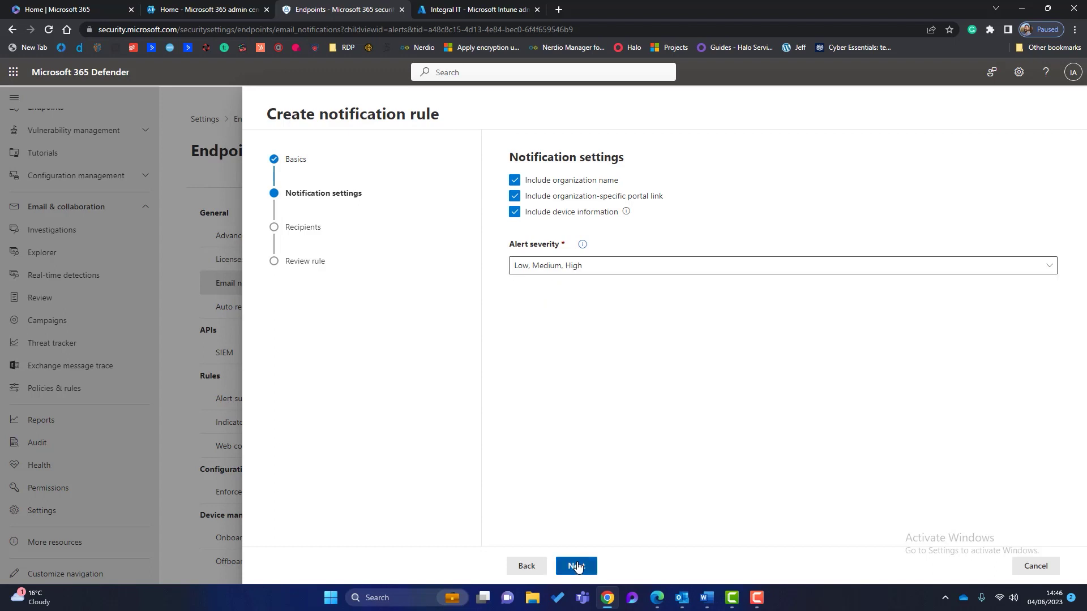
left_click(577, 566)
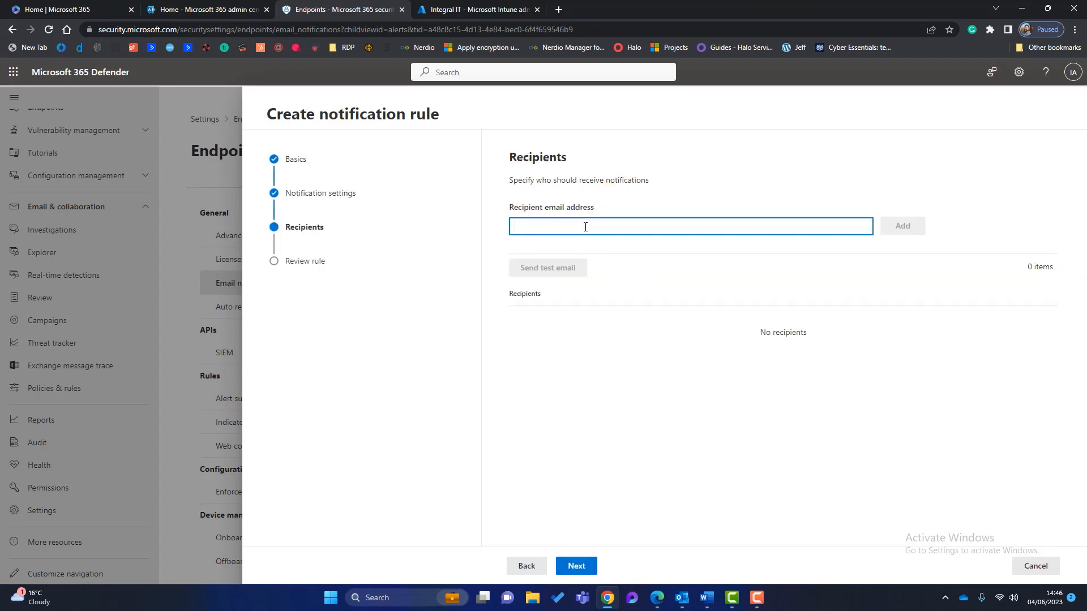
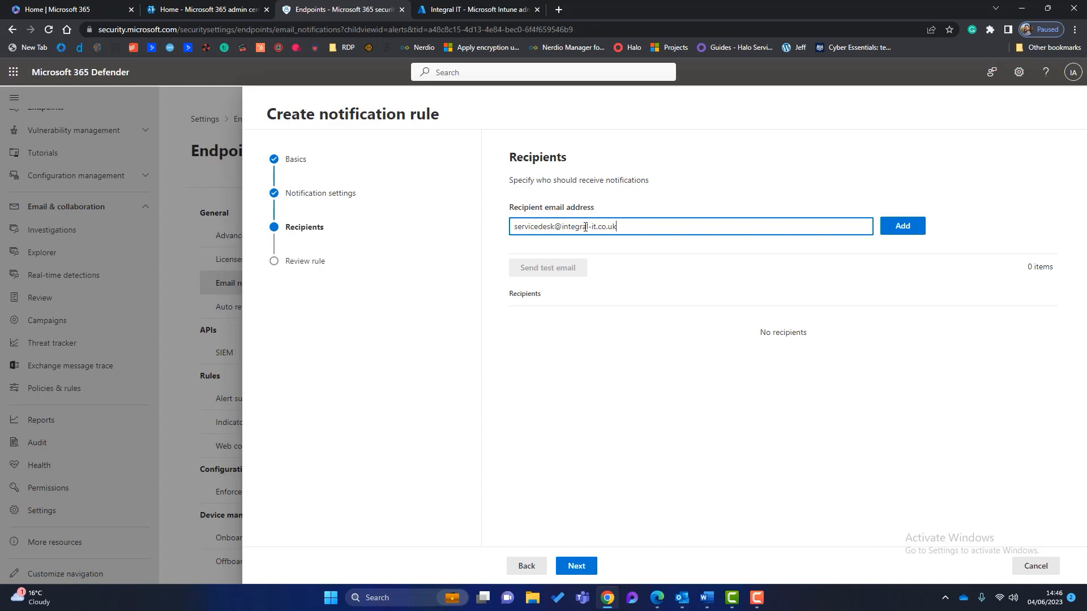
Step: Add the service desk email address as recipient, then submit and finish the rule
left_click(902, 226)
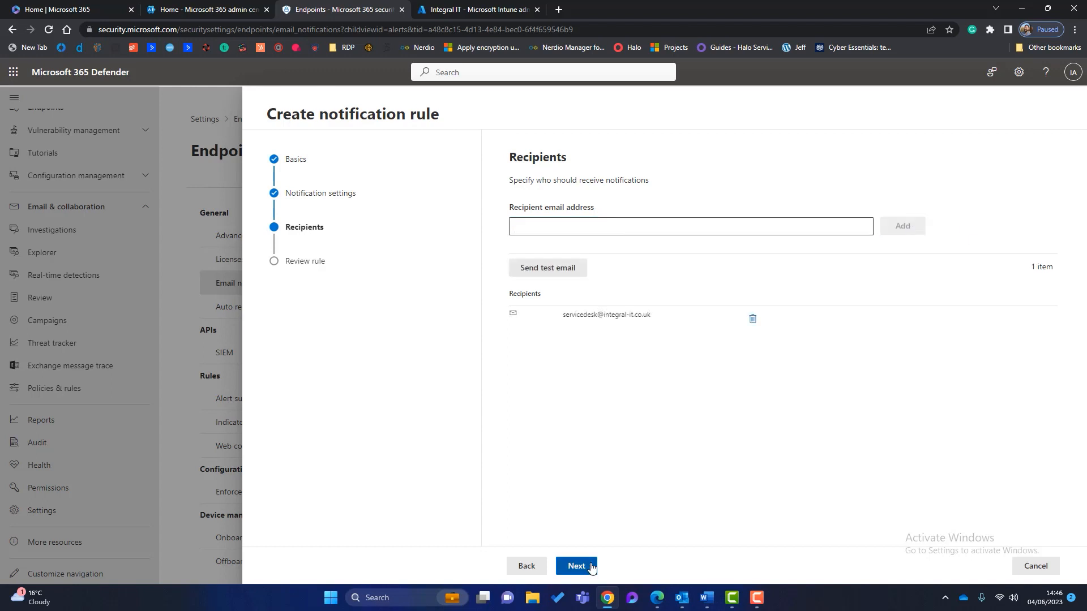
left_click(577, 566)
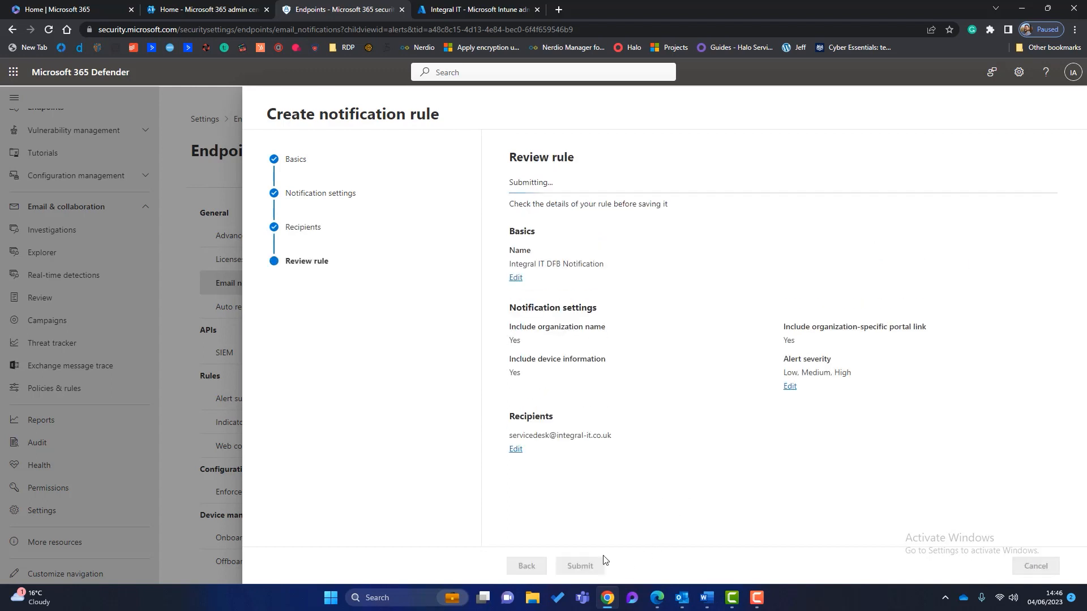
left_click(580, 566)
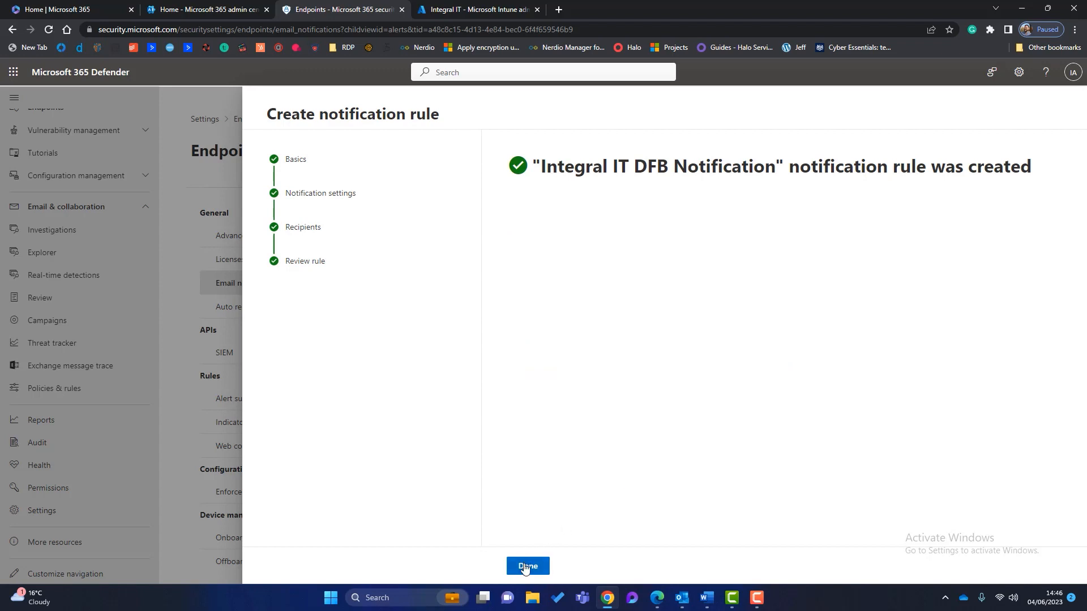
left_click(528, 566)
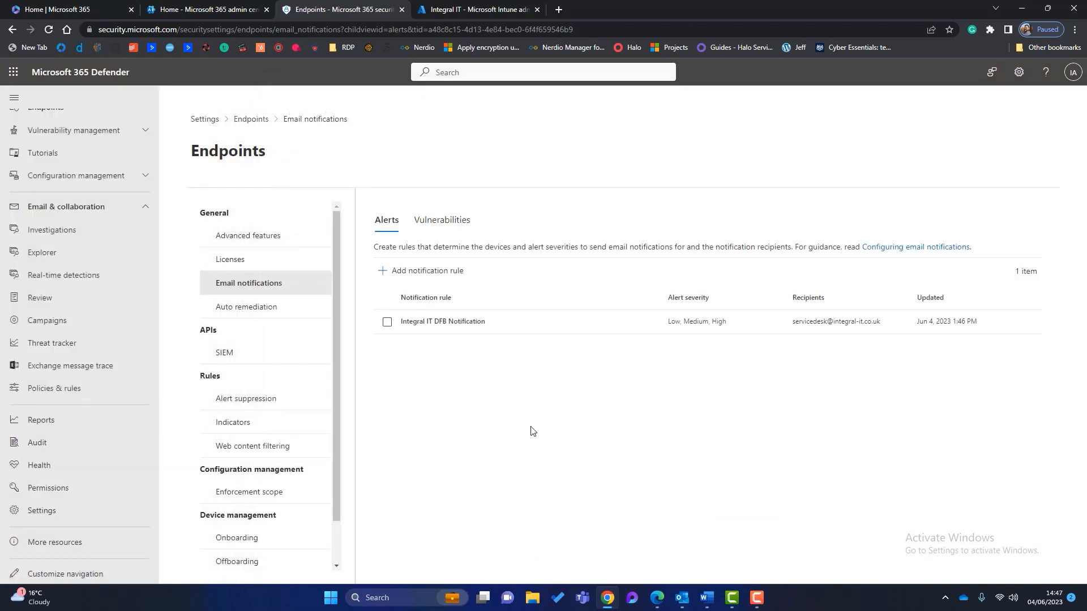
mouse_move(484, 376)
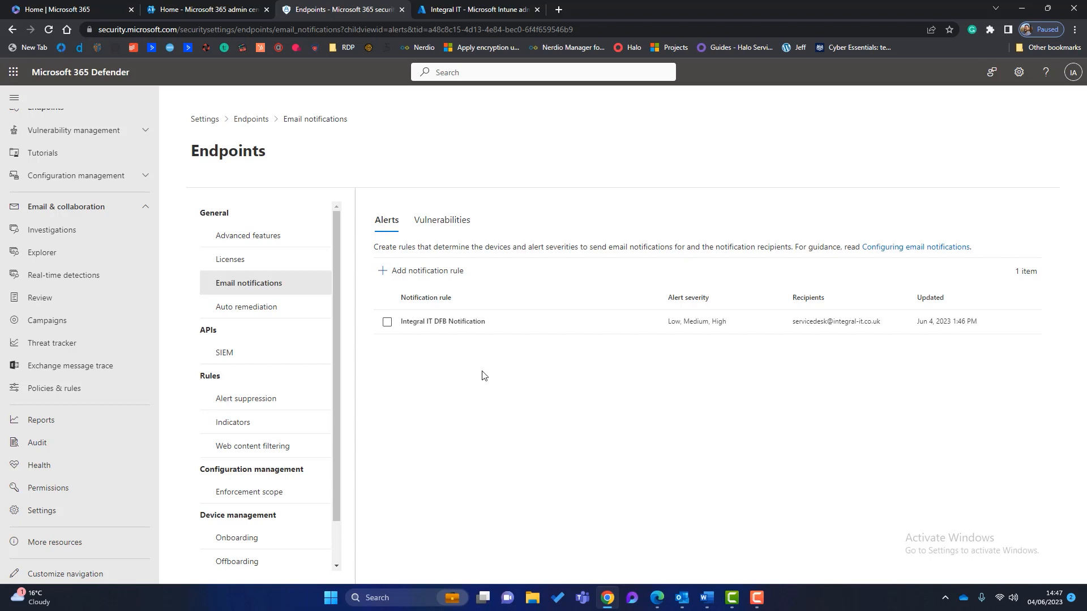
Step: Start a vulnerability notification rule named 'Integral IT Vulnerabilities Alert'
left_click(442, 220)
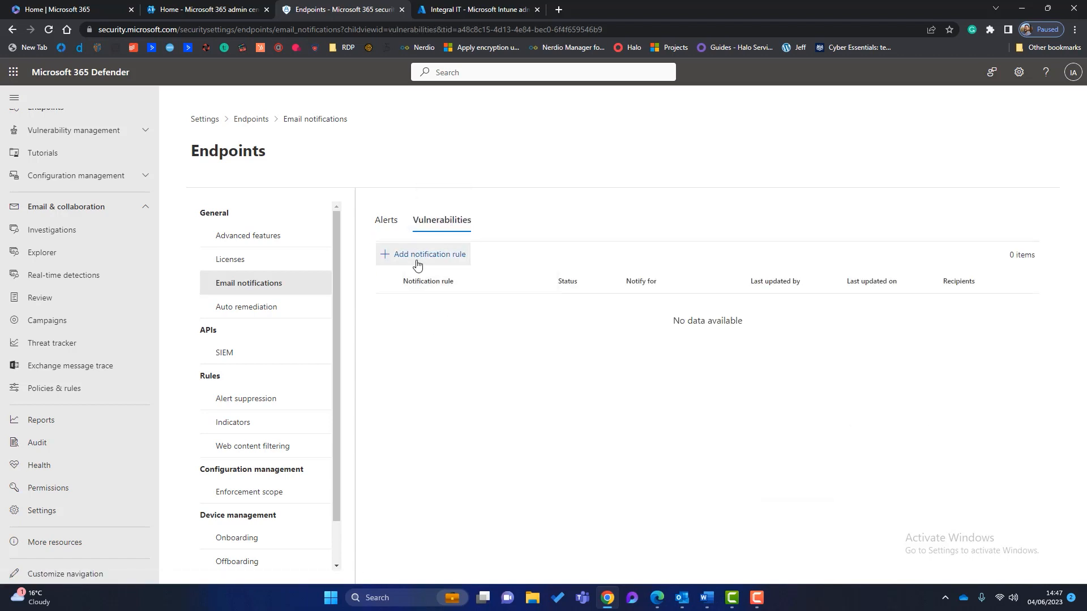
left_click(422, 255)
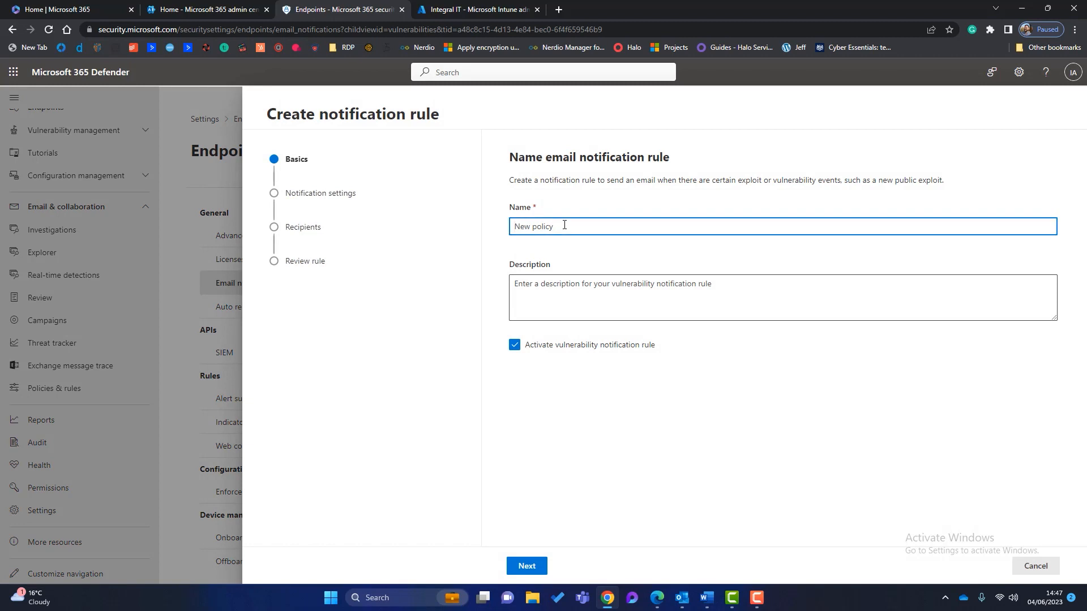
type("Integral IT")
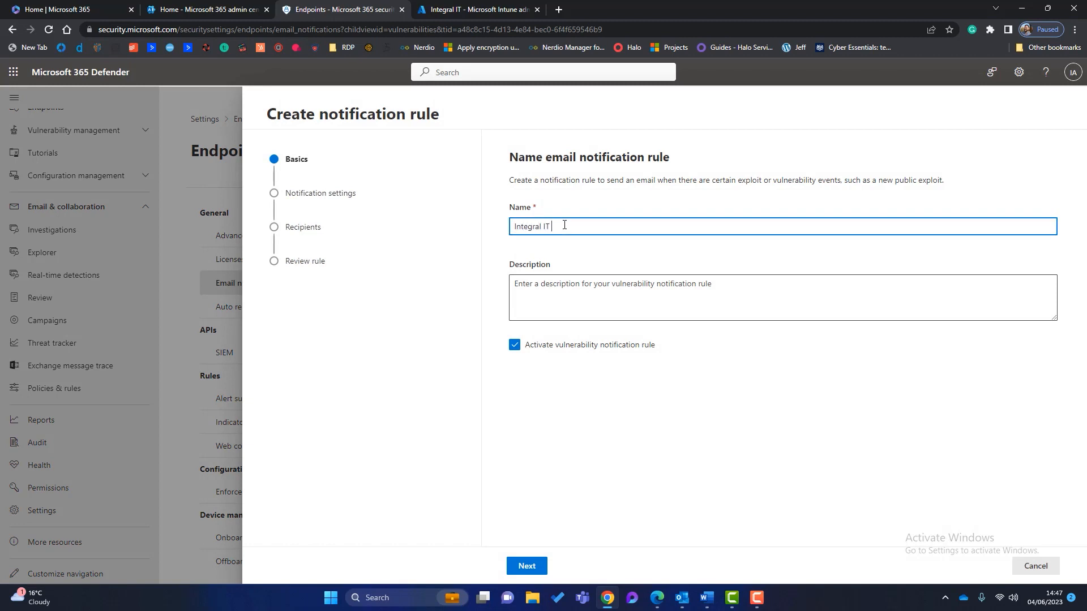
type("Vulnerability")
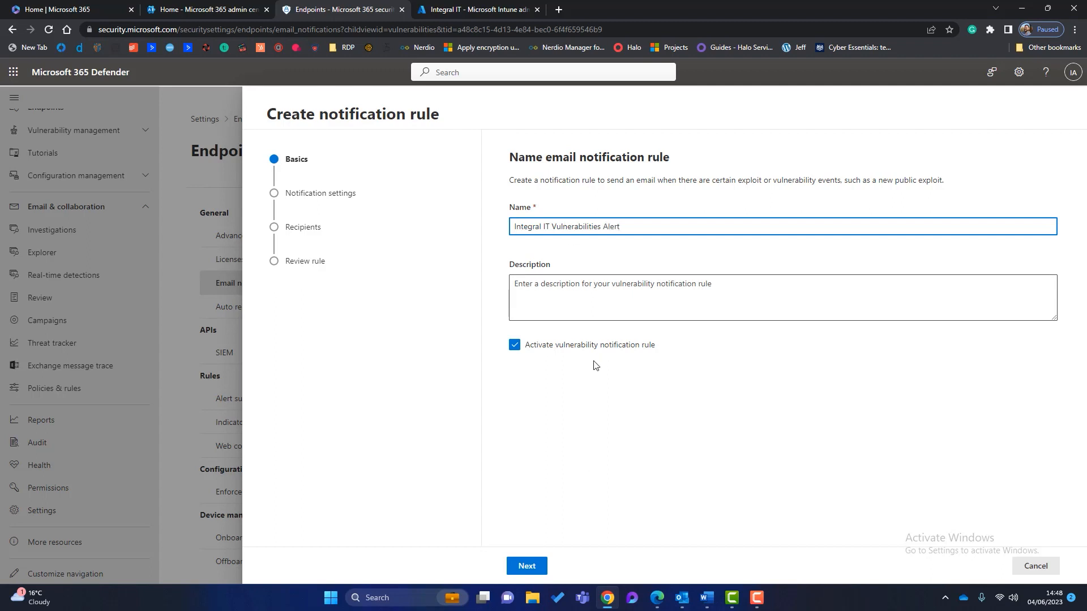
left_click(526, 567)
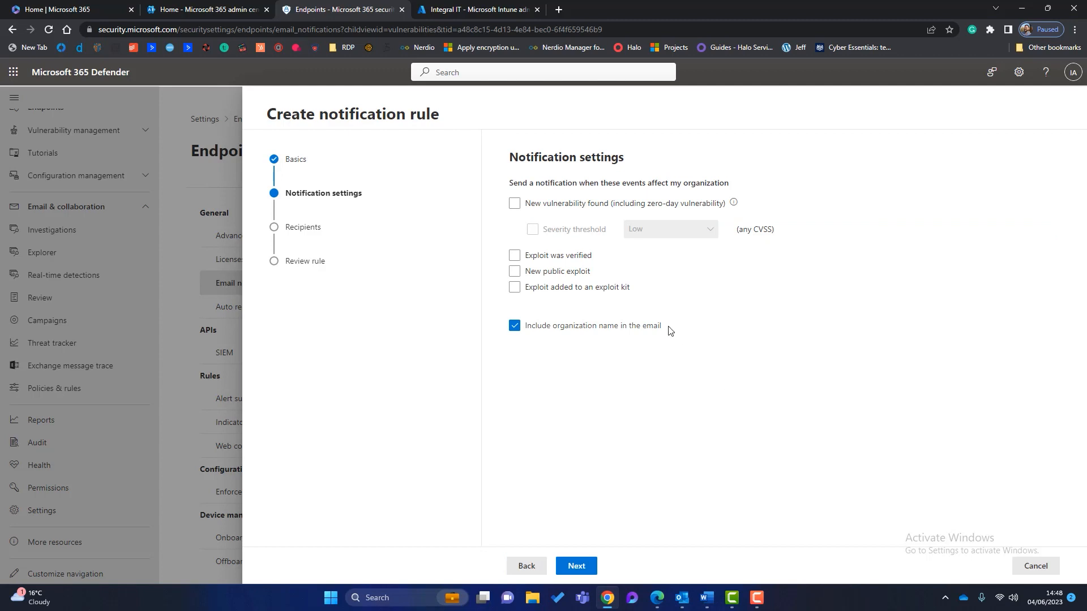
Step: Notify on new vulnerabilities and exploit events with a Low severity threshold
left_click(514, 203)
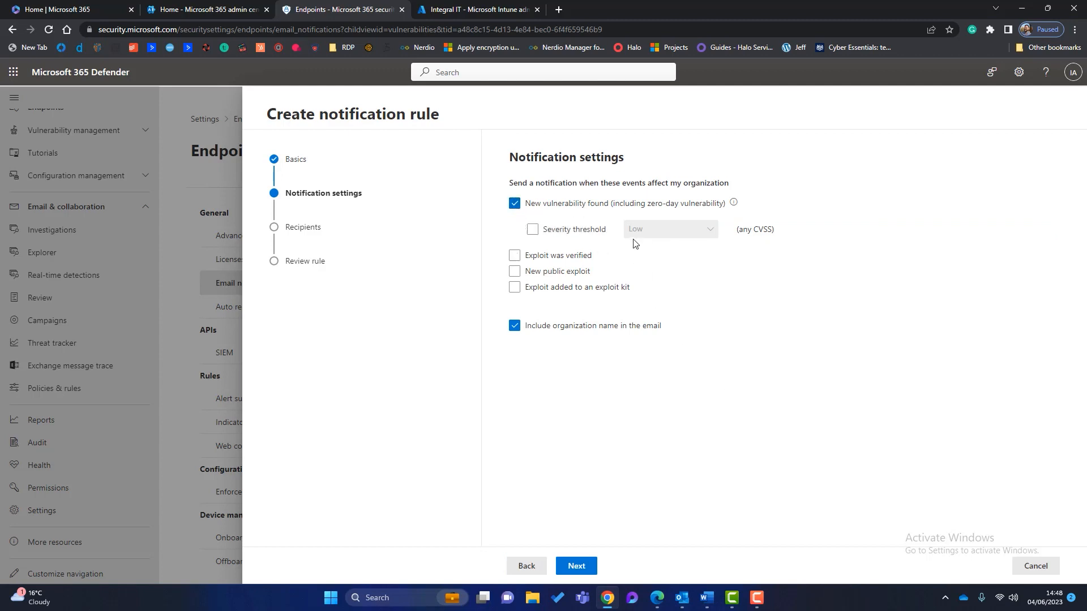
left_click(532, 230)
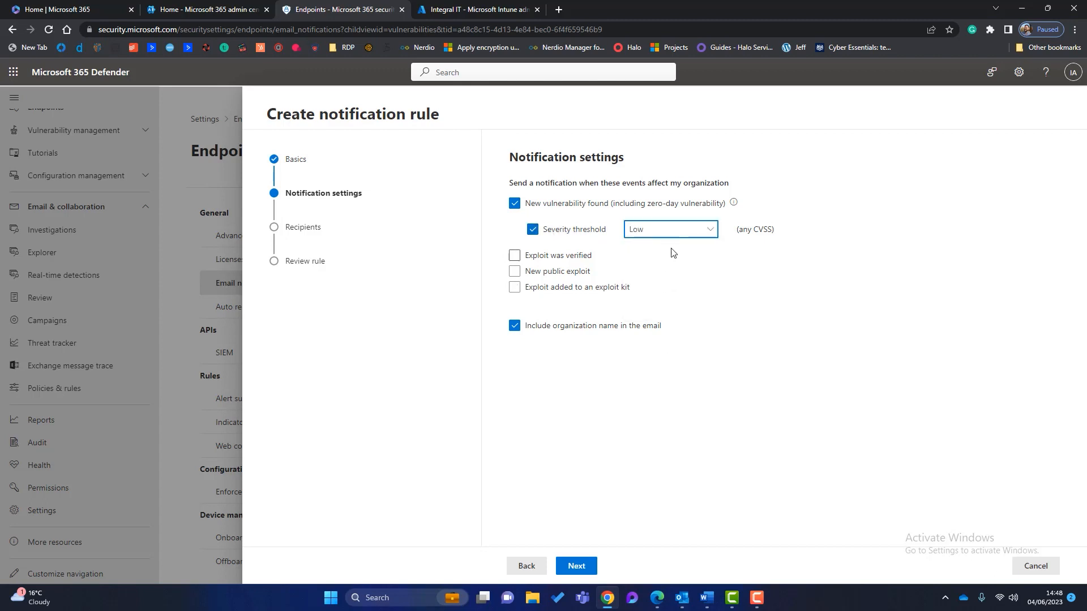
left_click(514, 203)
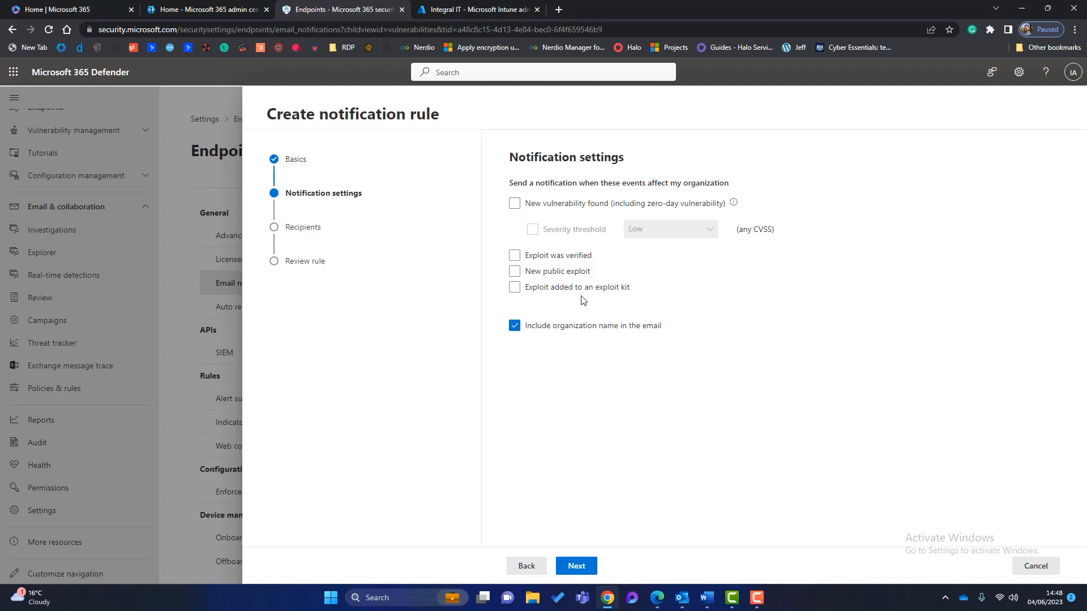
left_click(514, 203)
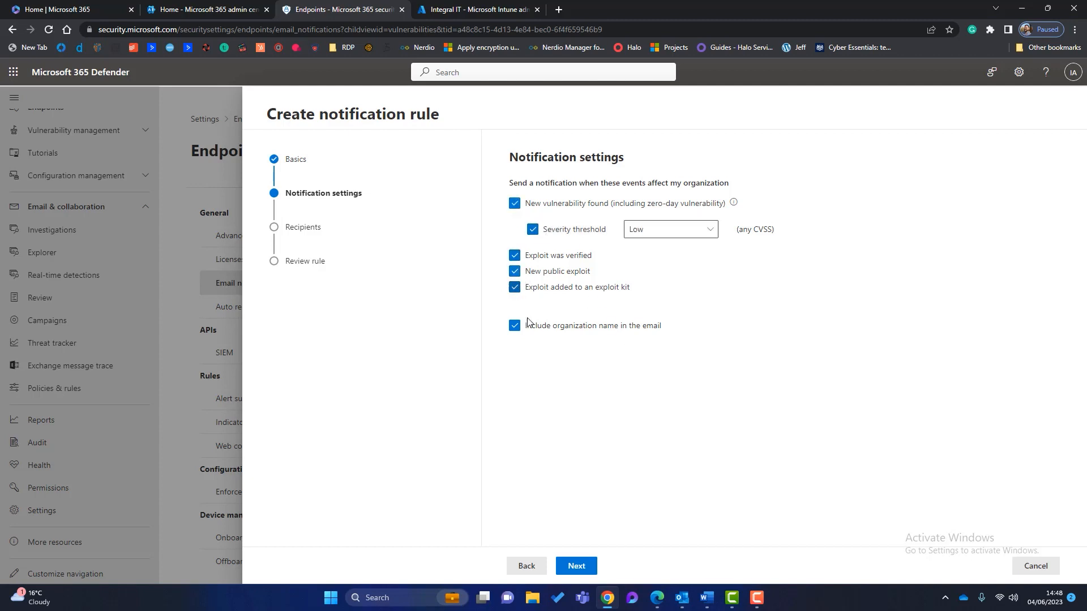
mouse_move(536, 336)
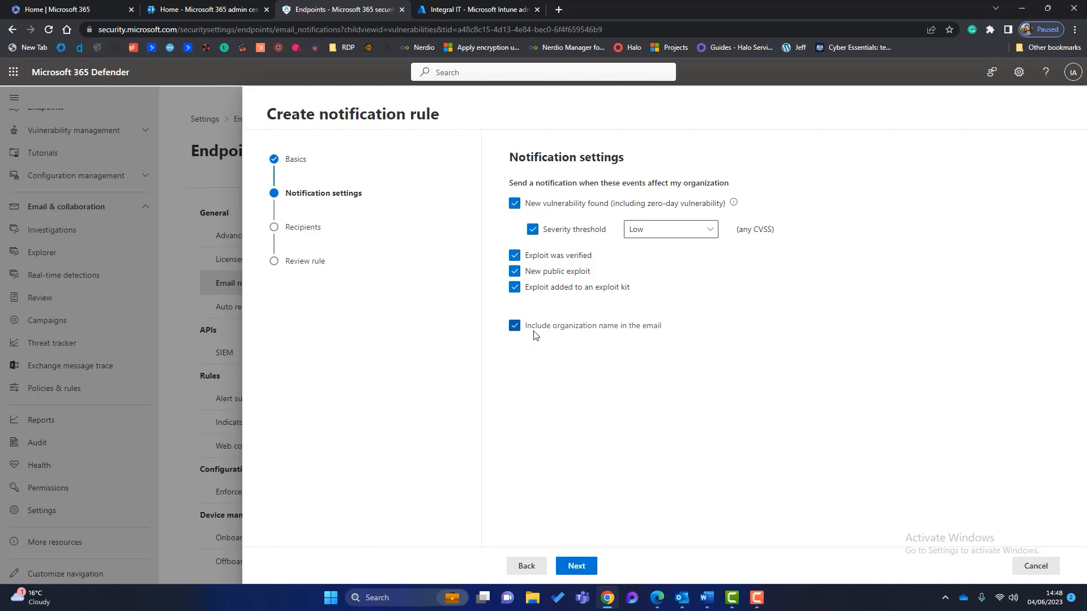
left_click(576, 566)
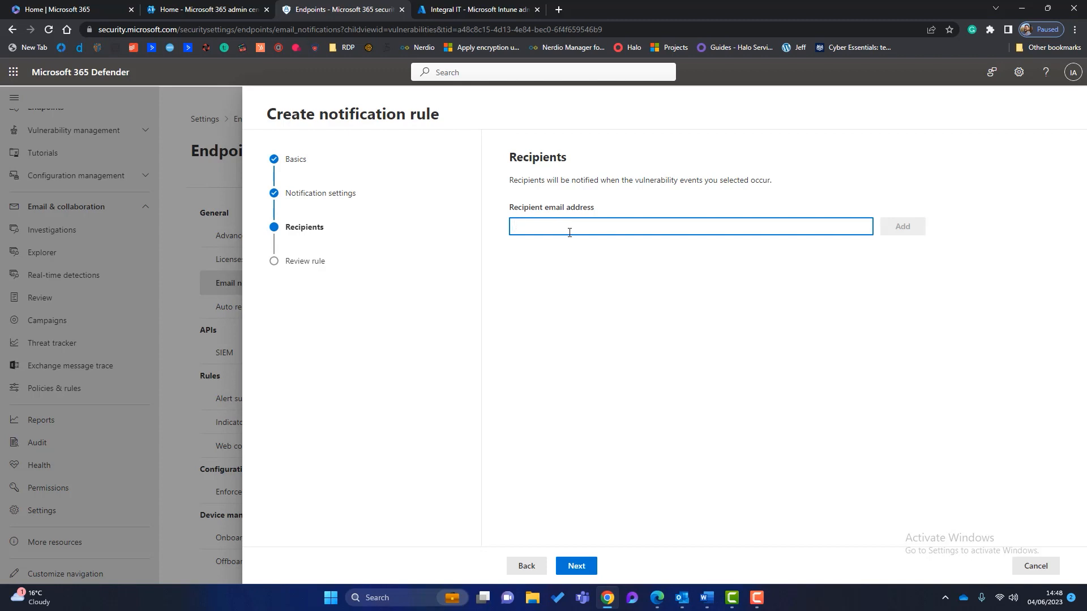
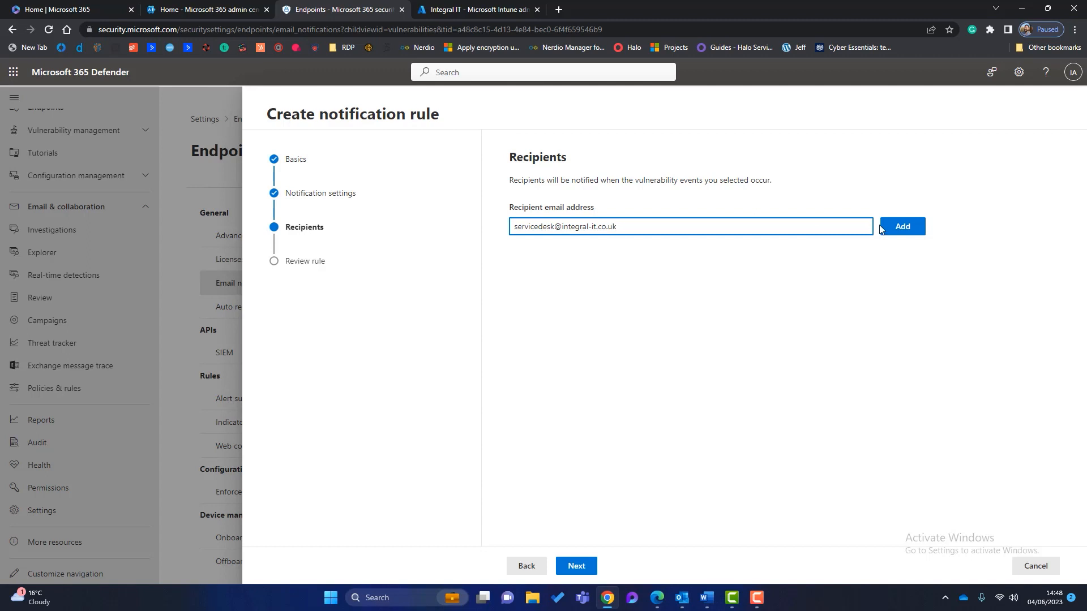
Step: Add the service desk as recipient and submit the vulnerability rule
left_click(577, 566)
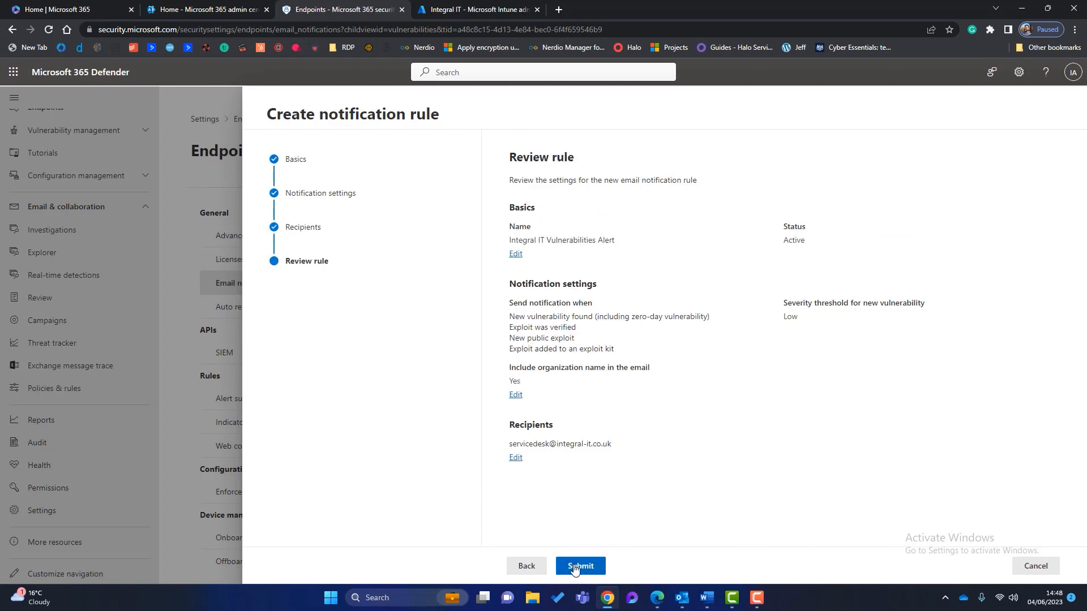
left_click(579, 566)
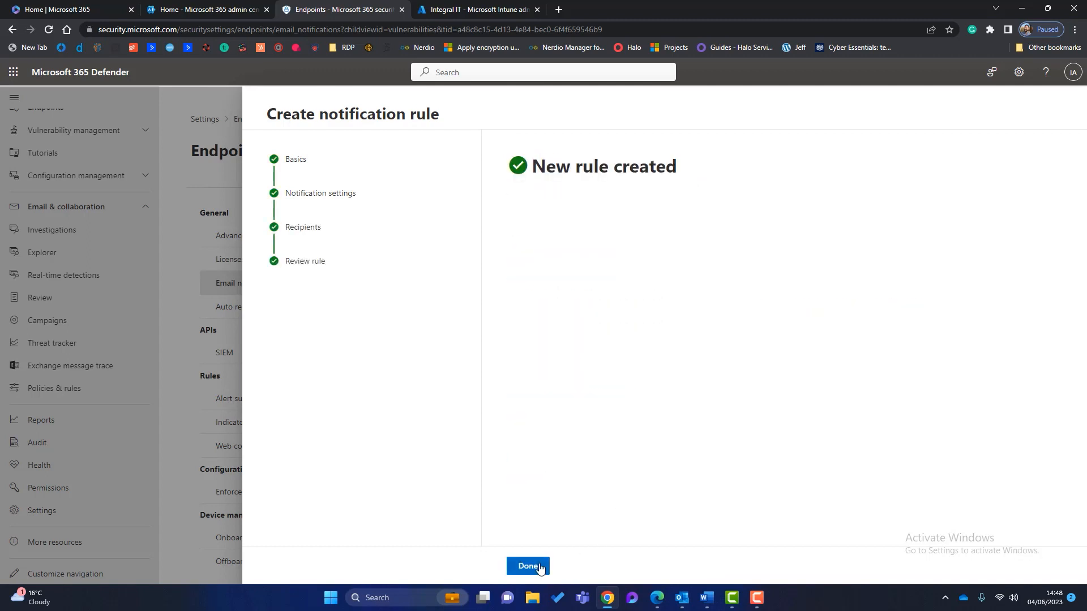
left_click(527, 566)
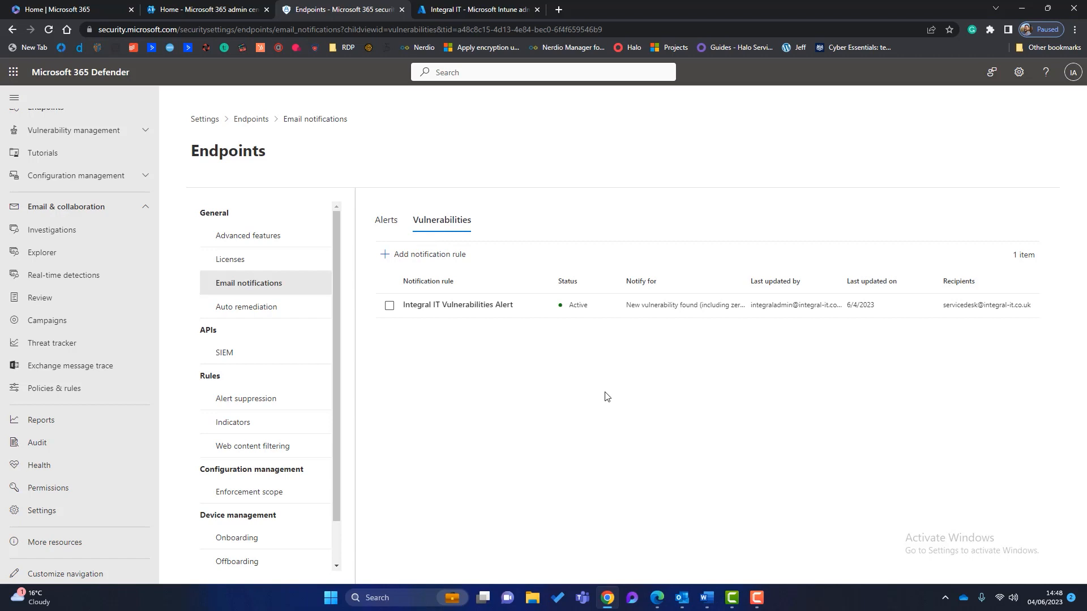
mouse_move(531, 421)
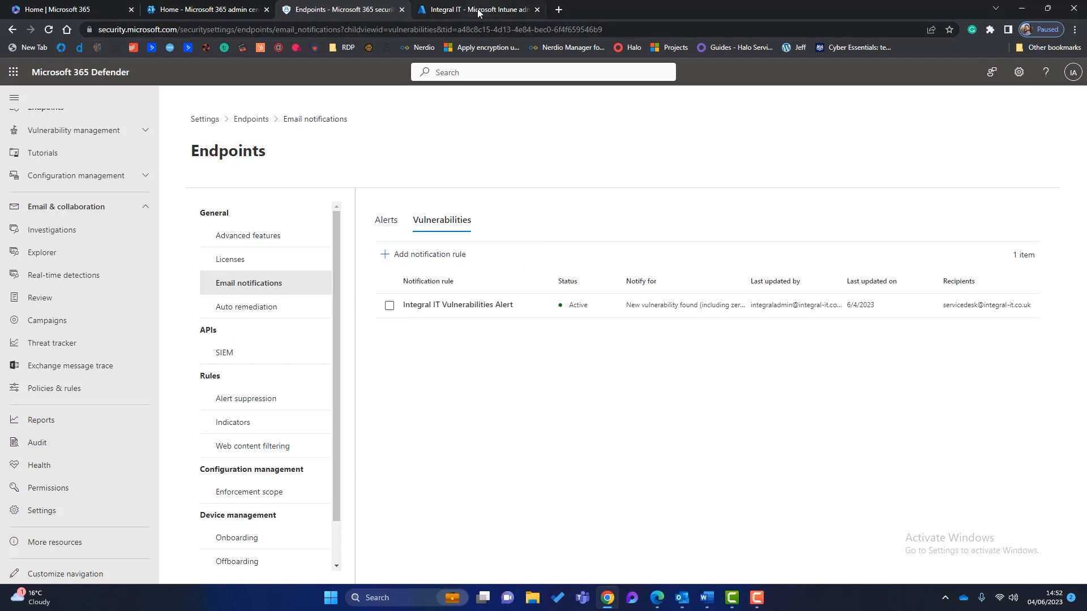
Step: Switch to the Integral IT Intune admin center tab to view its home dashboard
left_click(483, 9)
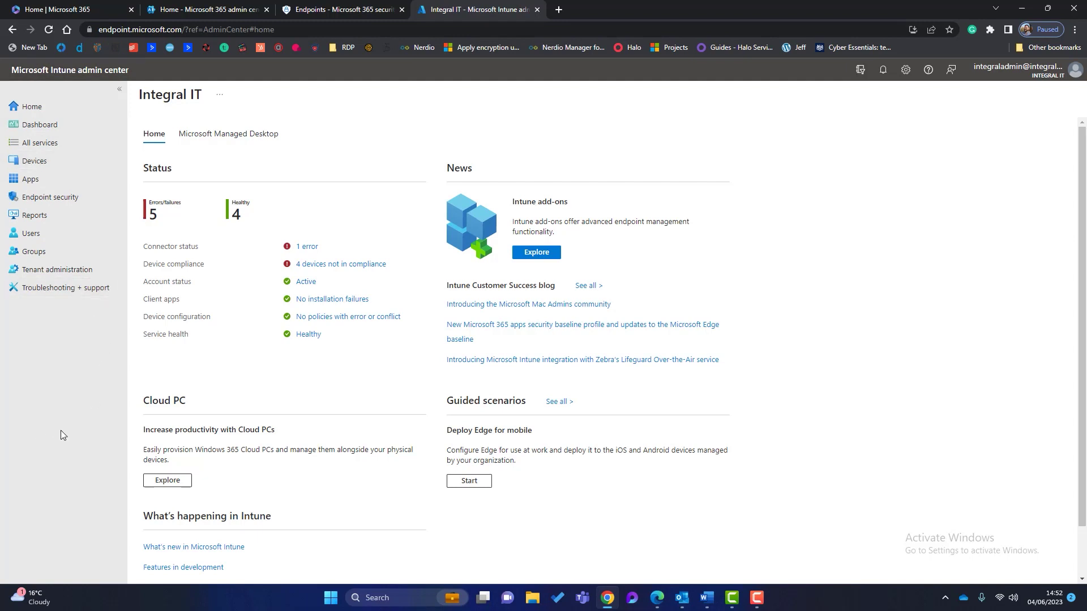
mouse_move(103, 401)
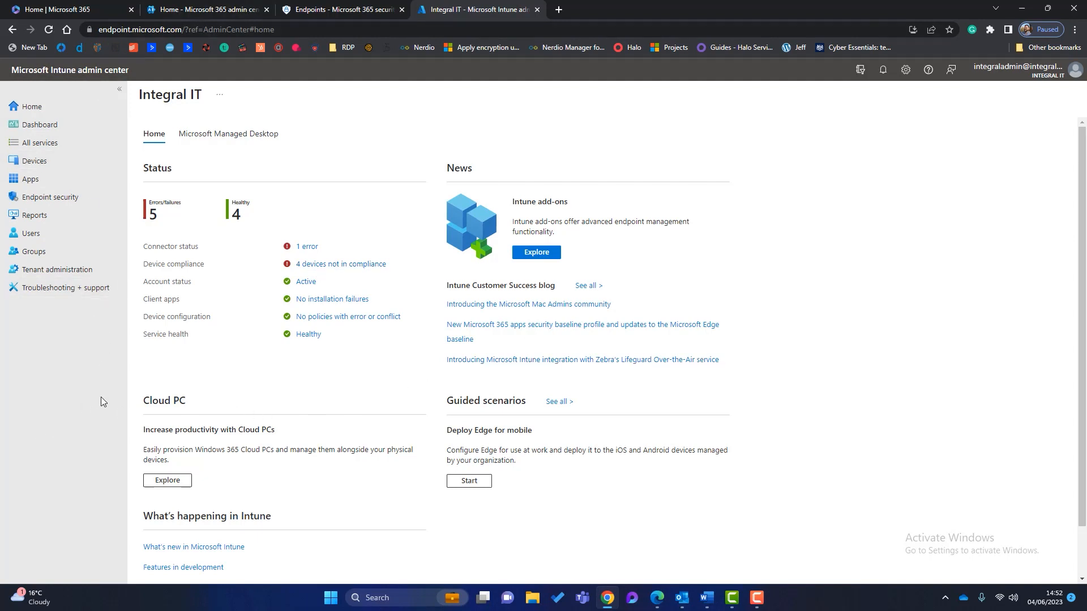
mouse_move(55, 304)
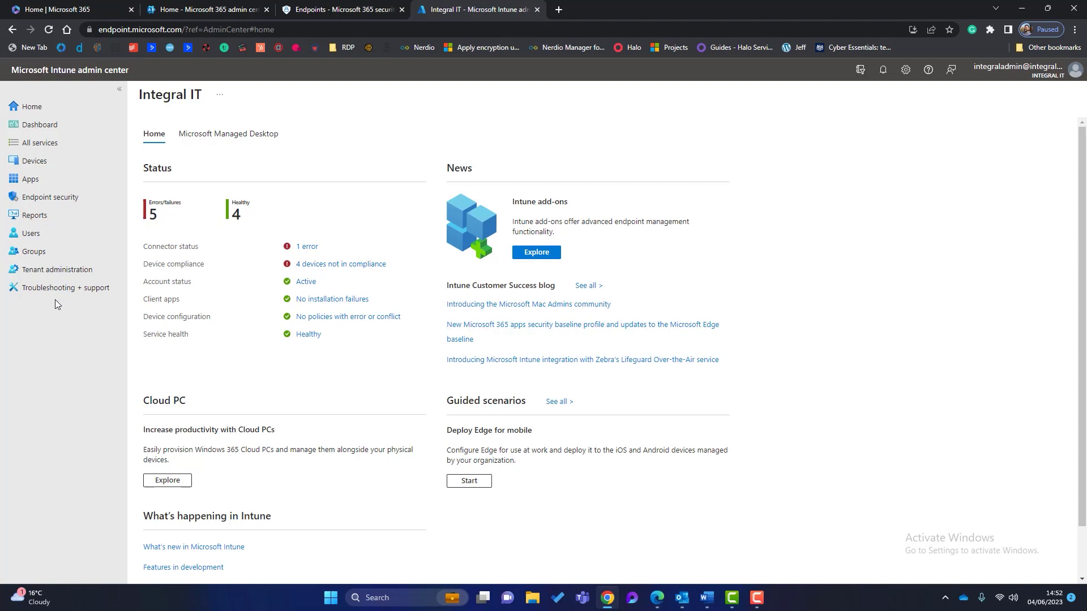
mouse_move(275, 351)
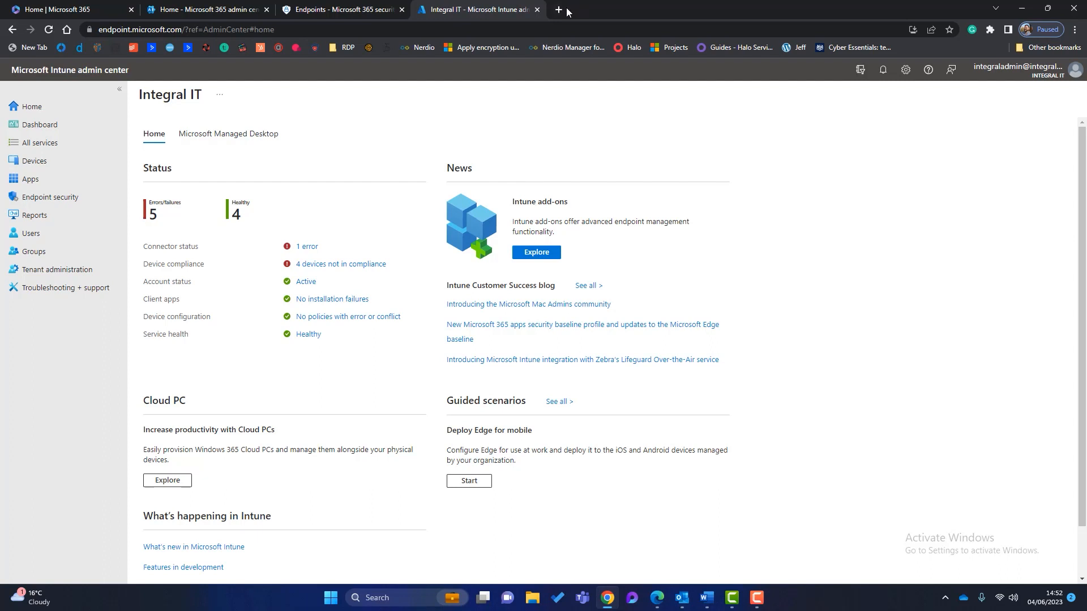
Step: Open Intune mobility enrollment in portal.azure.com and confirm MDM and MAM scopes are All
type("portal.azure.com/#view/Microsoft_AAD_IAM/ActiveDirectoryMenuBlade/~/Overview")
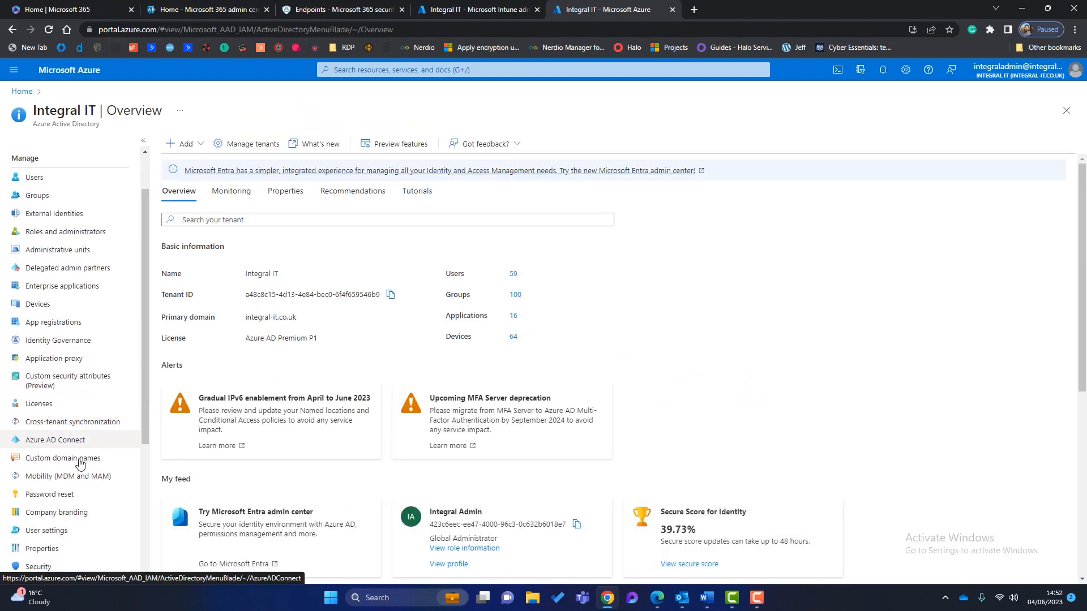
left_click(64, 476)
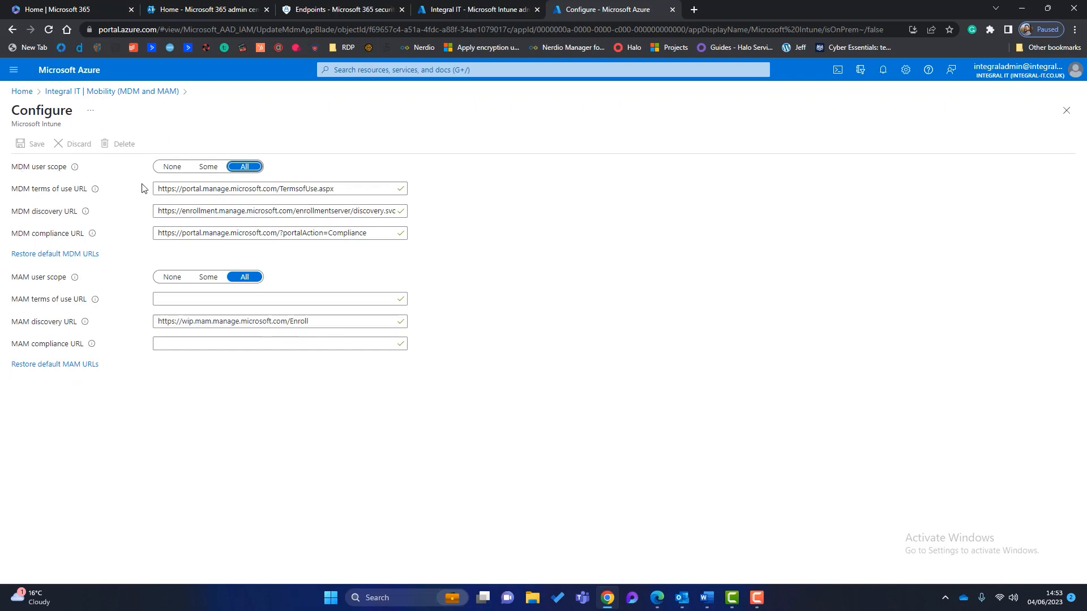
mouse_move(40, 286)
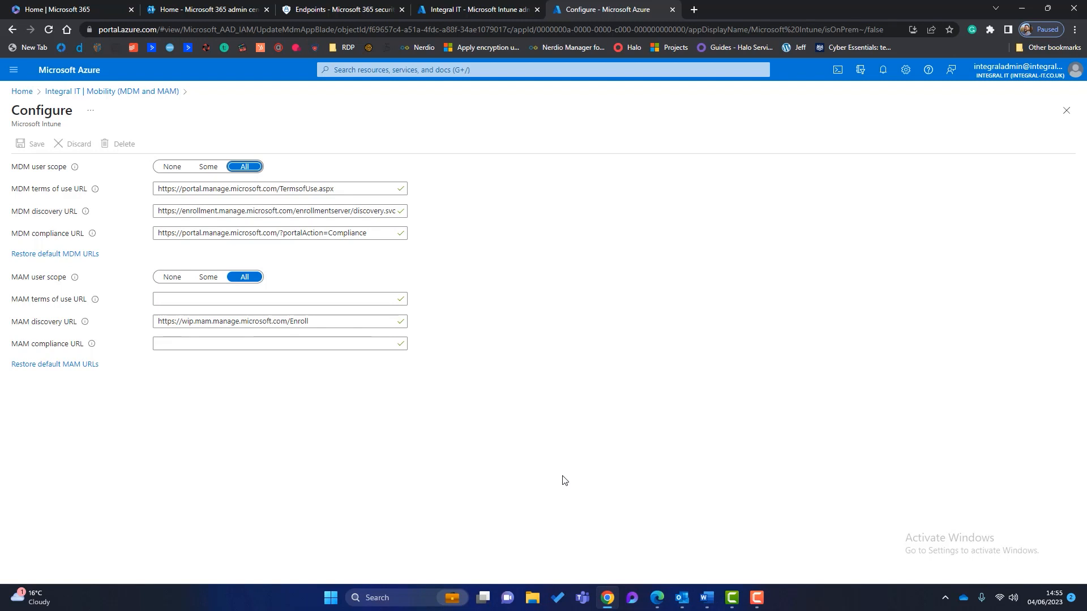
mouse_move(656, 558)
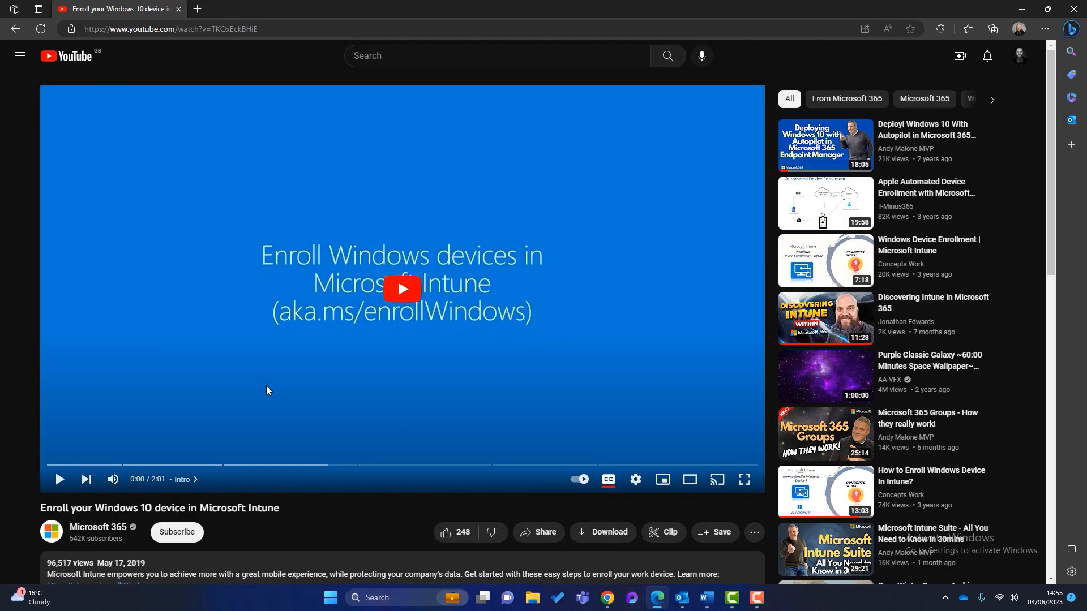
Step: Scroll the Windows 10 Intune enrollment video page down to its chapter list
scroll("down", 3)
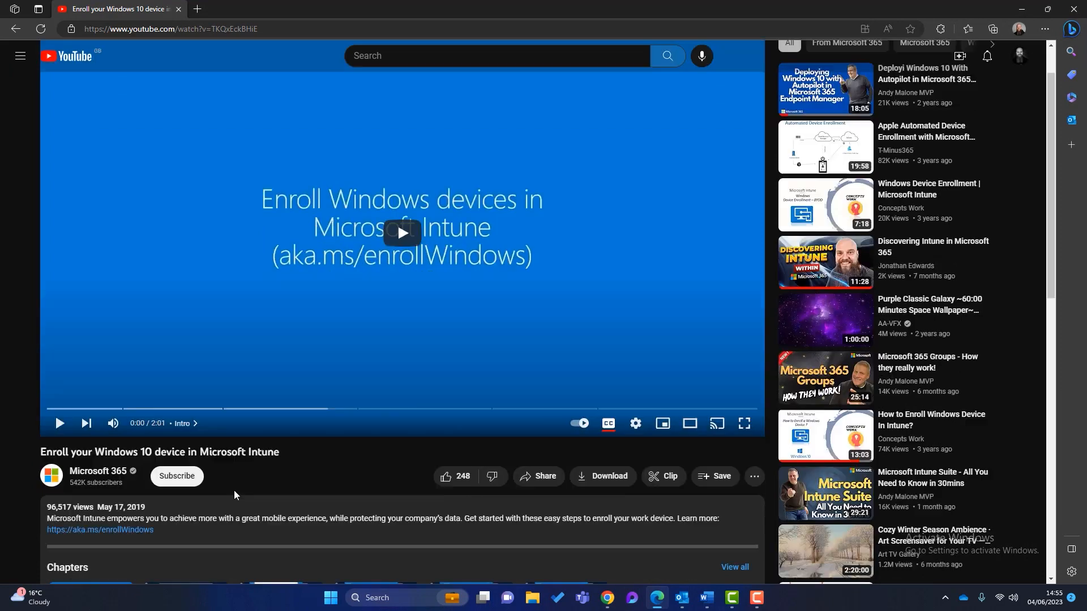
scroll("down", 3)
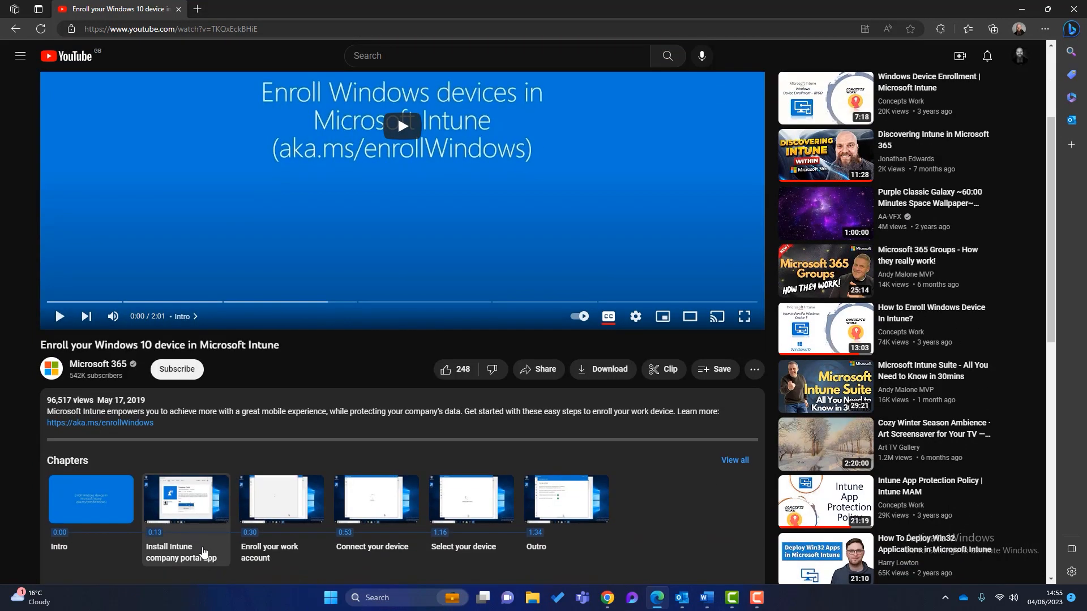
mouse_move(213, 538)
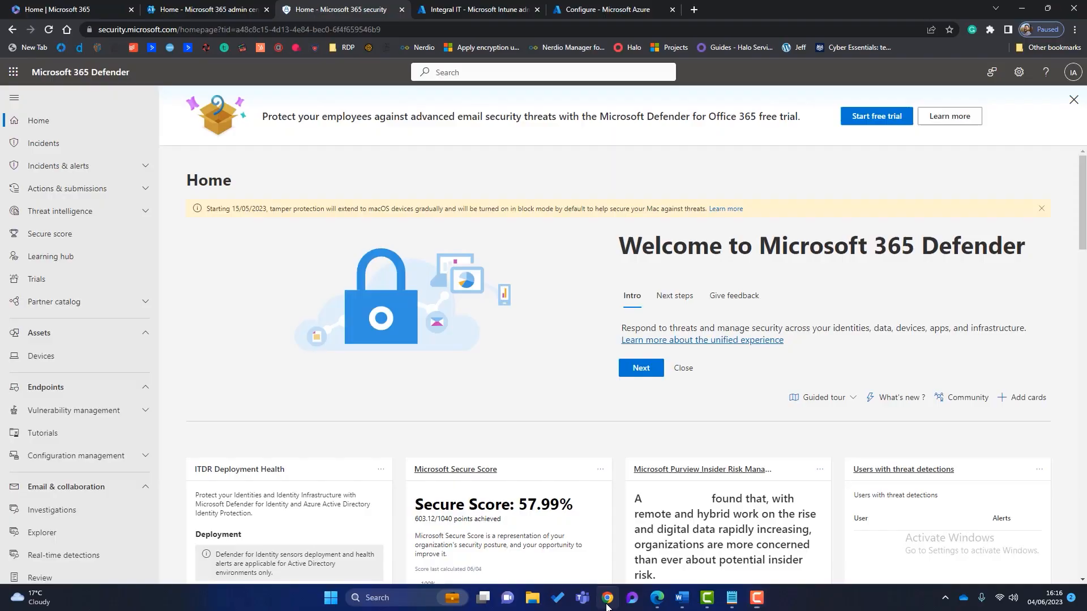
mouse_move(159, 242)
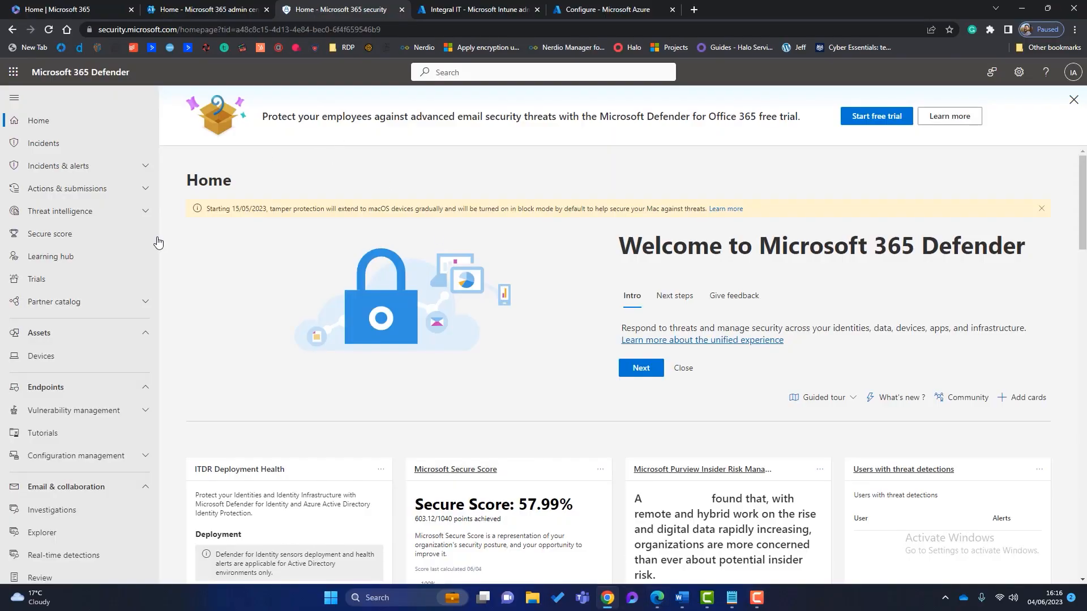
Step: Open Endpoints advanced features and scroll to the enabled Microsoft Intune connection
scroll("down", 3)
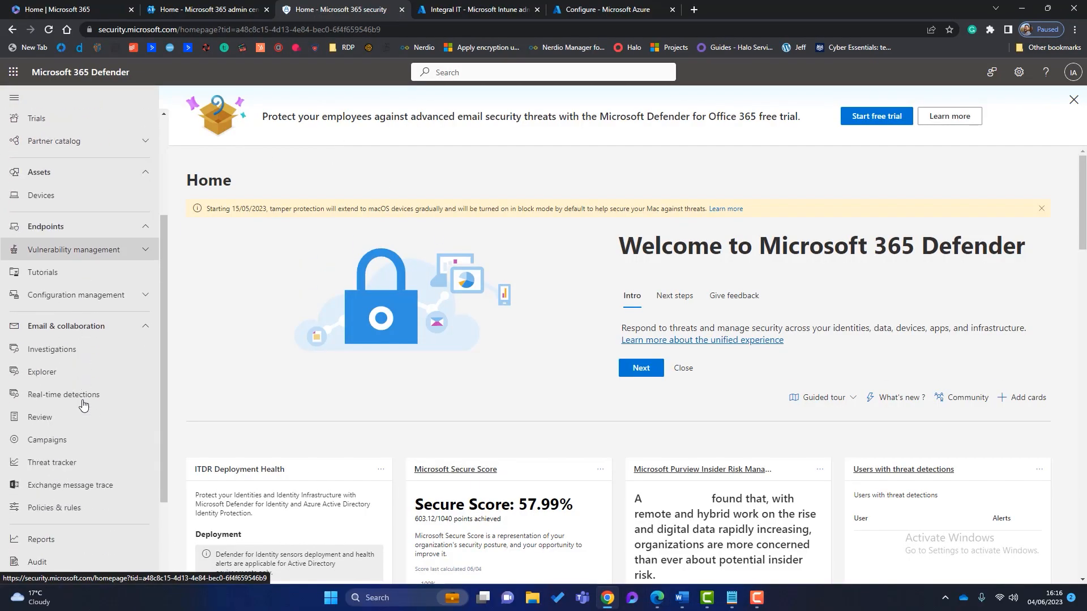
left_click(41, 511)
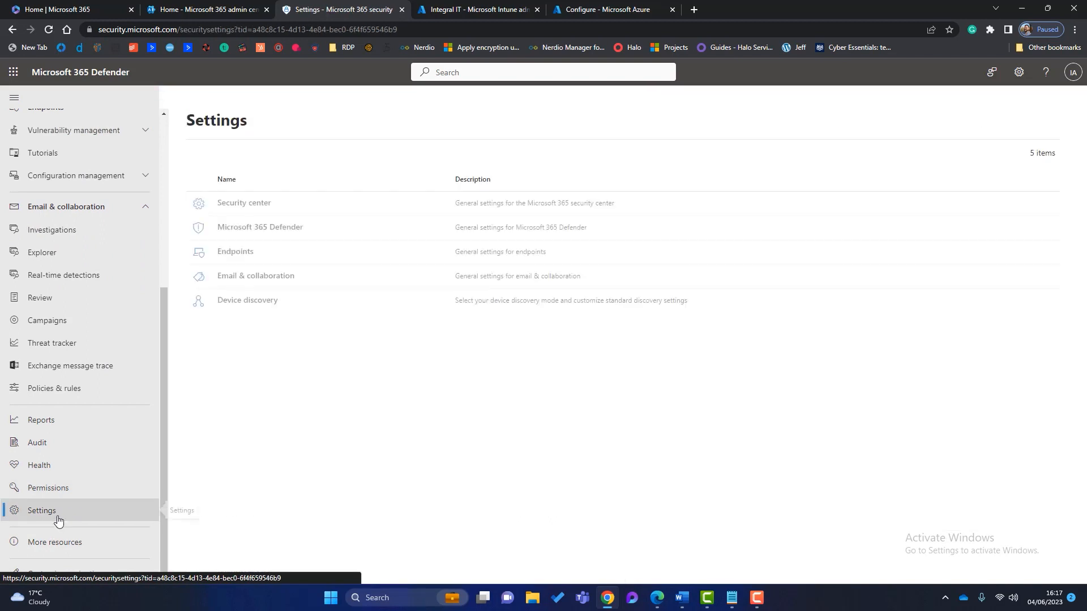
left_click(235, 252)
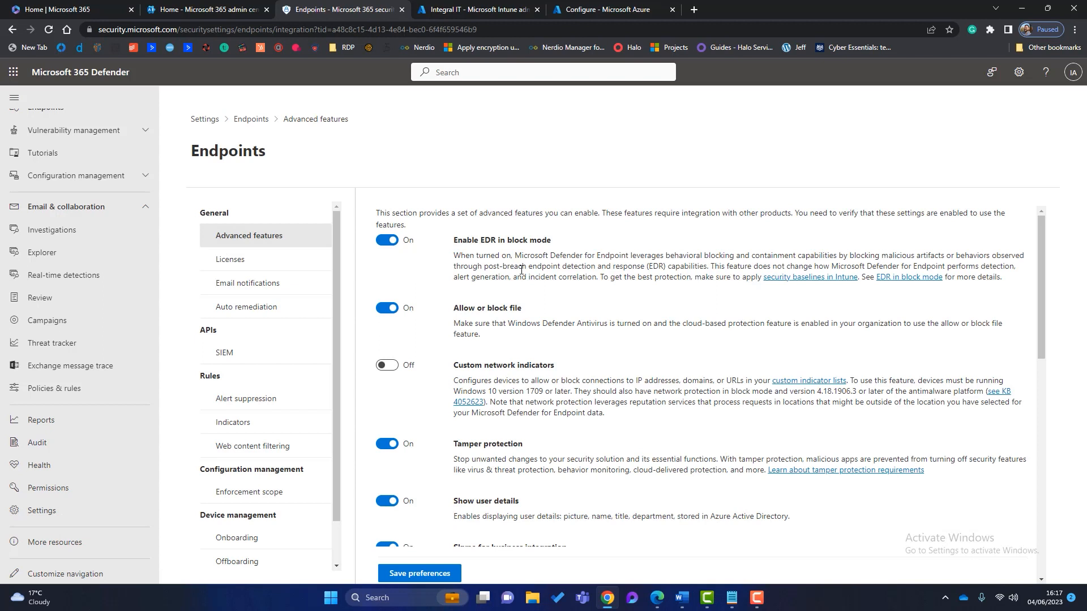
scroll("down", 3)
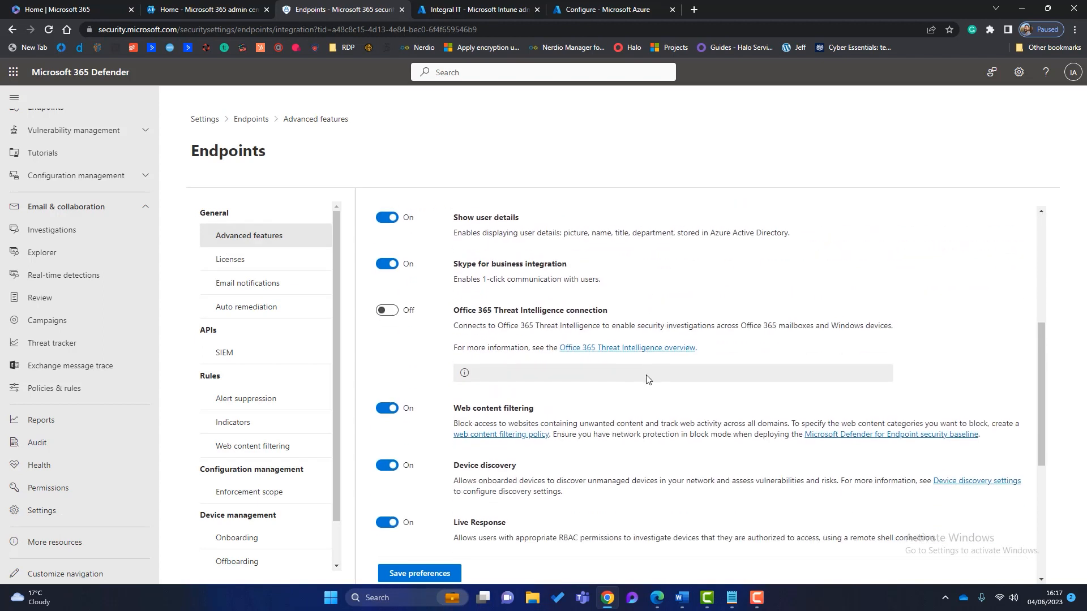
scroll("down", 3)
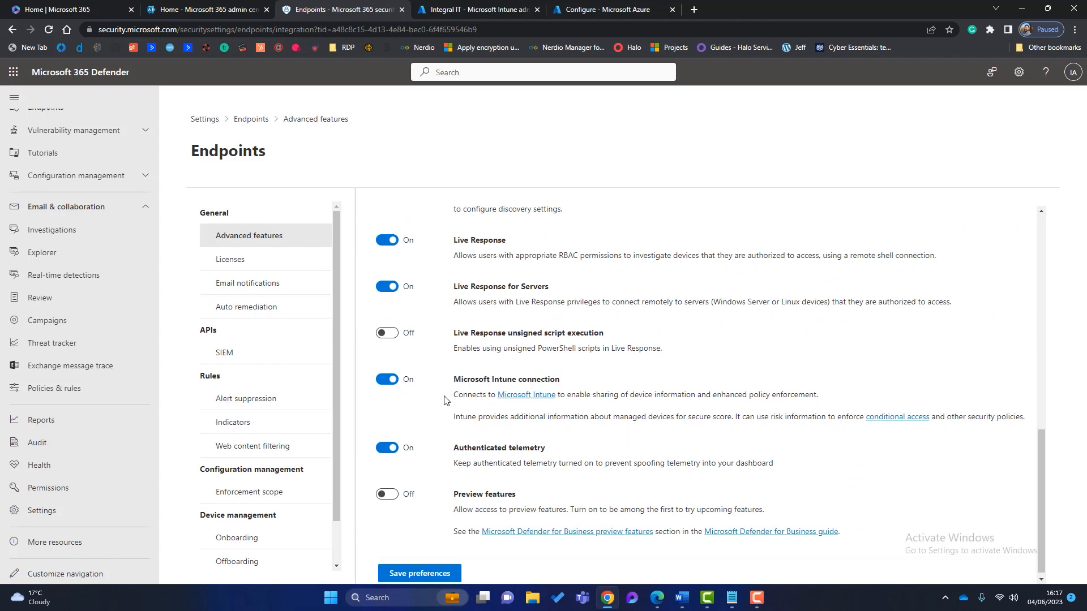
mouse_move(487, 83)
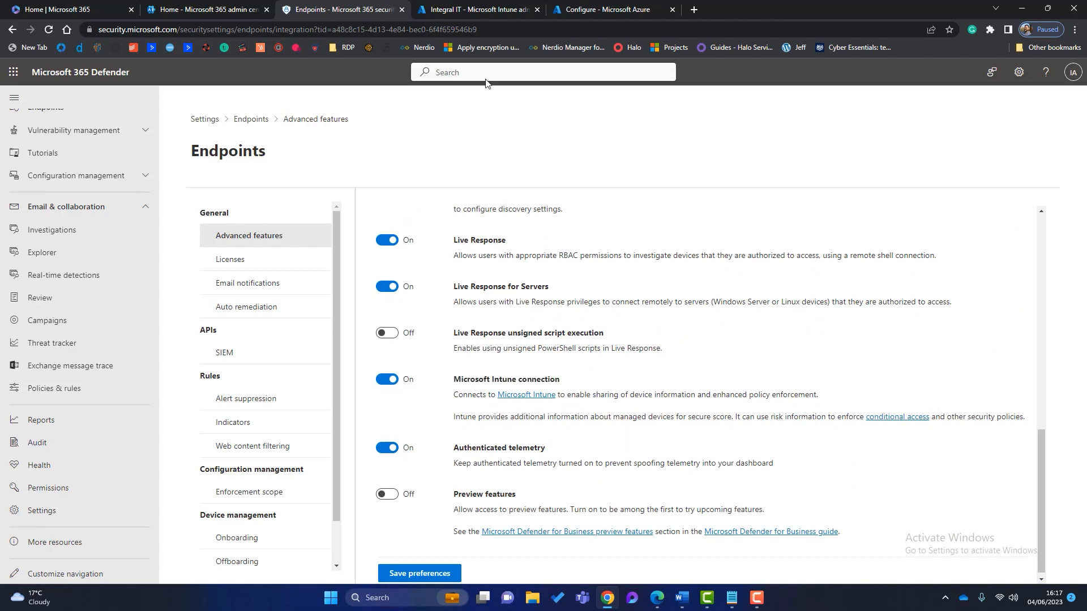
Step: Switch to Intune and open Endpoint security's Microsoft Defender for Endpoint connector setup page
left_click(482, 10)
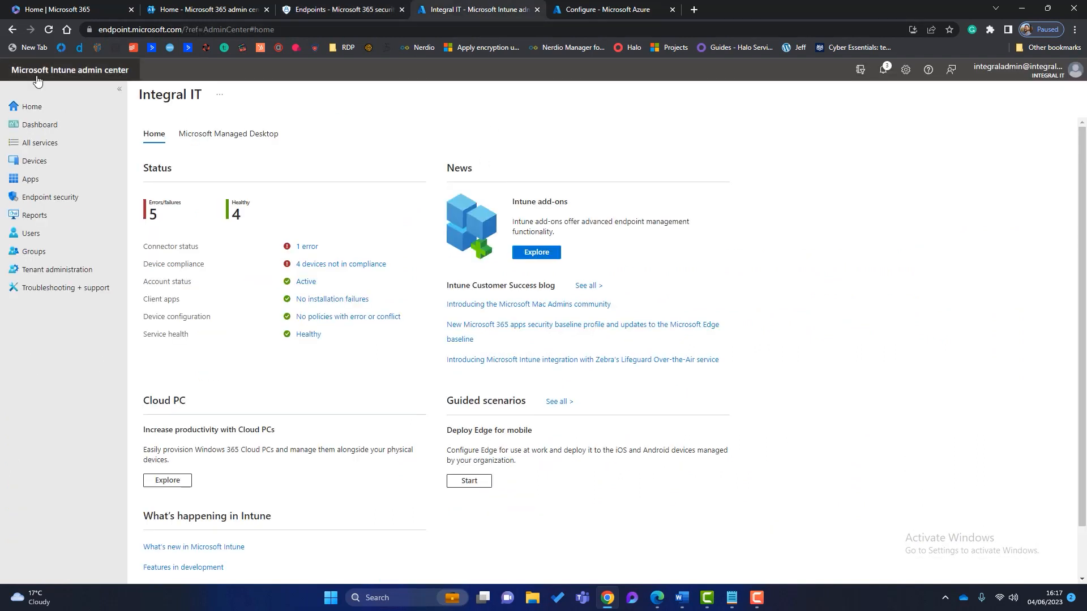
left_click(50, 197)
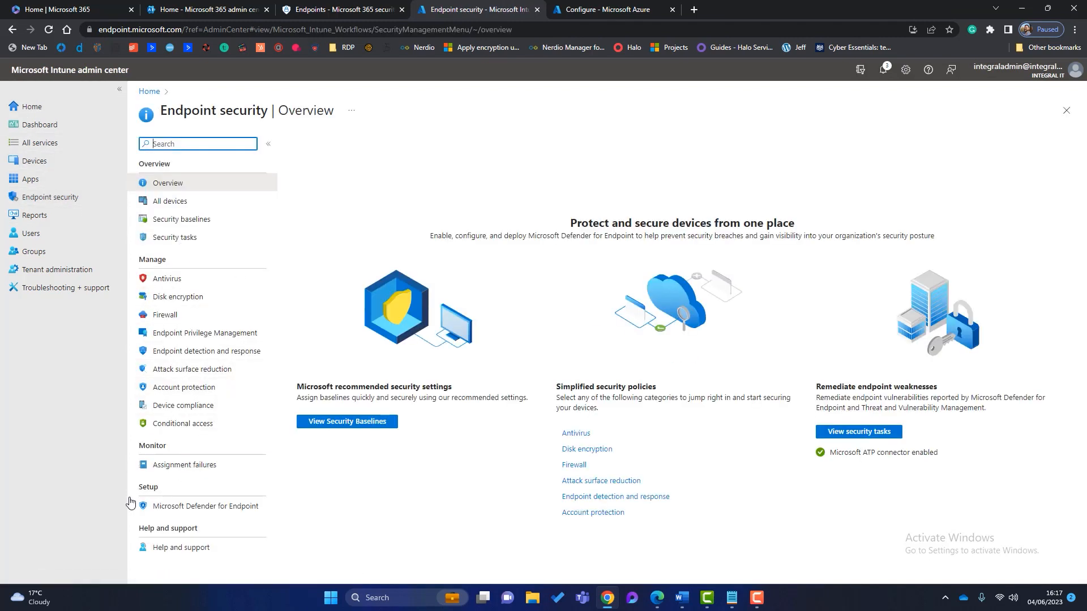
left_click(205, 506)
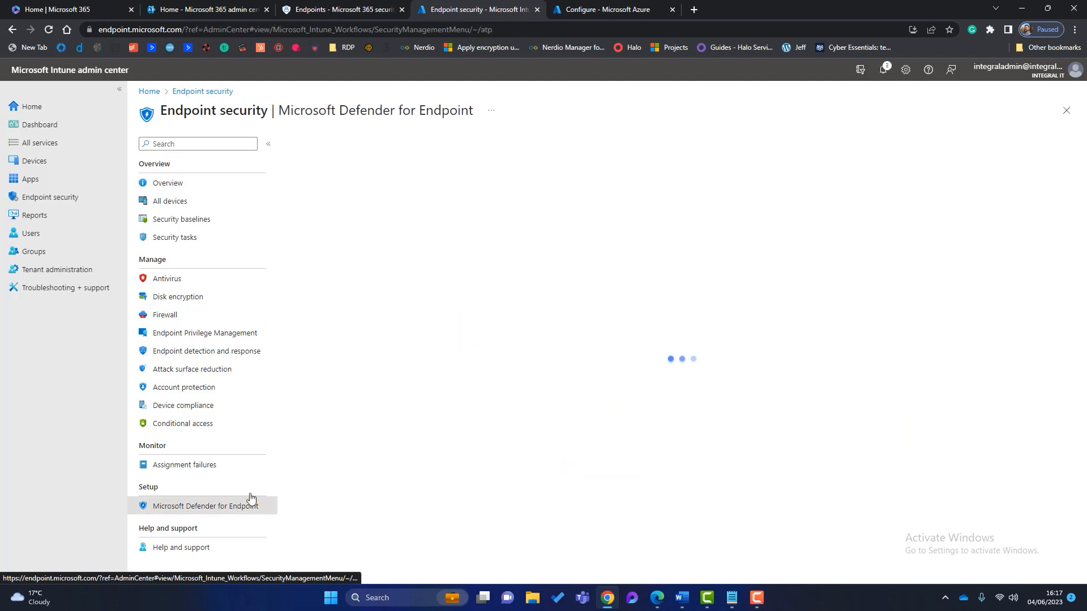
left_click(204, 506)
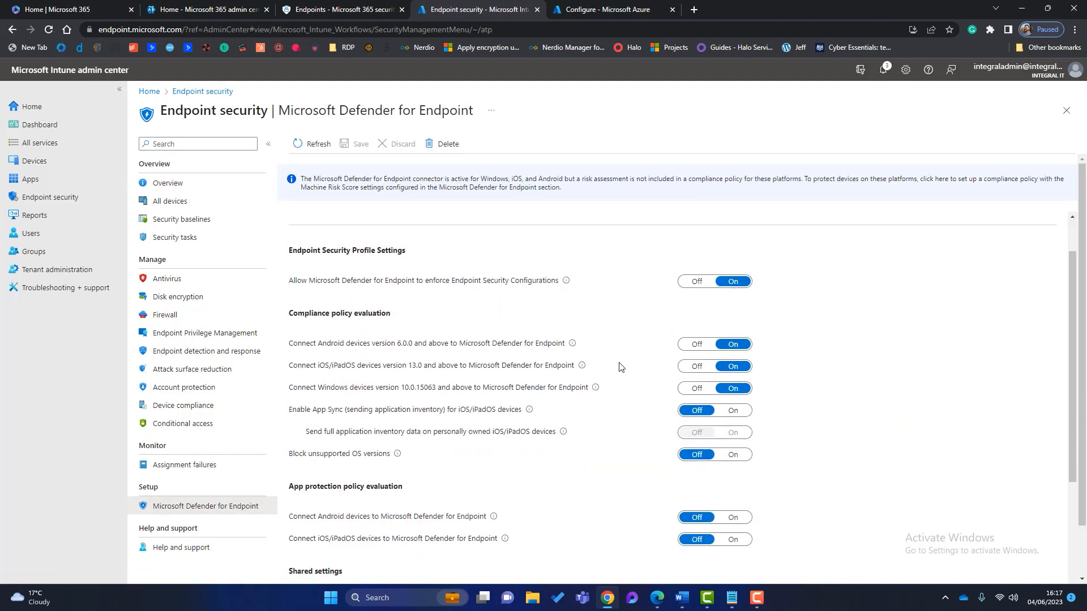
mouse_move(548, 309)
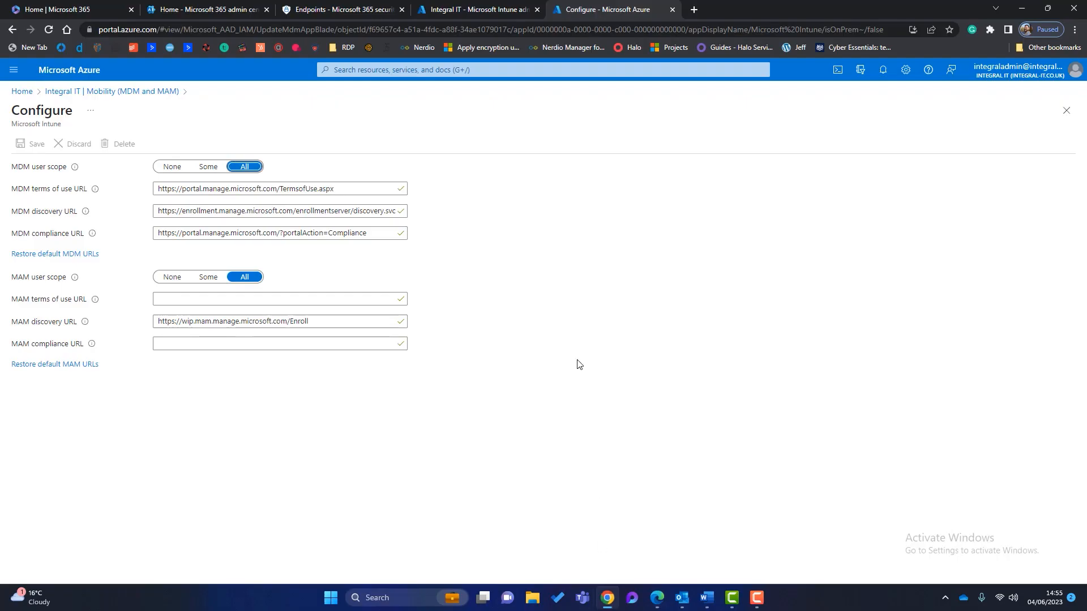
Step: Review Defender's Windows onboarding deployment methods, keep Local Script, and return to the Intune tab
left_click(335, 10)
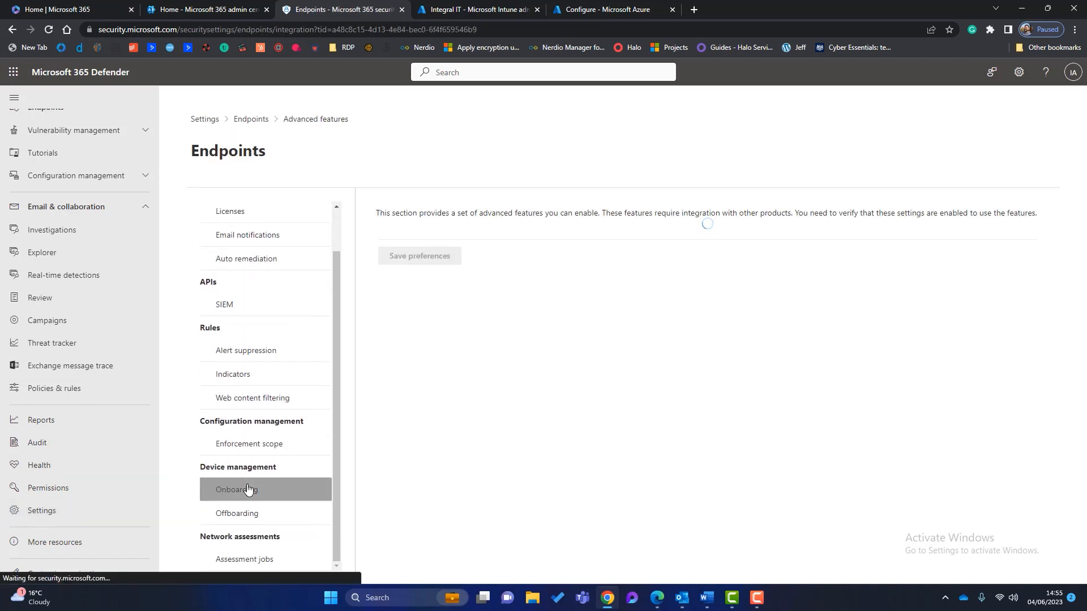
left_click(237, 490)
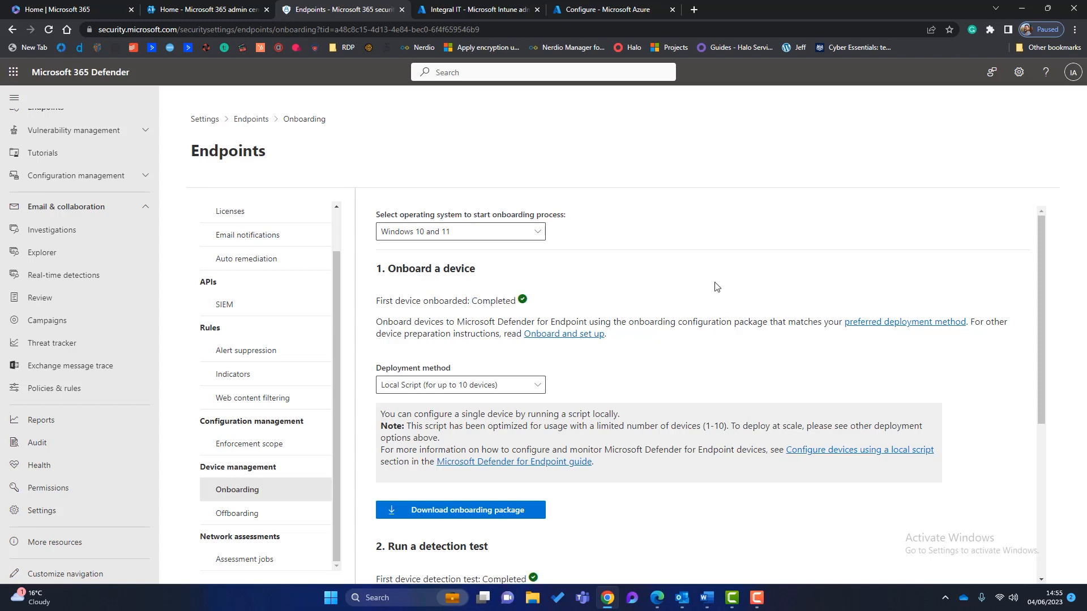
scroll("down", 3)
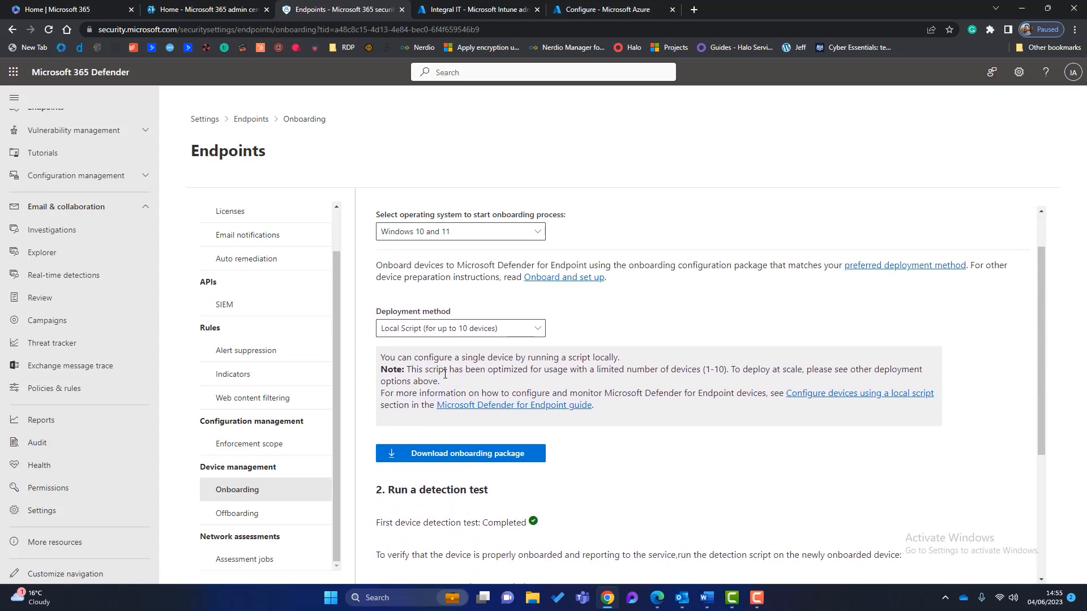
left_click(460, 328)
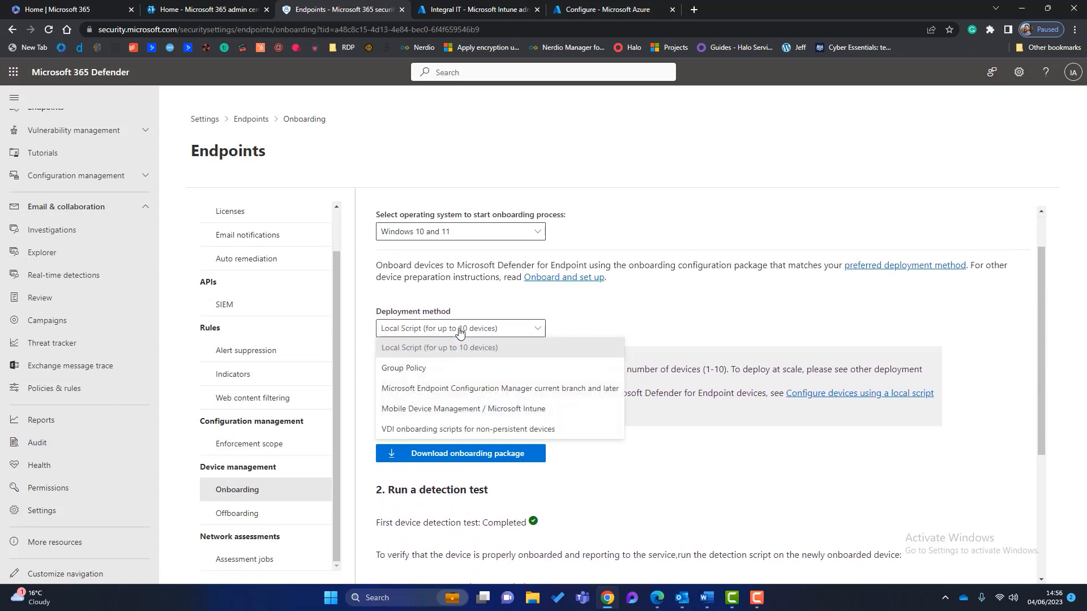
mouse_move(445, 378)
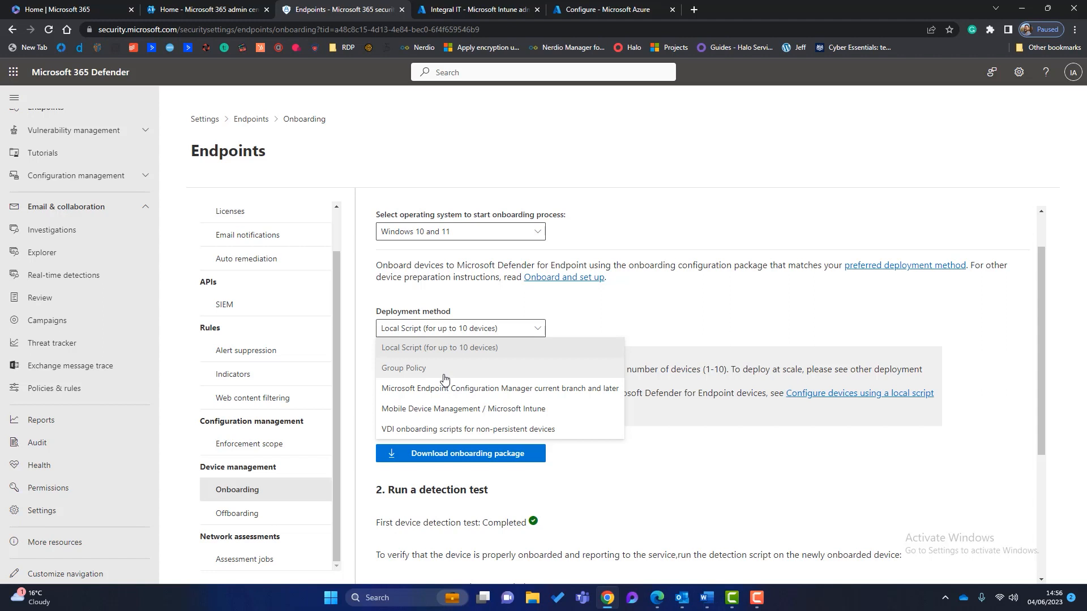
mouse_move(440, 398)
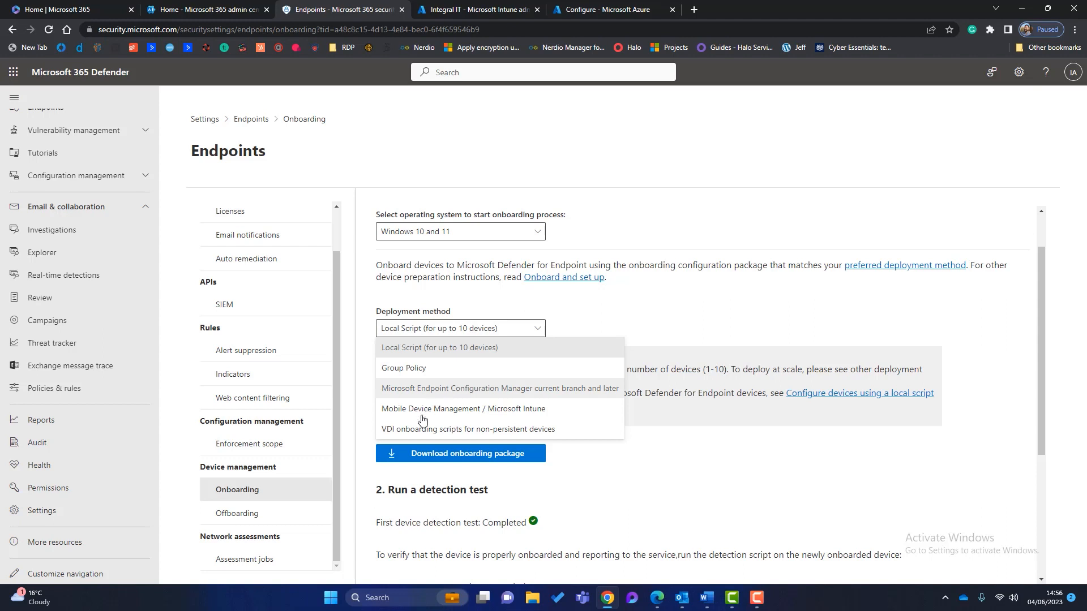
mouse_move(443, 403)
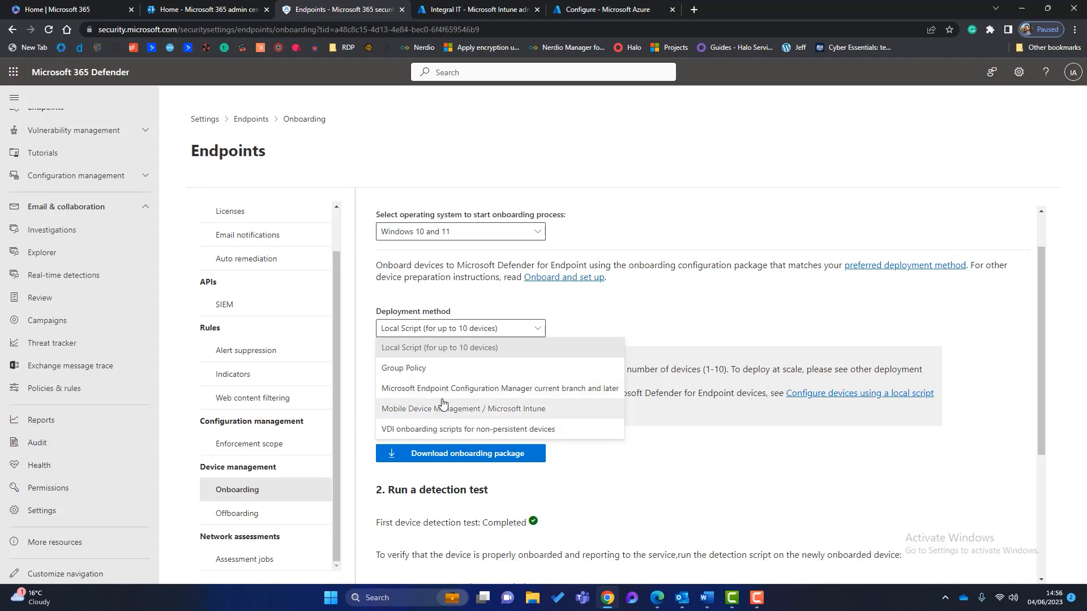
mouse_move(435, 355)
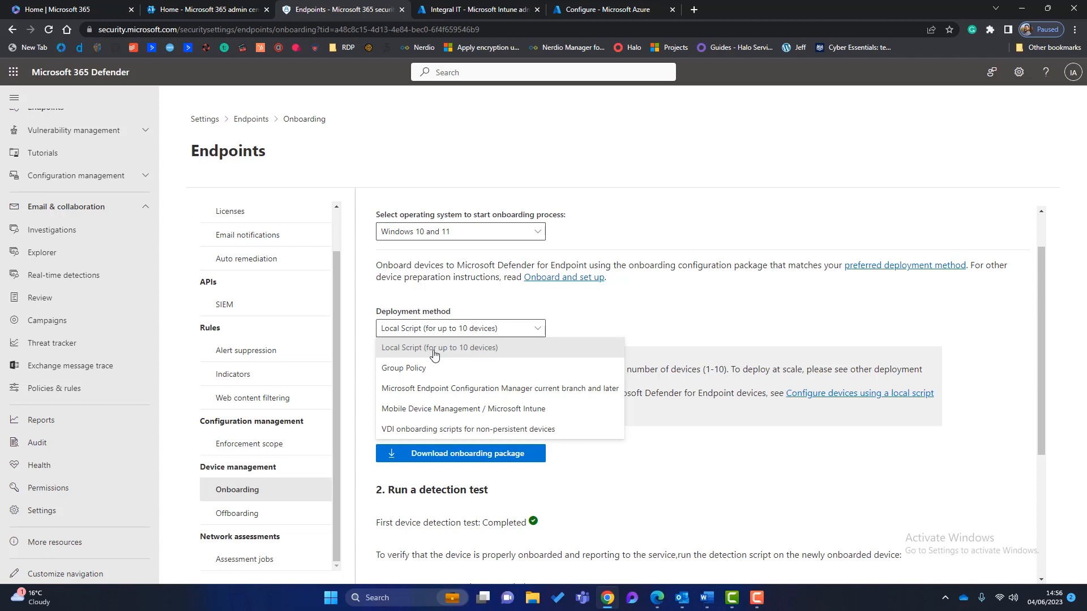
left_click(439, 348)
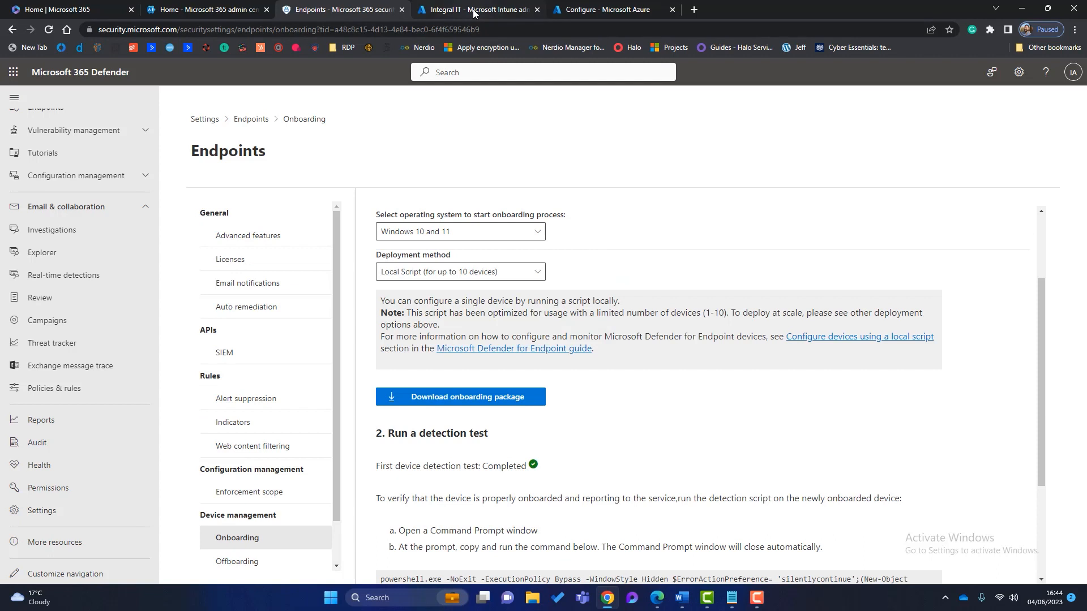
left_click(485, 10)
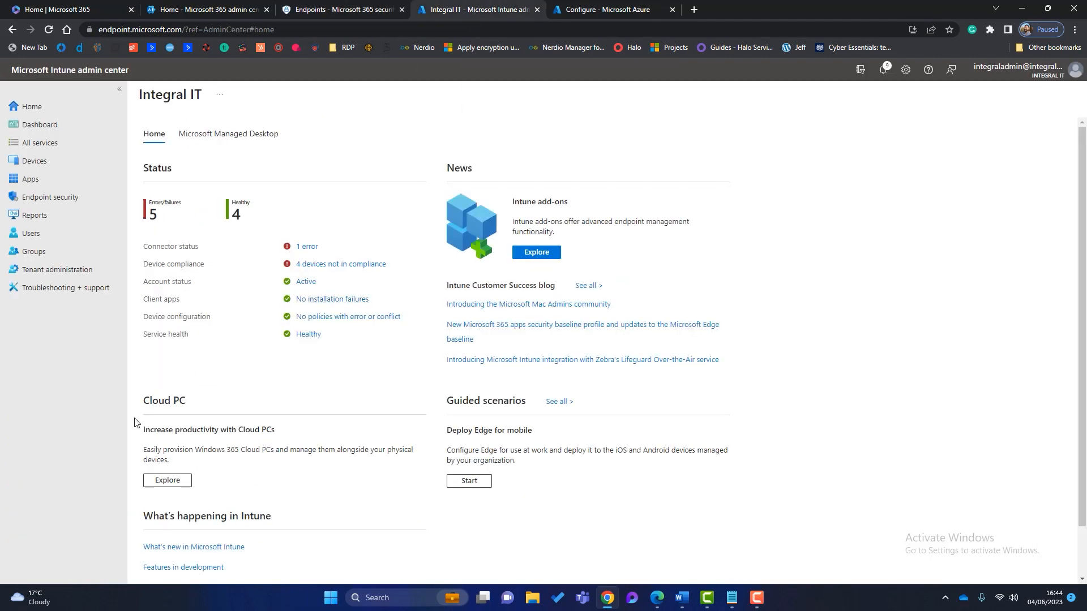
mouse_move(50, 197)
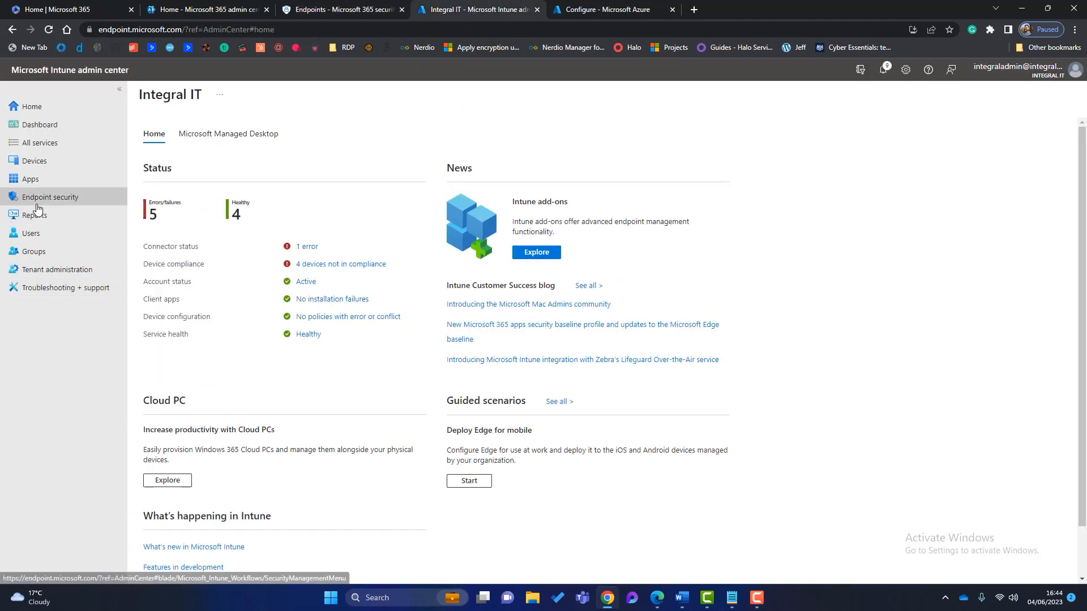
Step: Create an endpoint detection and response profile for Windows 10, Windows 11, and Windows Server
left_click(50, 197)
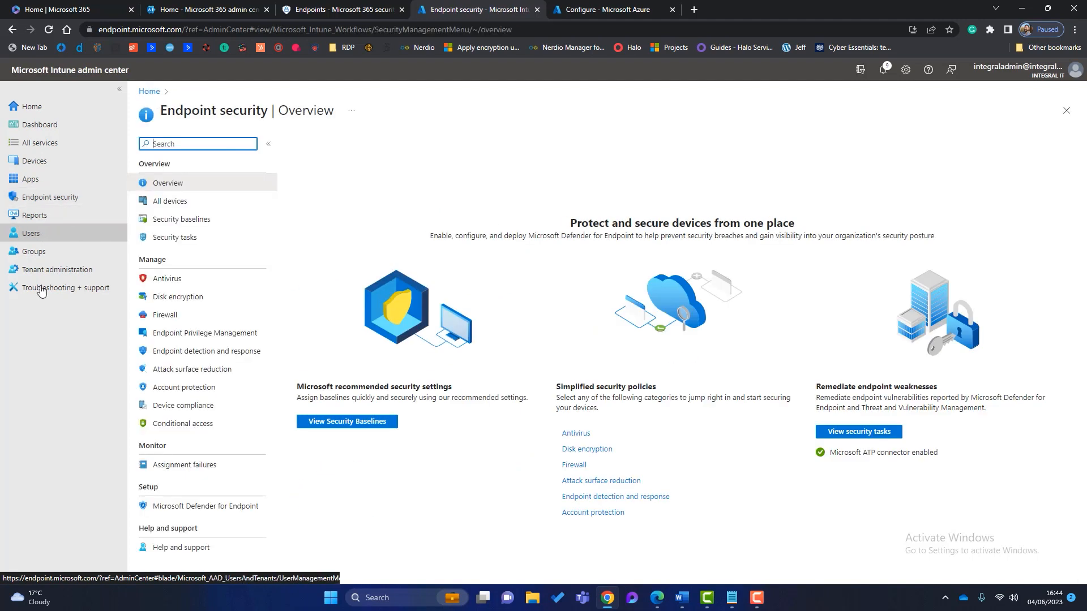
mouse_move(162, 355)
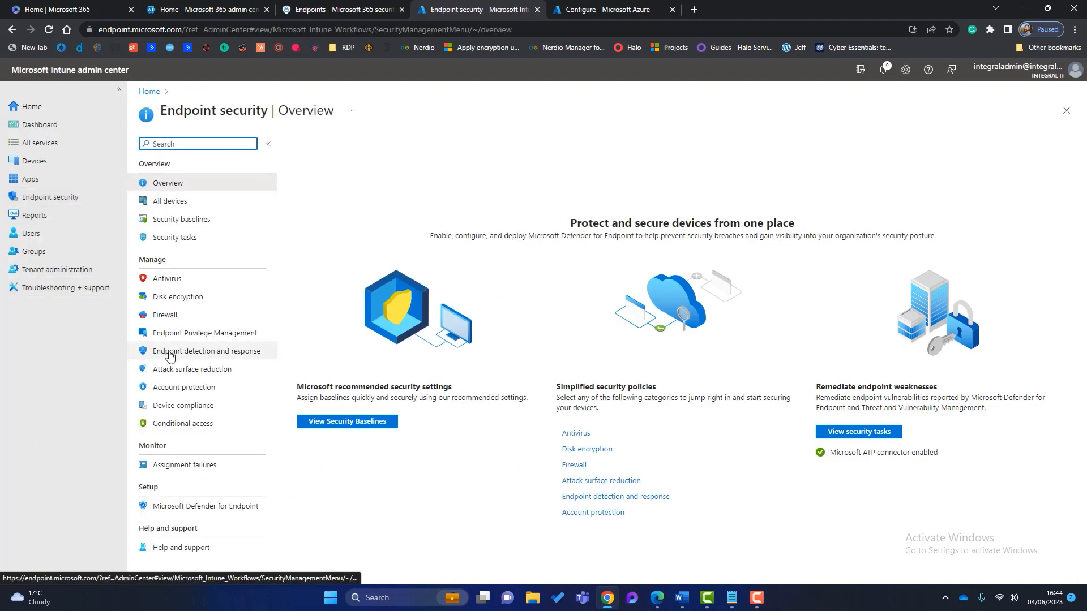
left_click(198, 351)
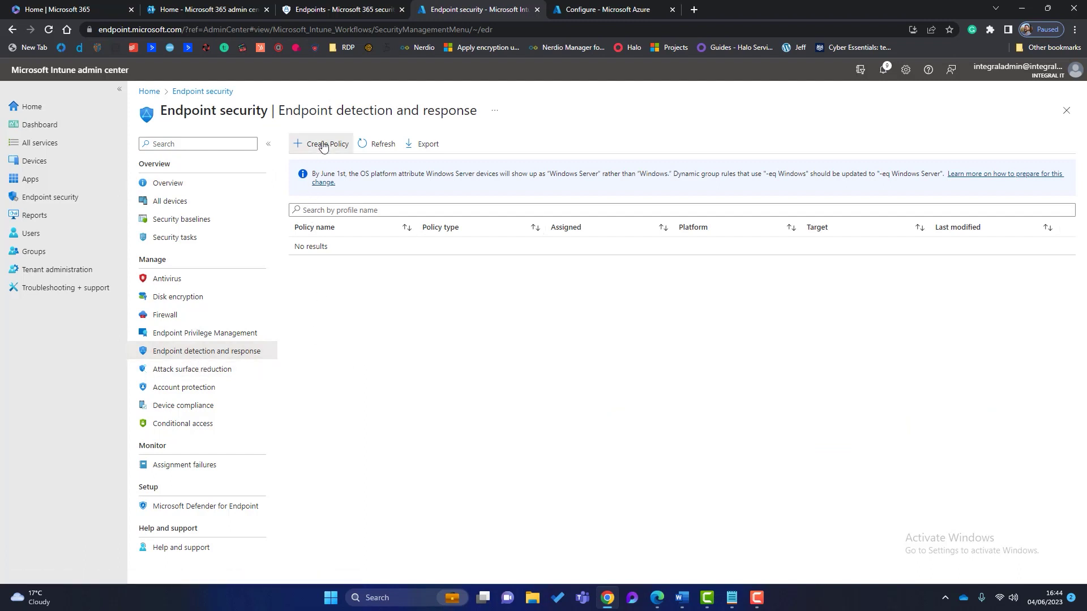
left_click(327, 144)
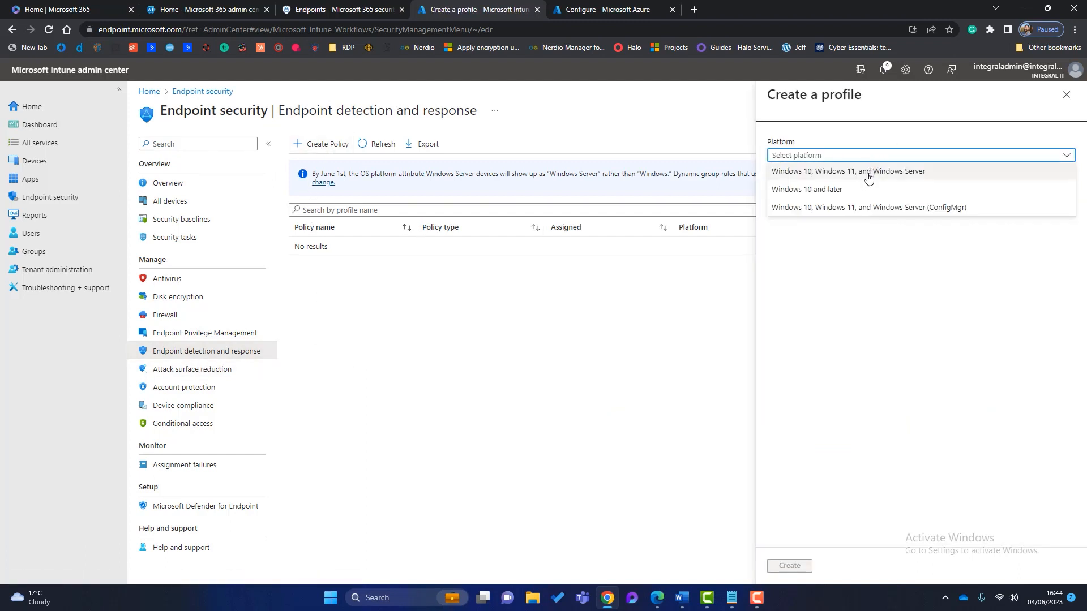
left_click(864, 171)
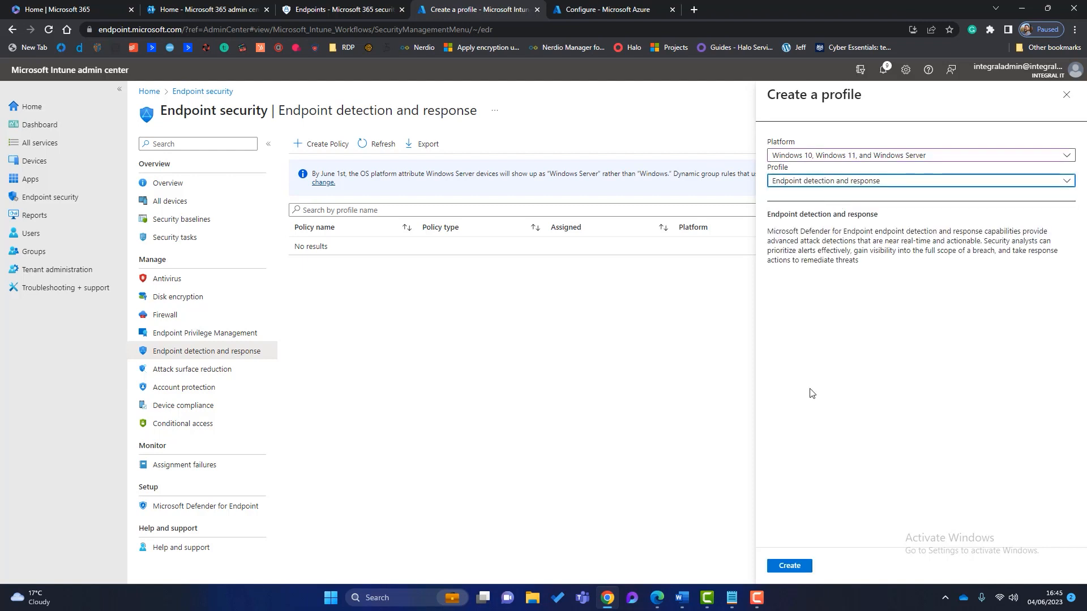
left_click(790, 566)
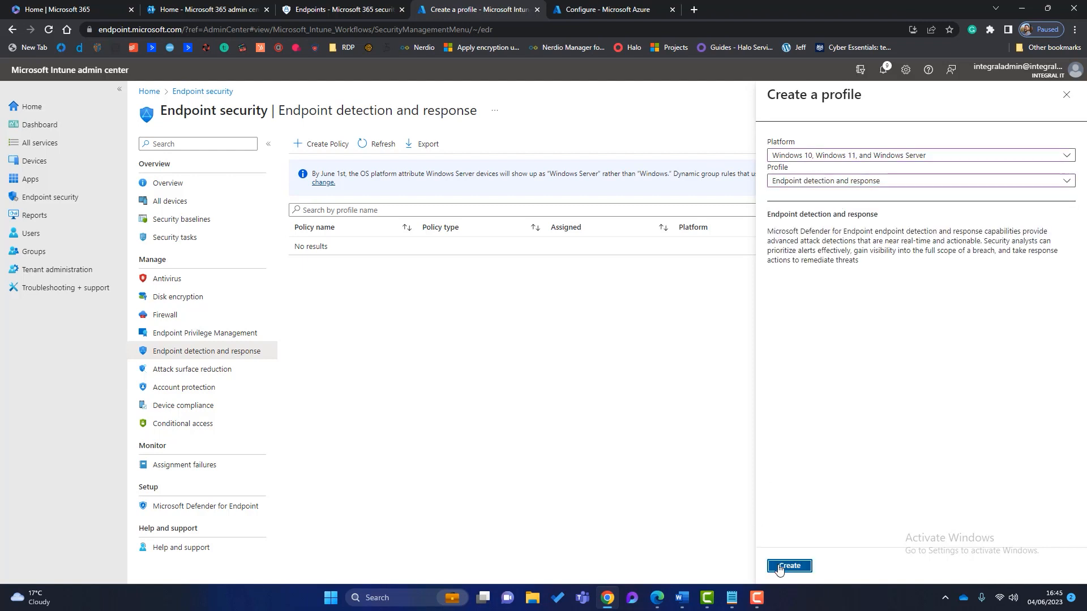
Step: Name the profile 'EDR Policy' and set the client configuration package type to Auto from connector
left_click(790, 566)
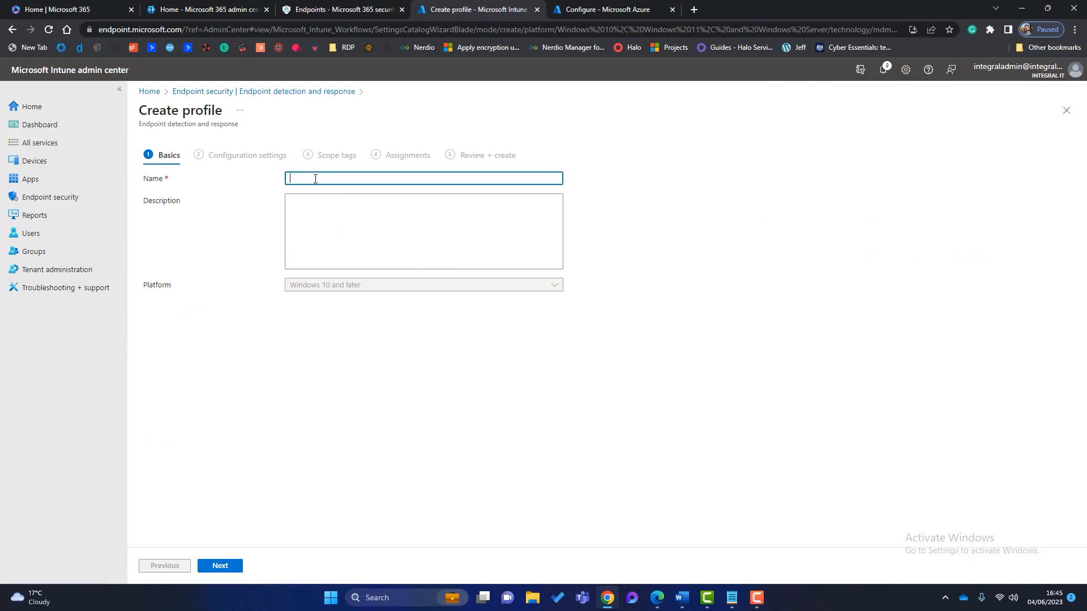
type("EDR Policy")
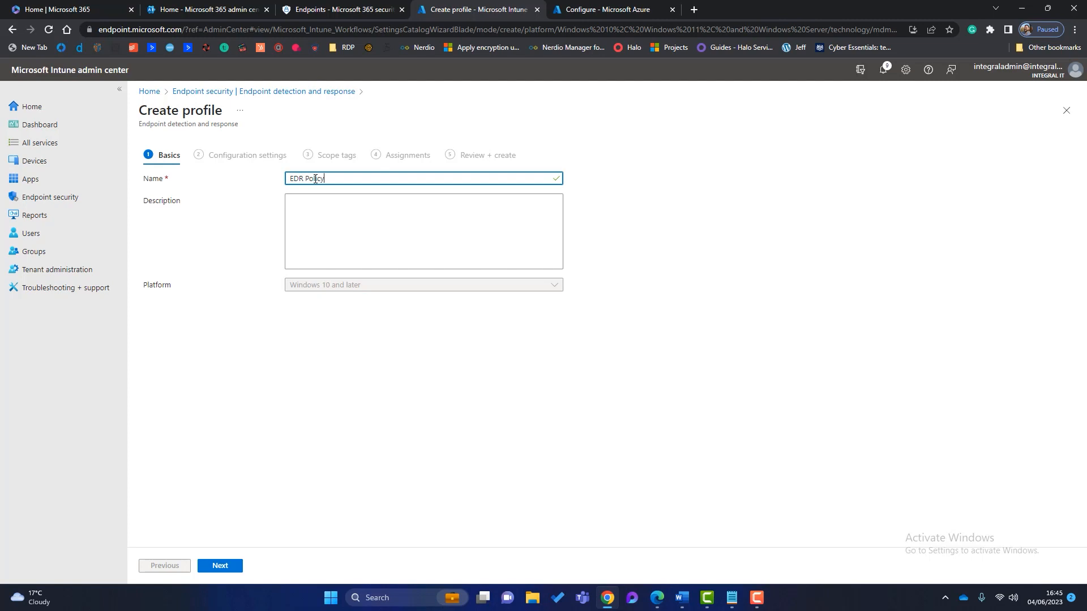
left_click(219, 566)
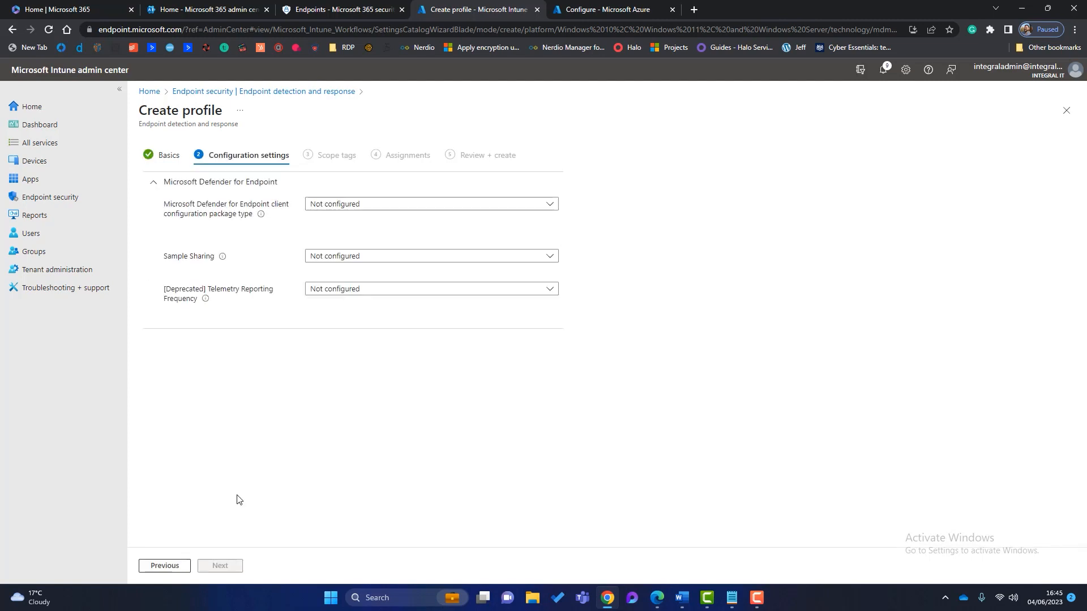
mouse_move(202, 223)
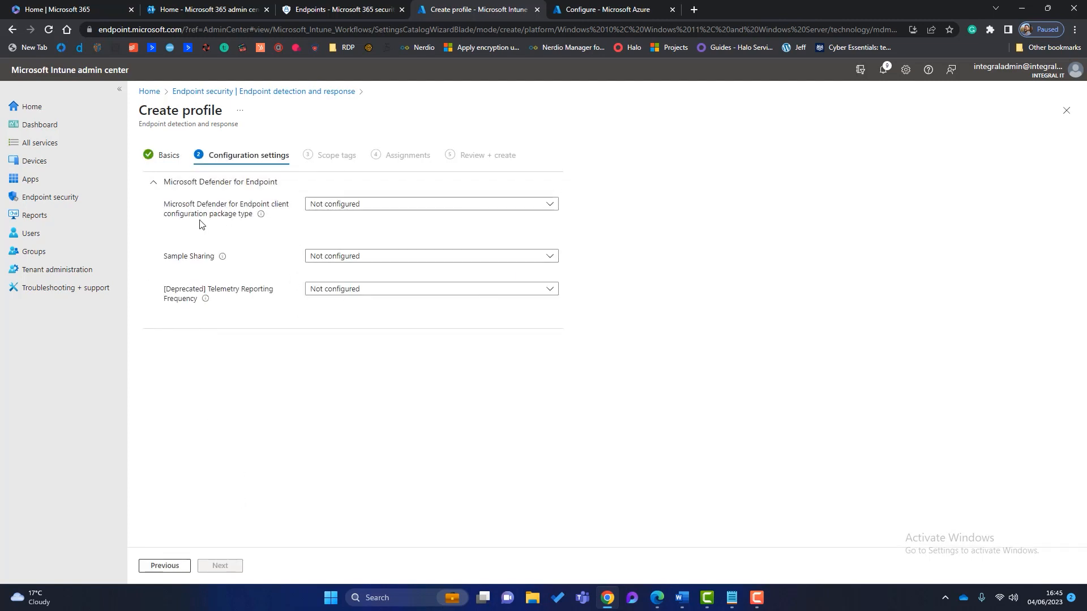
left_click(431, 204)
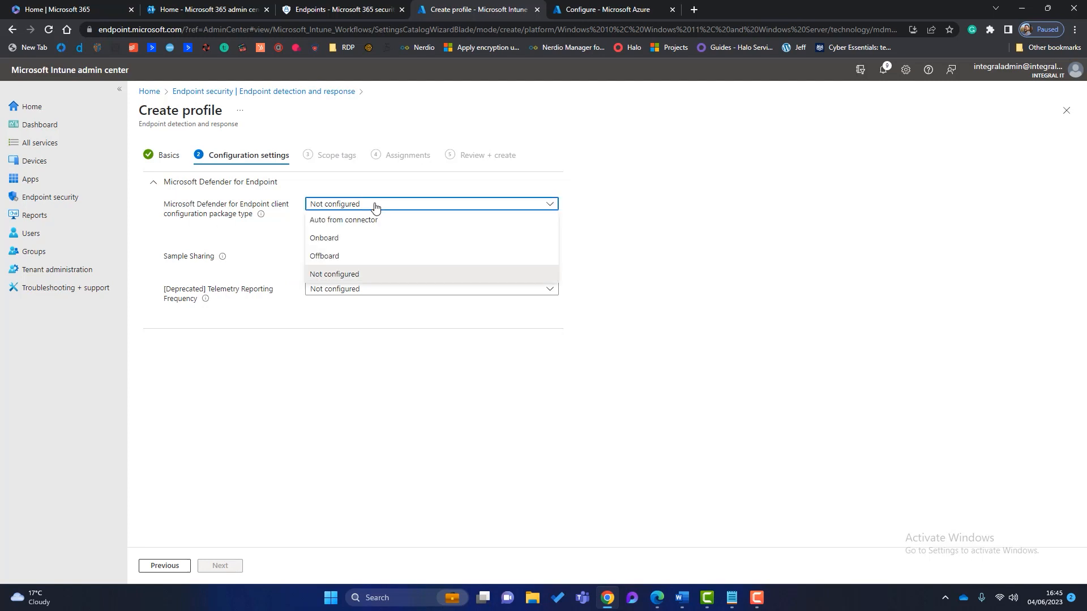
left_click(343, 220)
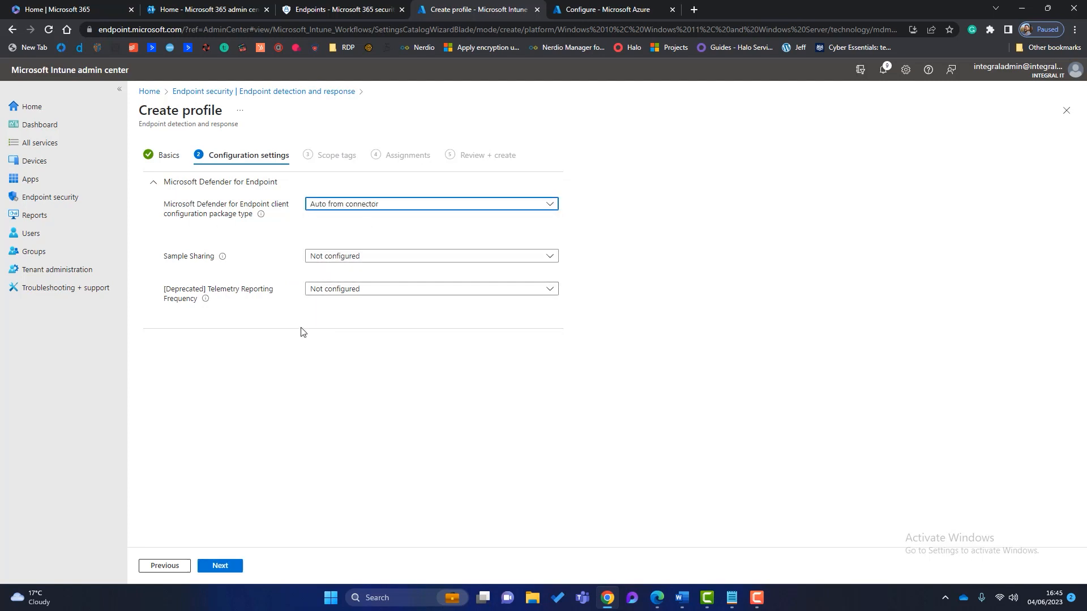
mouse_move(354, 262)
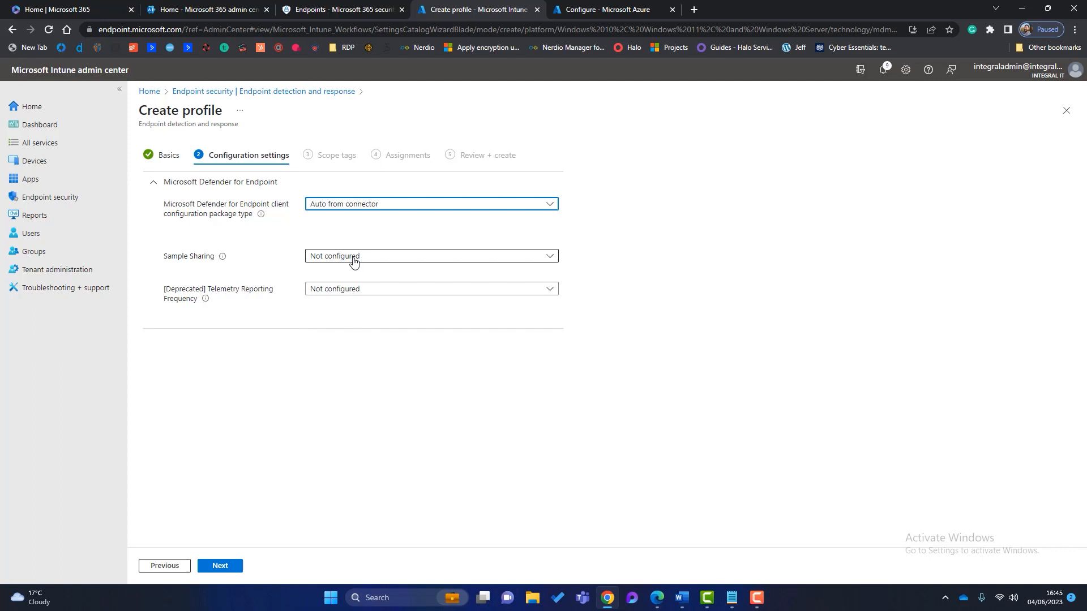
mouse_move(206, 298)
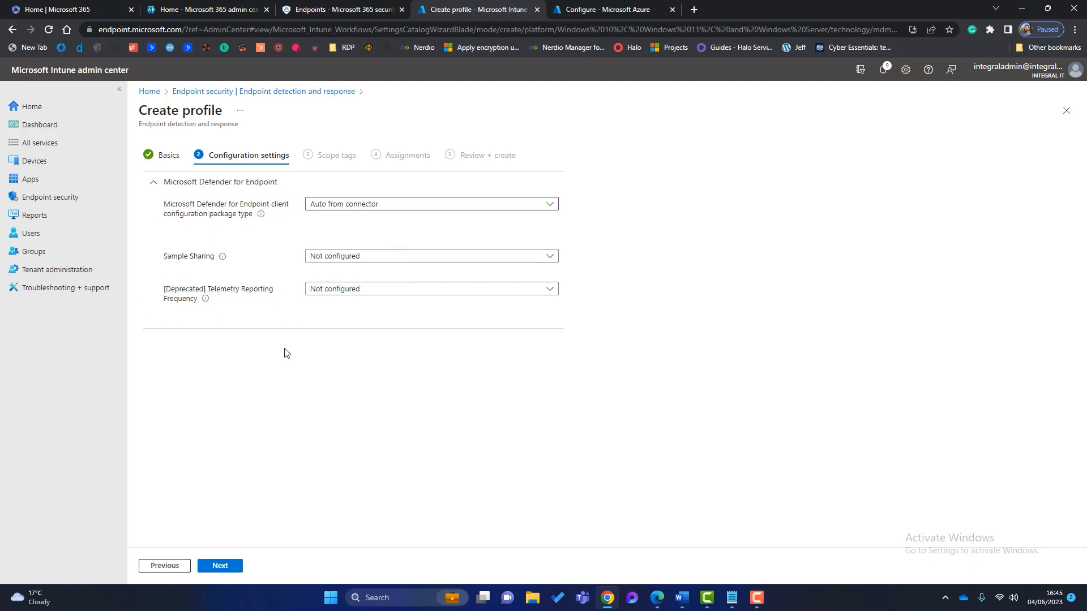
Step: Advance through scope tags and assignments and create the EDR Policy profile
left_click(220, 565)
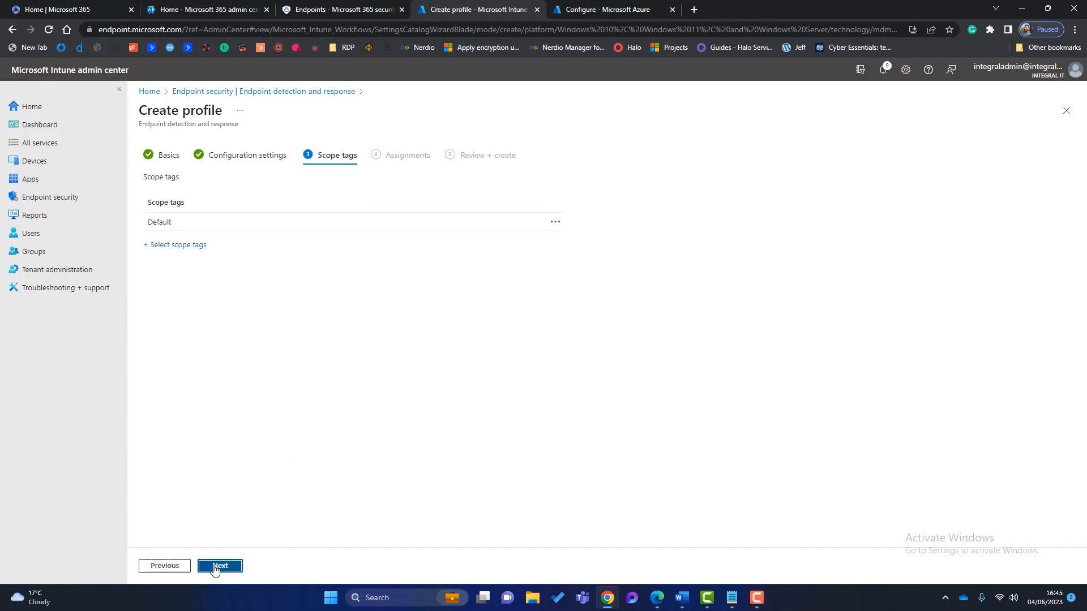
left_click(220, 566)
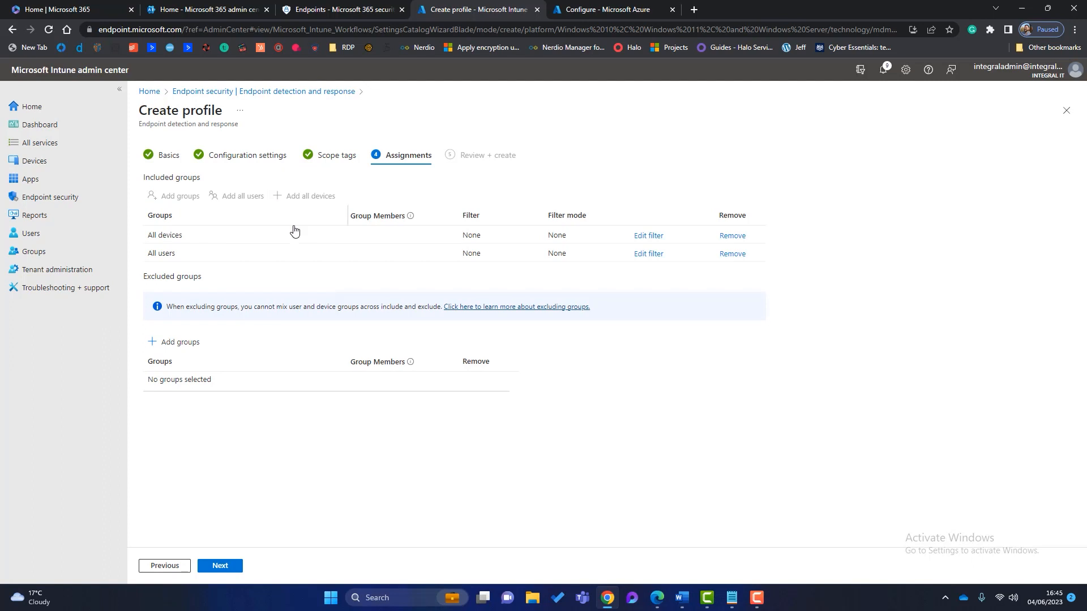
left_click(221, 565)
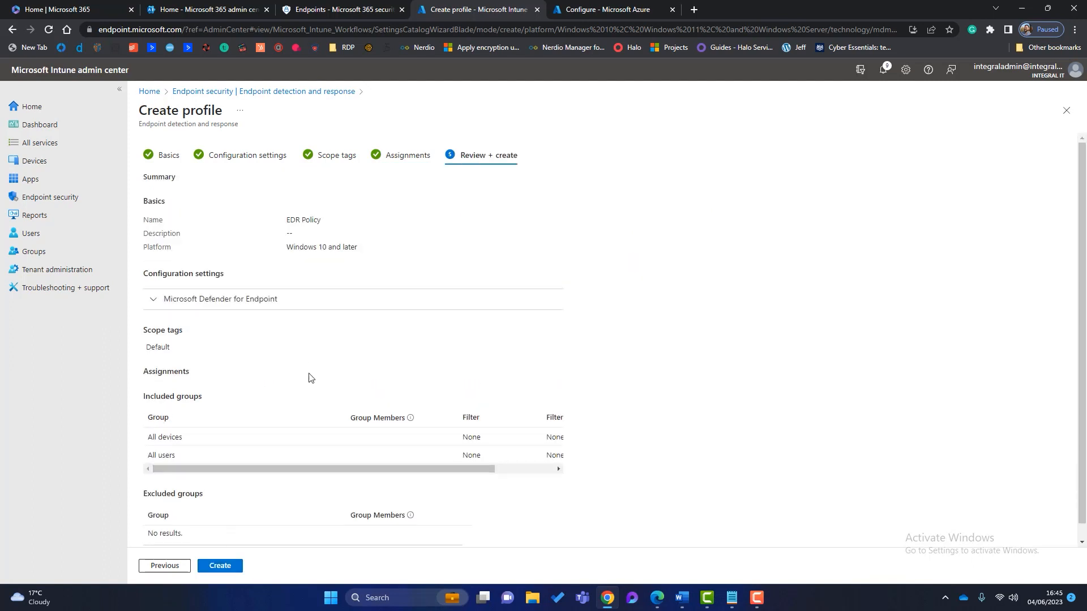
left_click(220, 567)
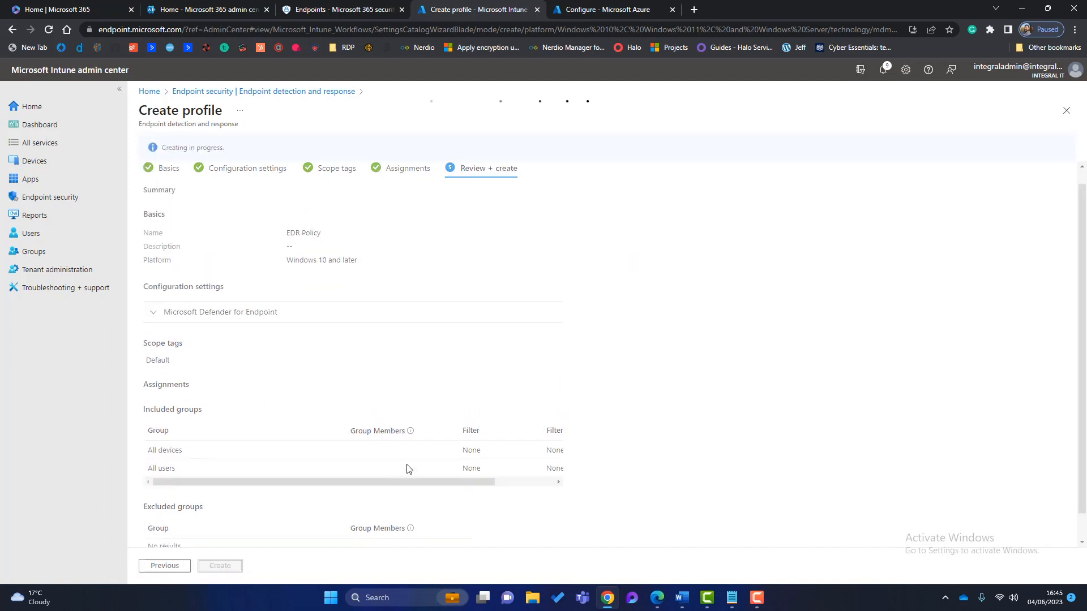
left_click(221, 566)
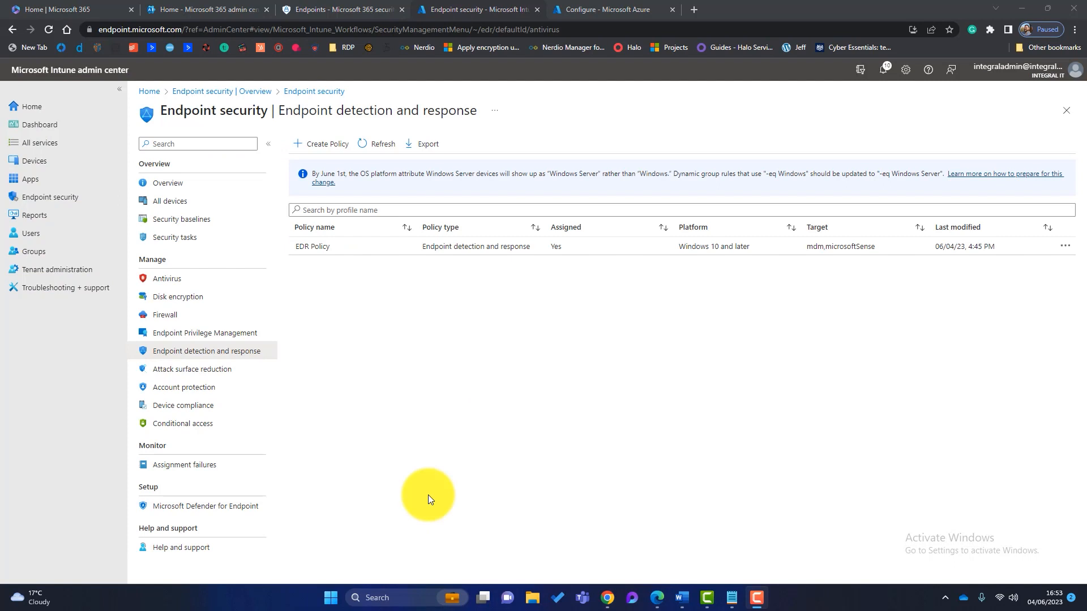
mouse_move(263, 391)
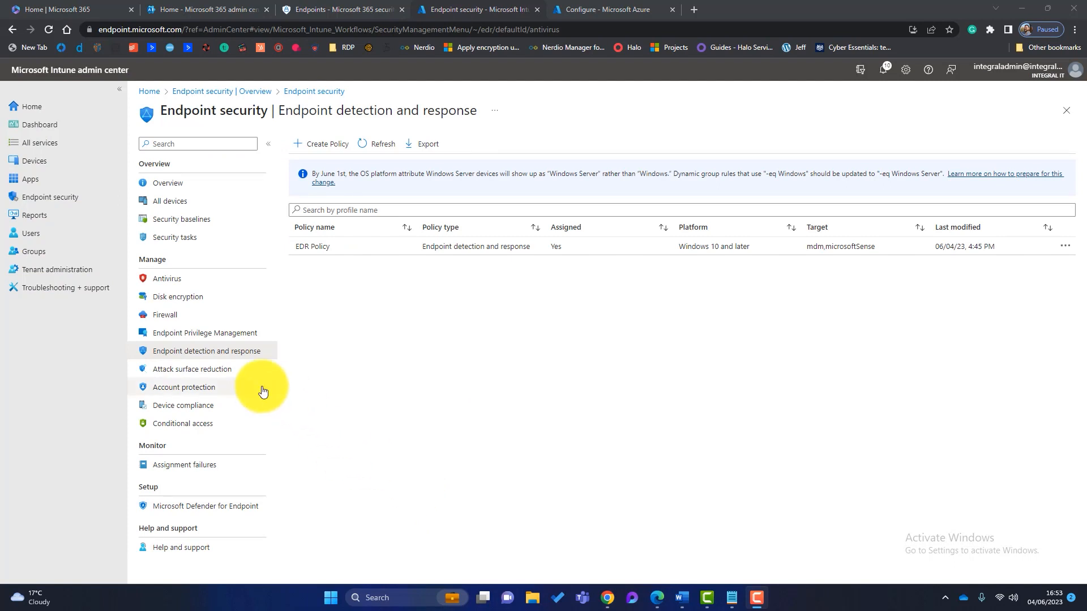
Step: Visit All devices, then return to the Endpoint security overview page
left_click(169, 201)
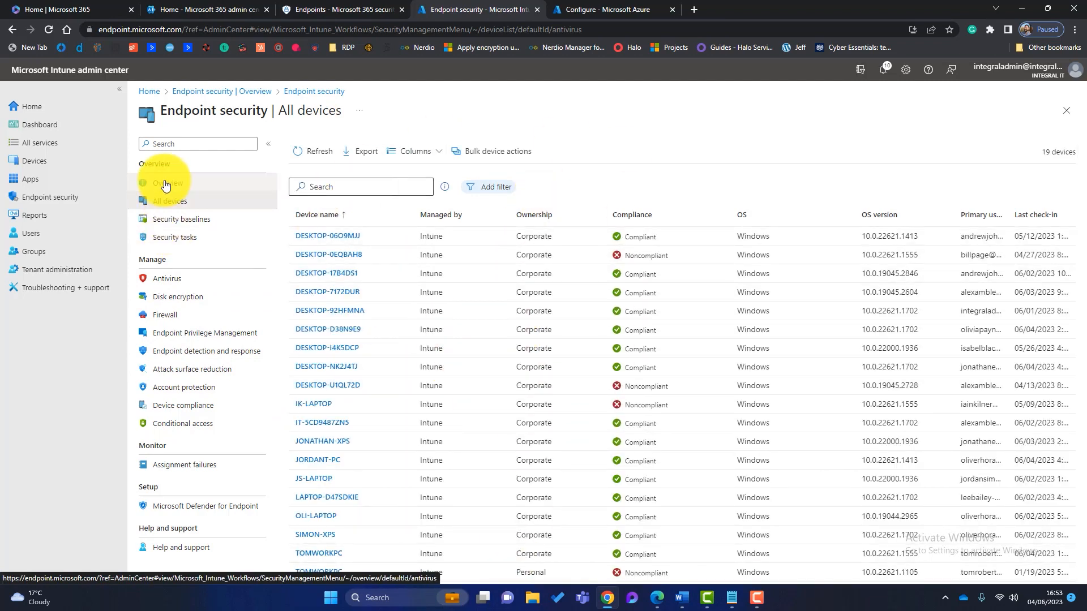
left_click(167, 182)
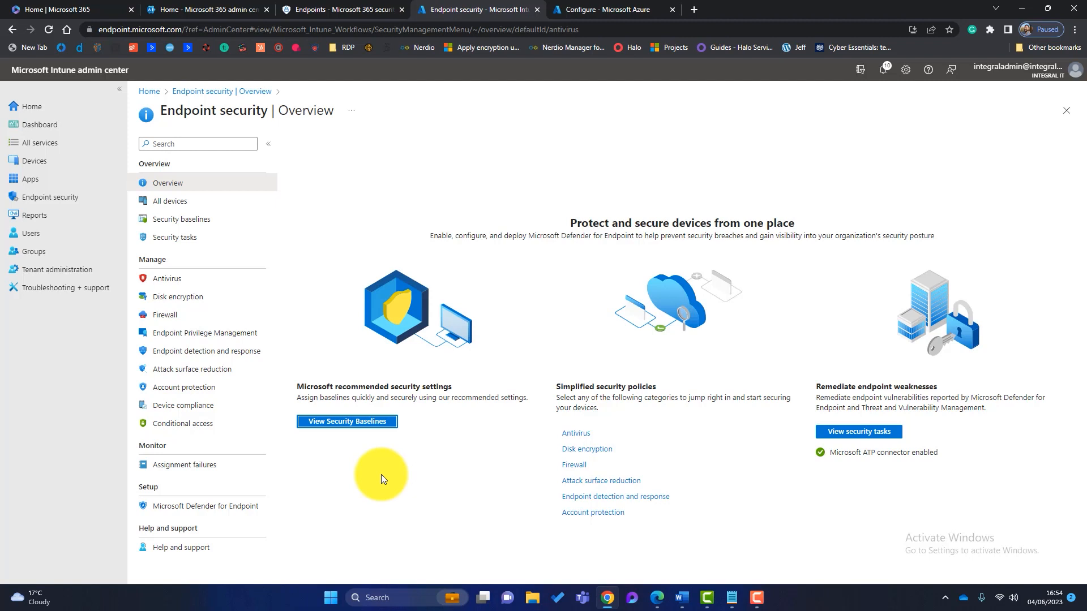
mouse_move(589, 444)
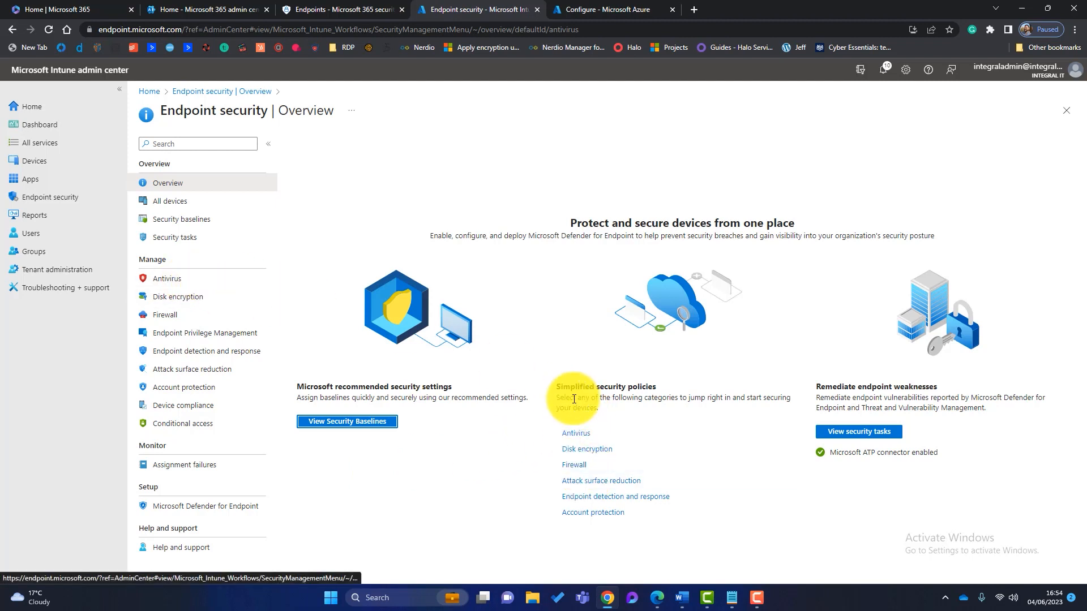
mouse_move(168, 283)
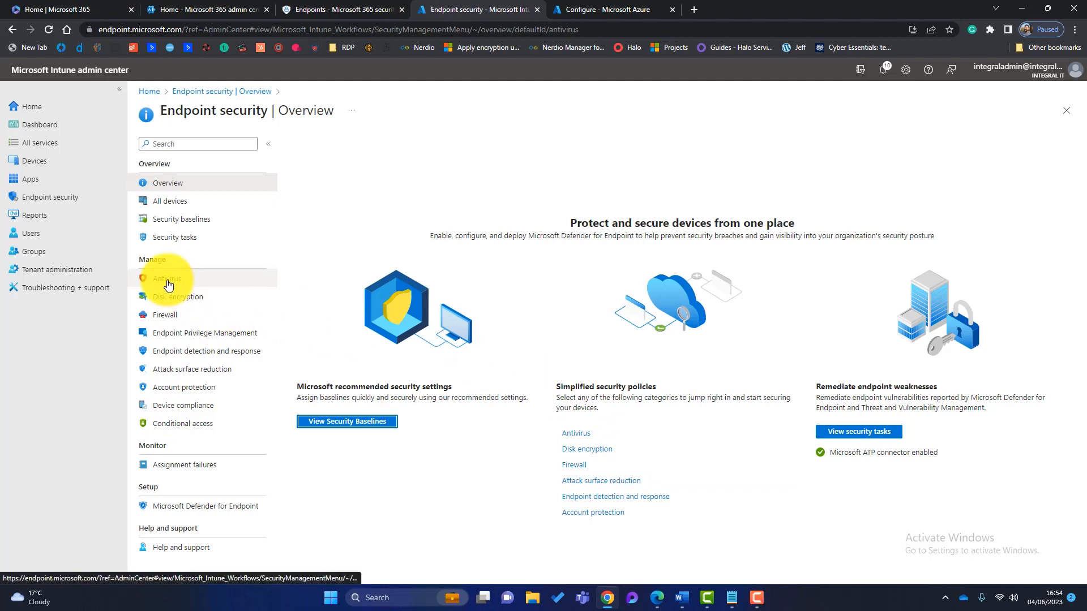
Step: Start a Microsoft Defender Antivirus profile for Windows 10, 11 and Server named 'My Business AV Policy'
left_click(167, 278)
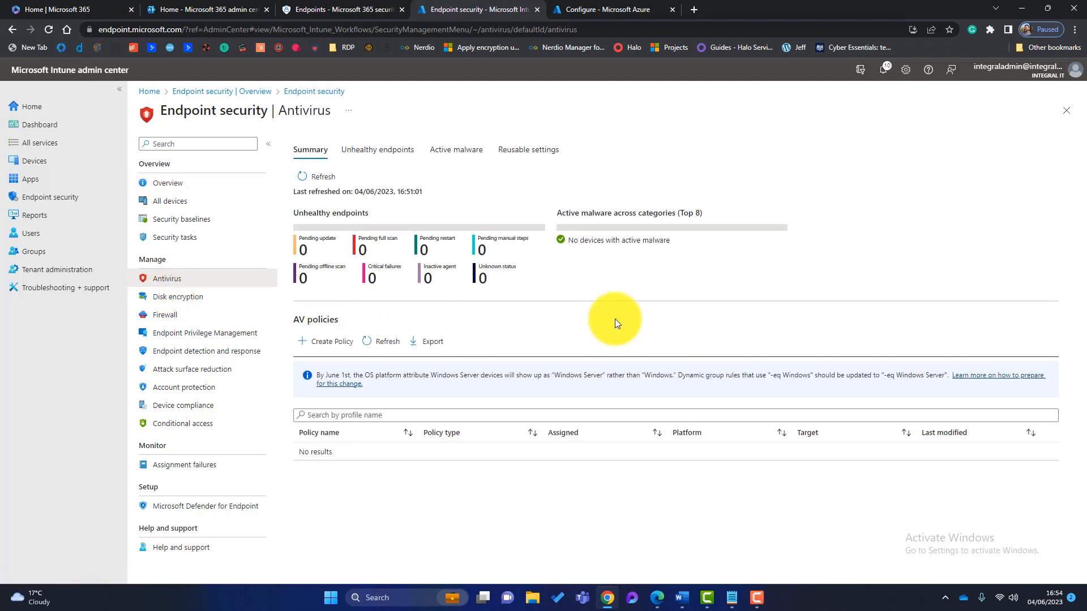
left_click(325, 342)
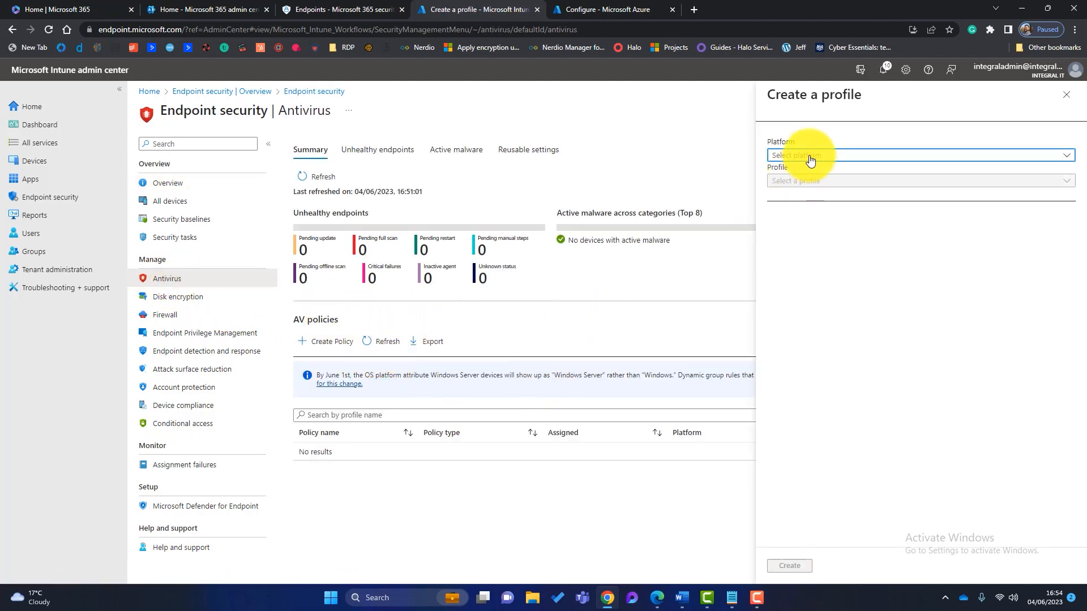
left_click(921, 155)
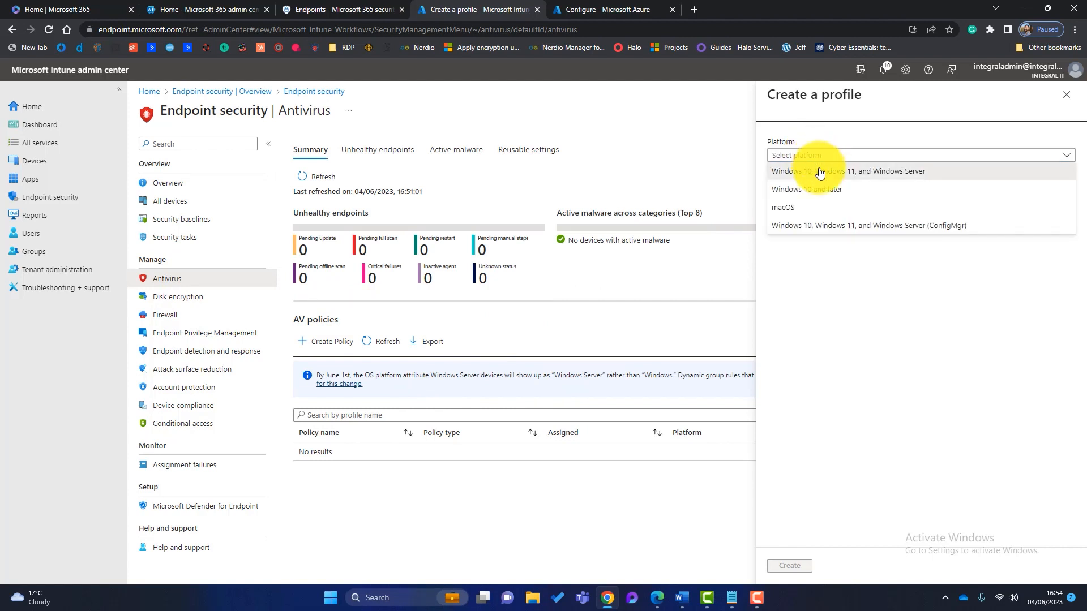
left_click(838, 171)
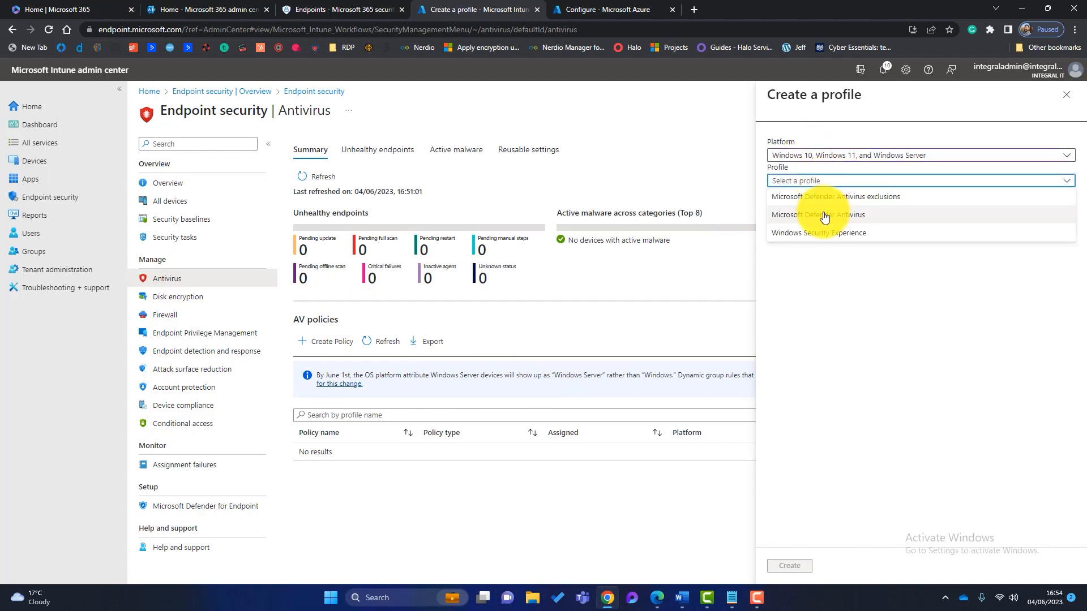
left_click(825, 215)
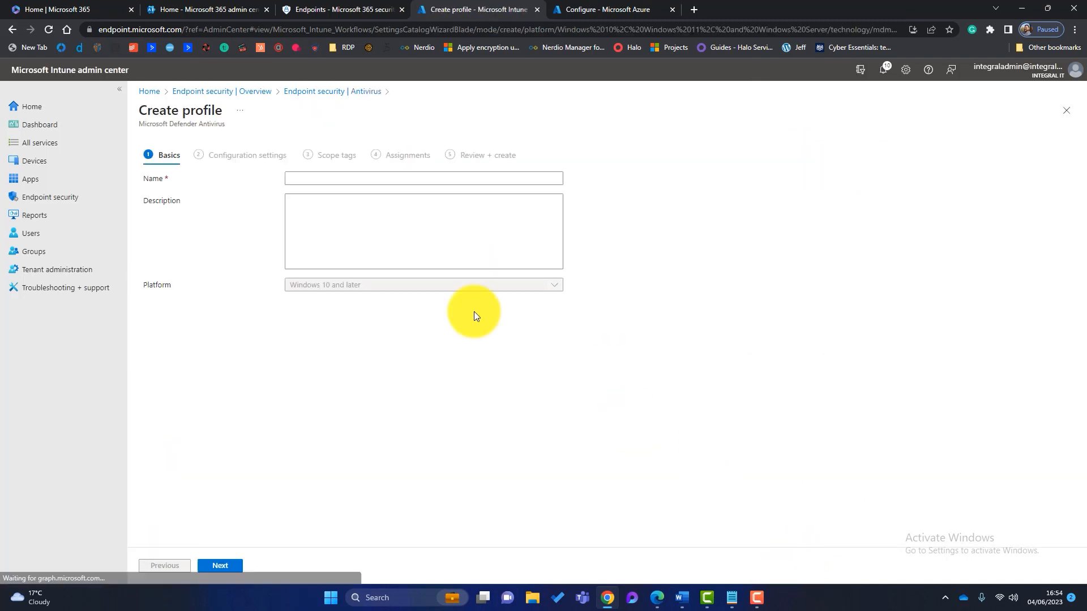
type("My Business AV Policy")
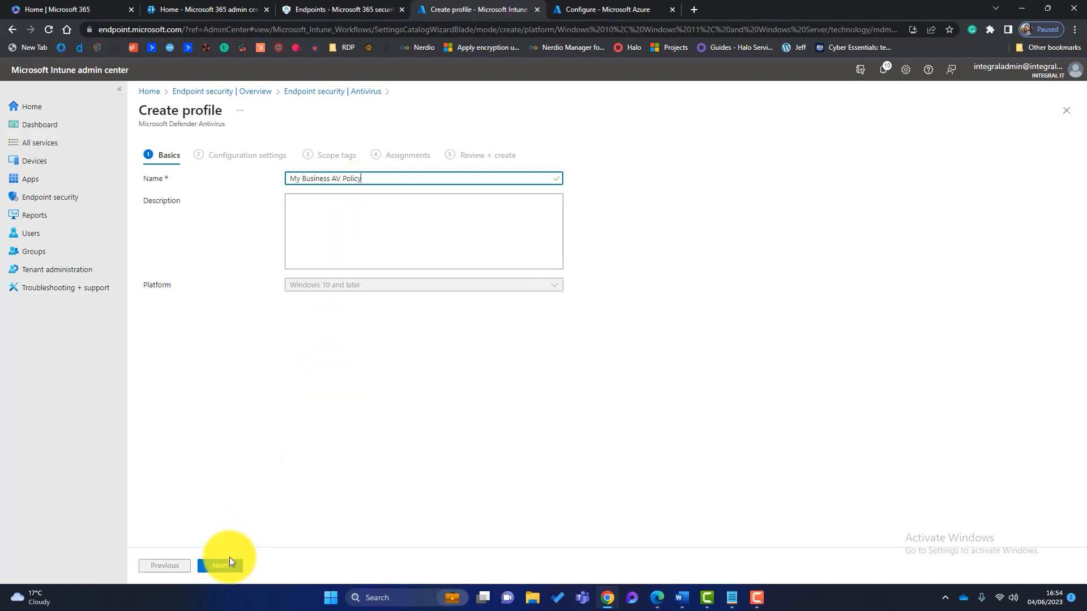
Step: Advance to configuration settings, expand the Defender group, and scroll through its unconfigured settings
left_click(220, 566)
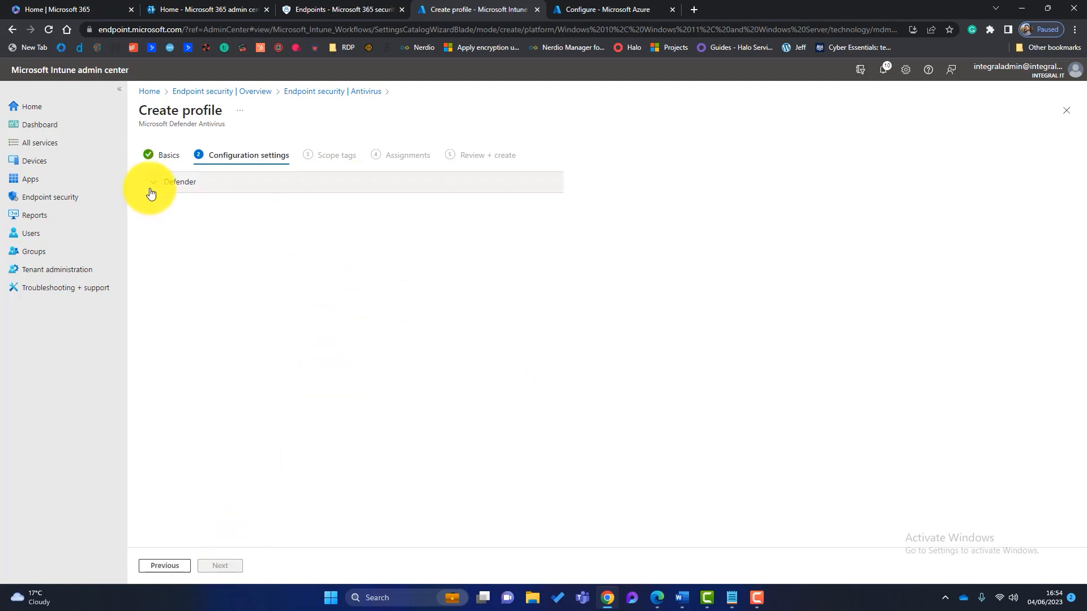
left_click(154, 182)
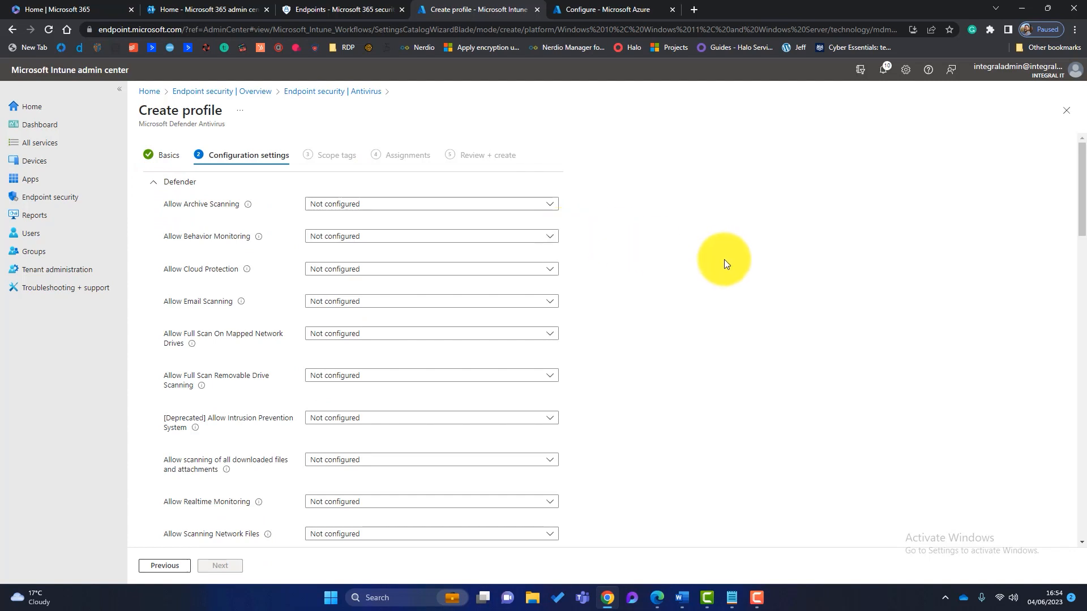
scroll("down", 3)
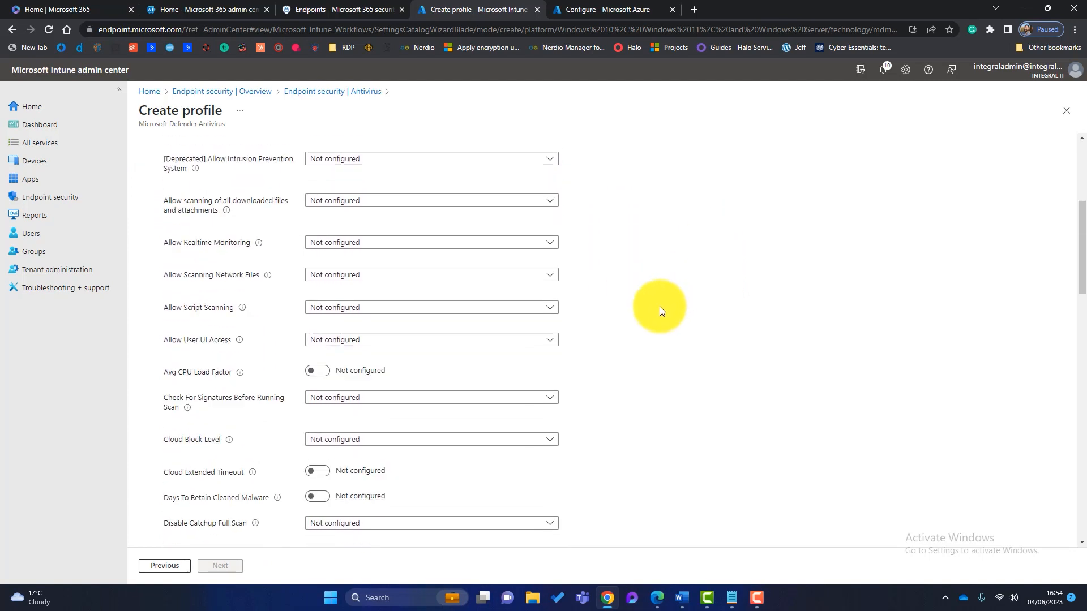
scroll("down", 3)
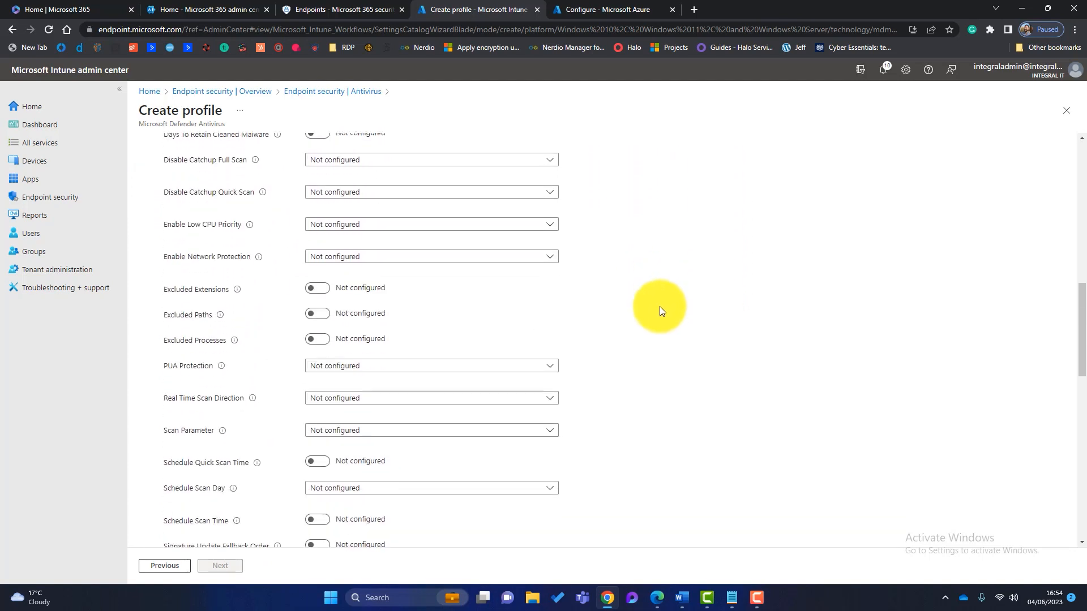
scroll("down", 3)
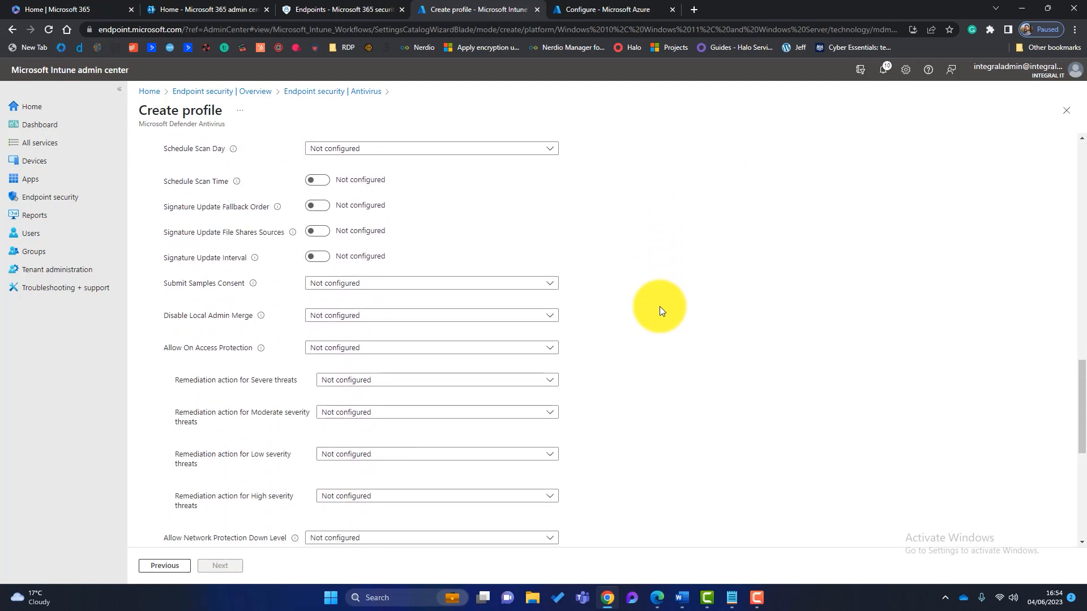
scroll("down", 3)
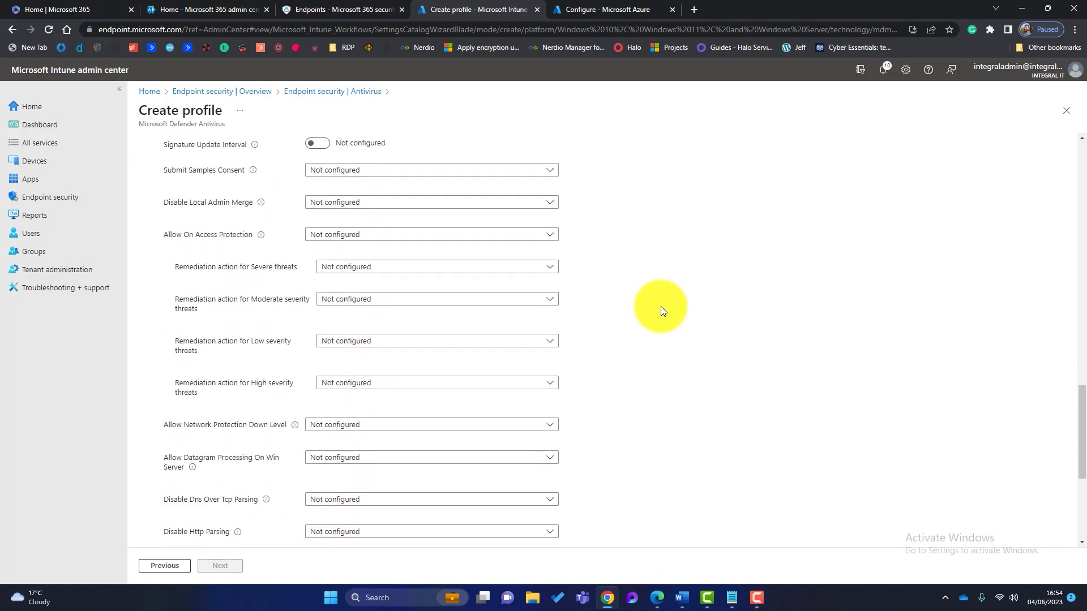
scroll("down", 3)
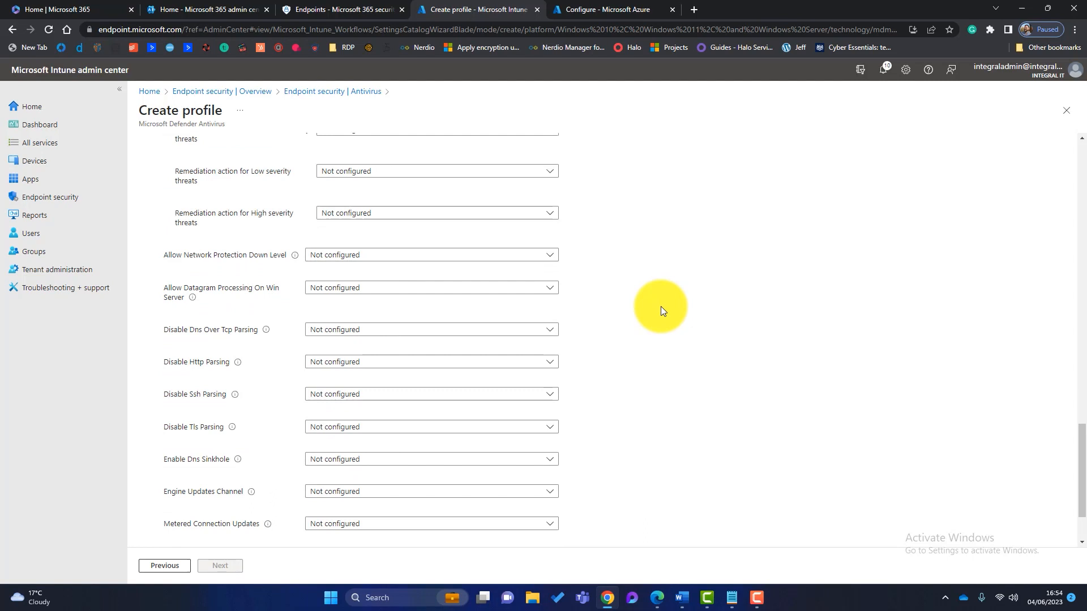
mouse_move(656, 598)
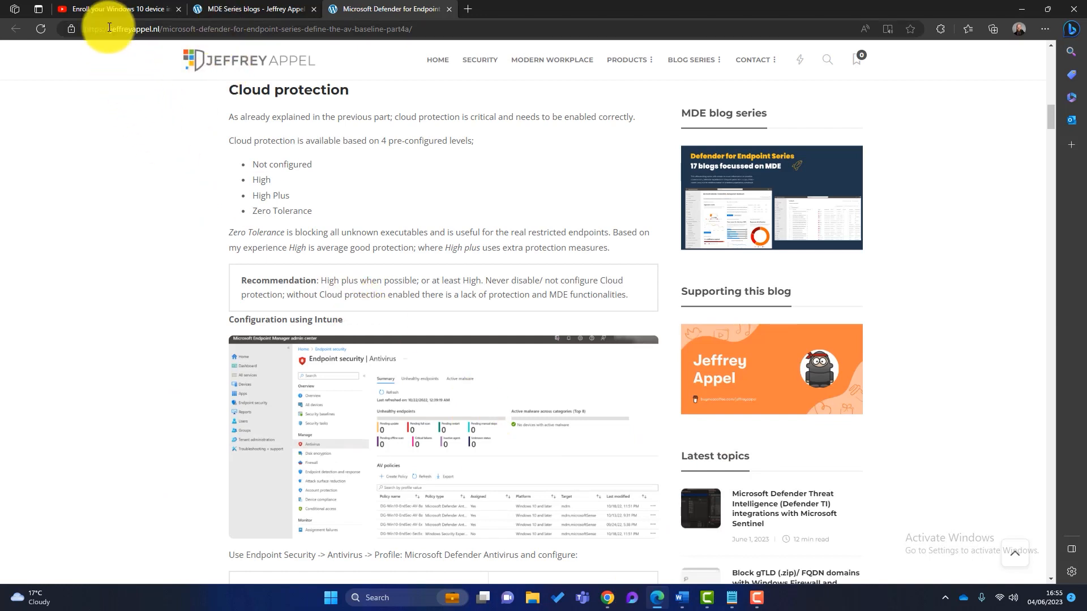
mouse_move(819, 236)
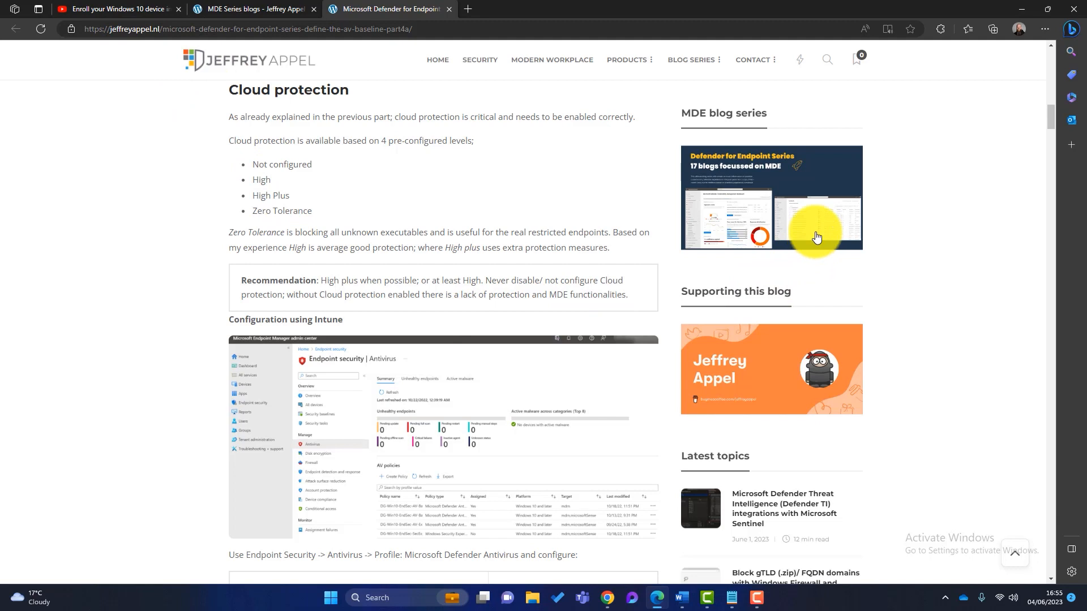
mouse_move(756, 202)
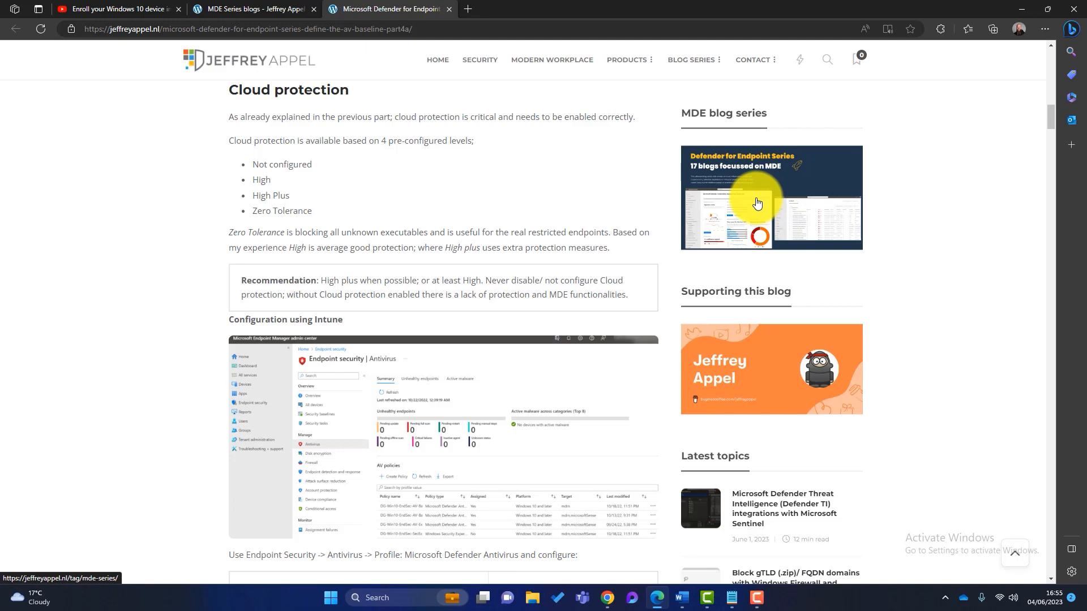
left_click(257, 9)
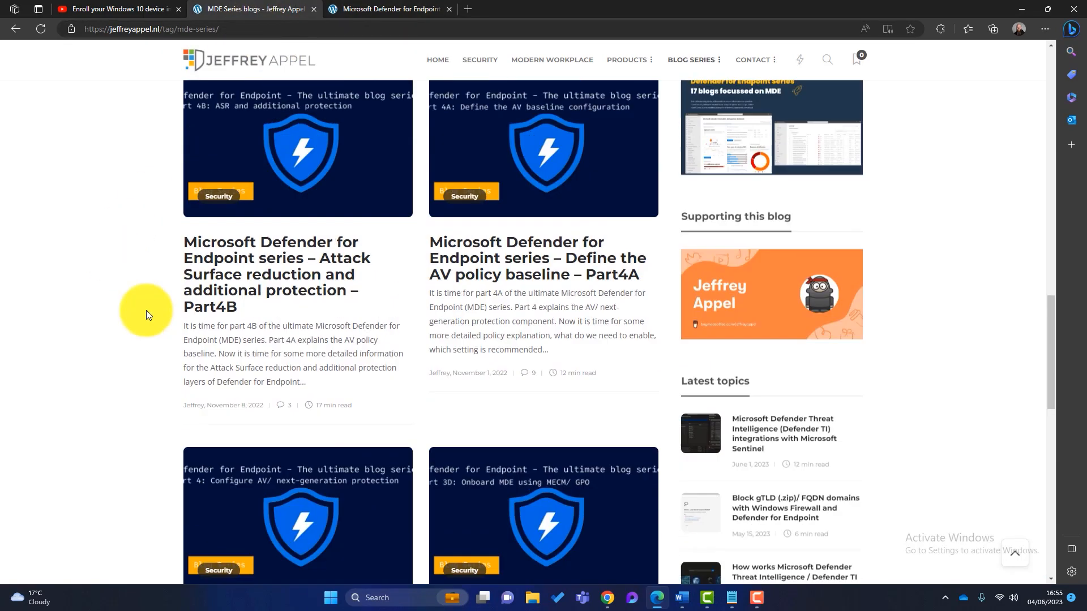
left_click(535, 258)
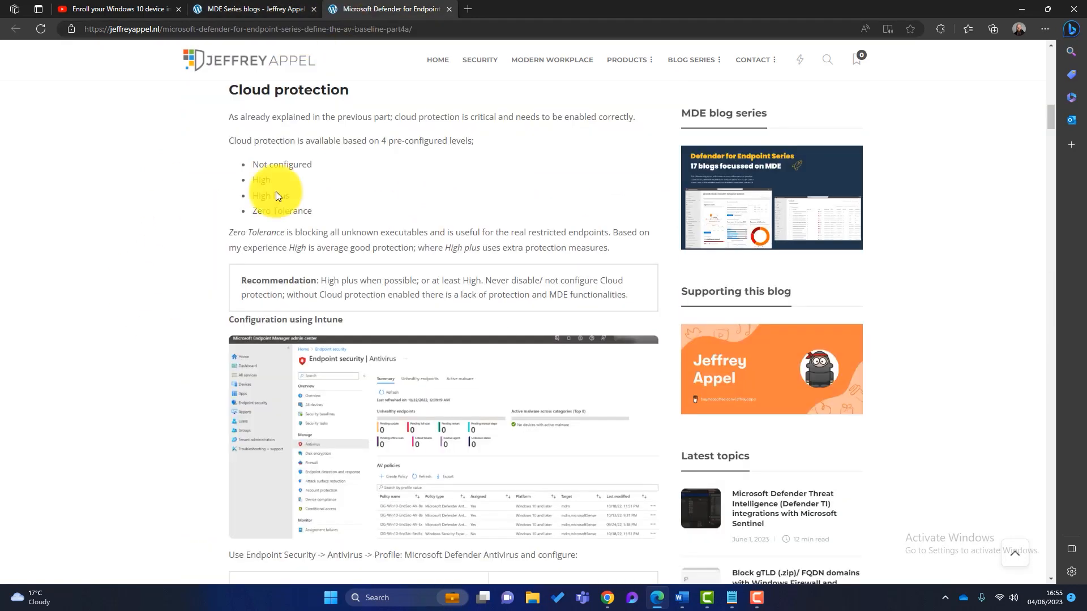
scroll("down", 3)
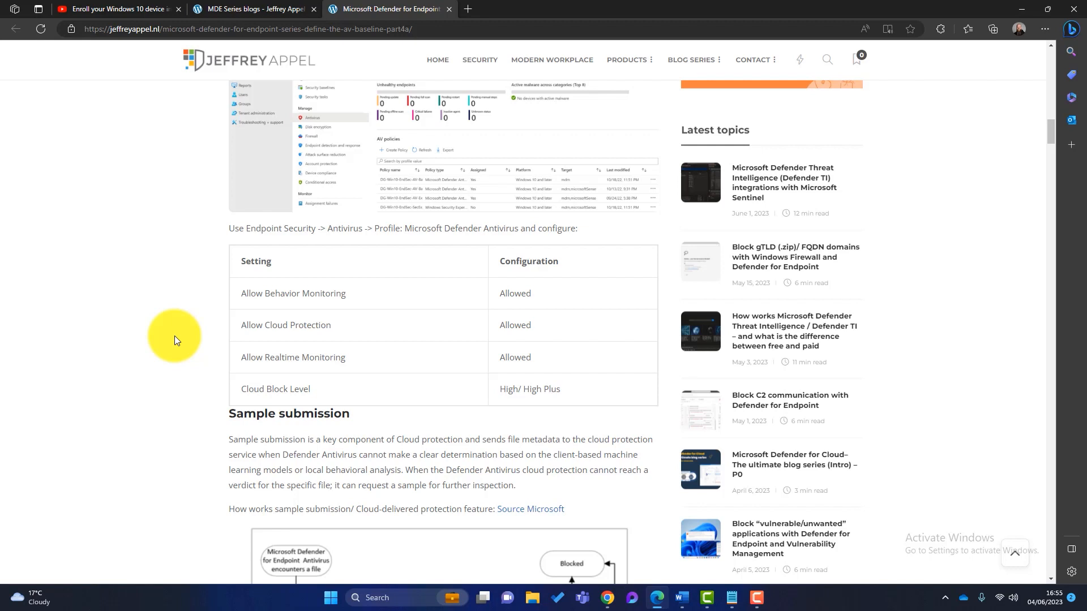
scroll("down", 3)
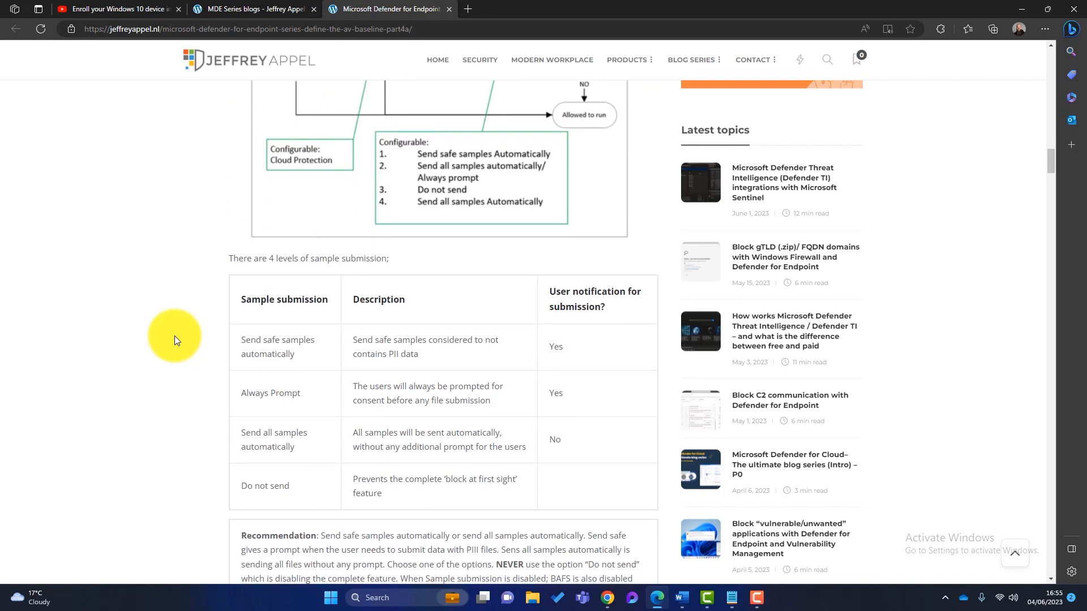
scroll("down", 3)
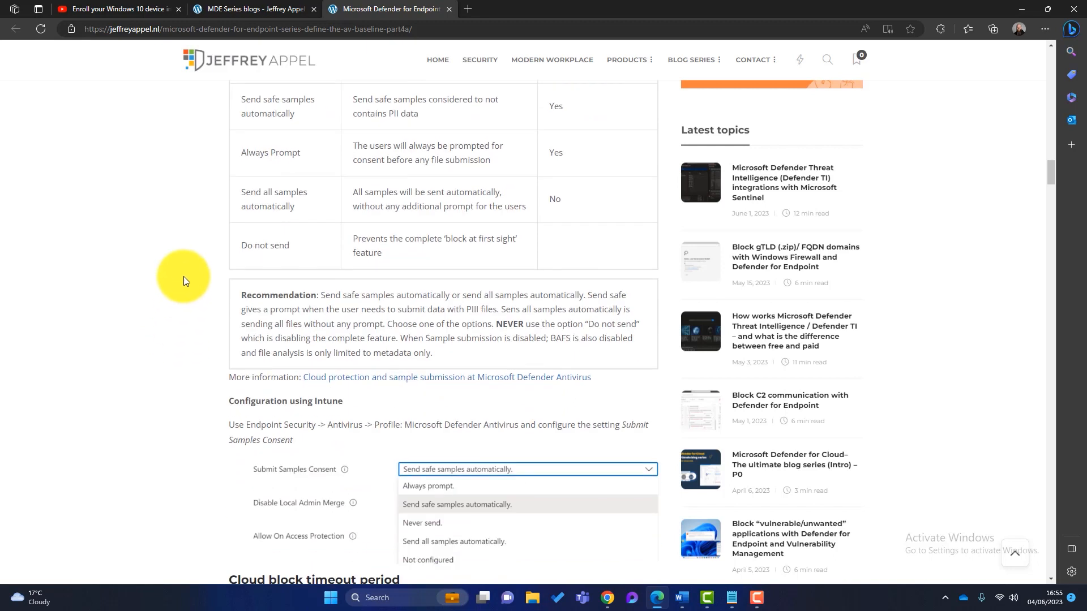
mouse_move(642, 592)
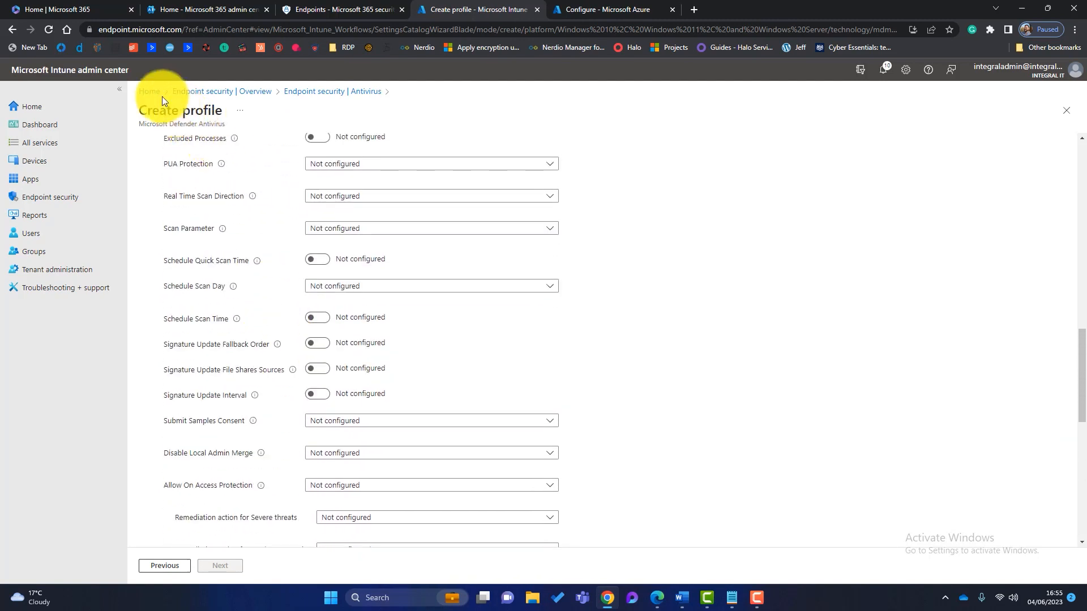
Step: Leave the profile for Intune home and open the Endpoint security Security baselines list
left_click(149, 91)
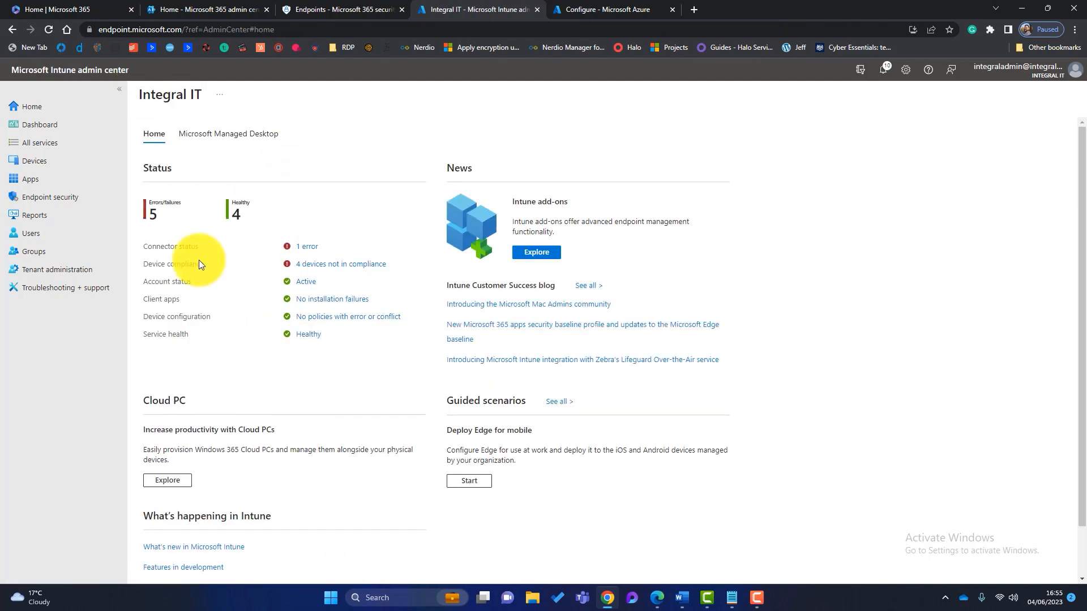
mouse_move(44, 129)
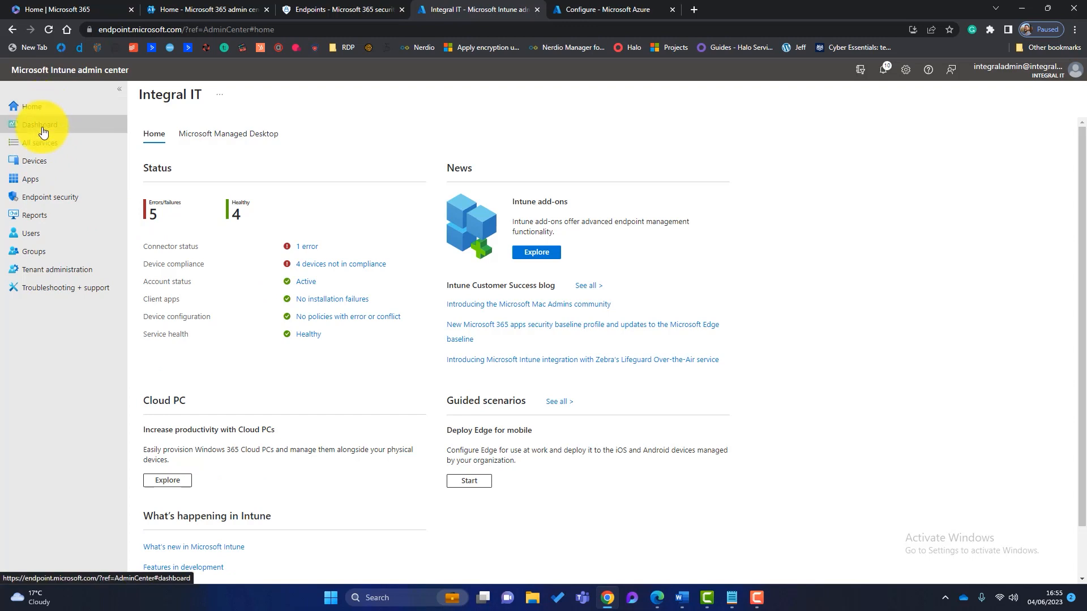
left_click(49, 196)
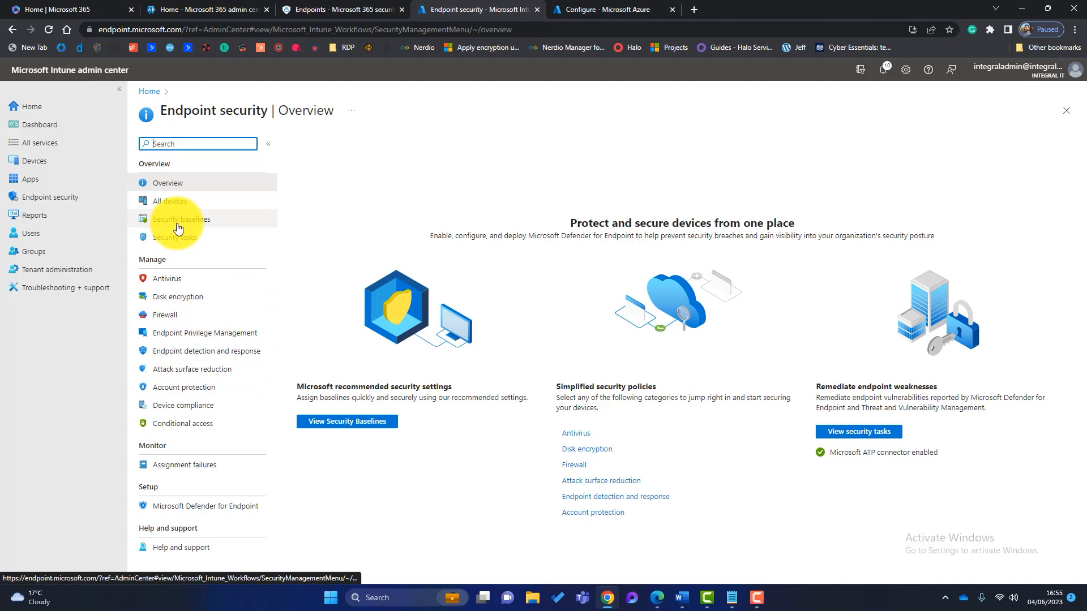
left_click(181, 220)
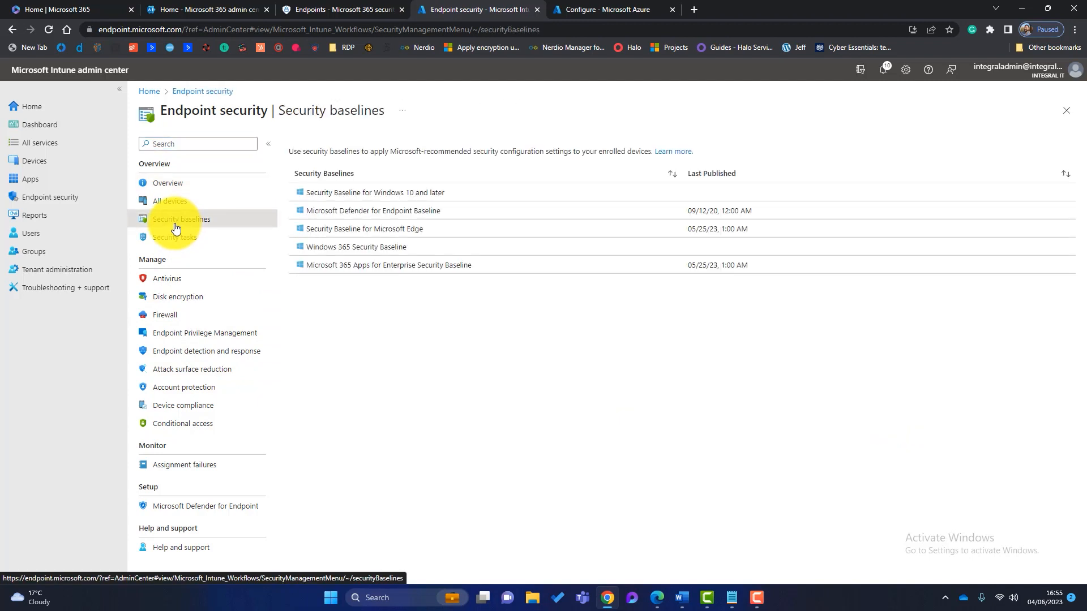
mouse_move(365, 215)
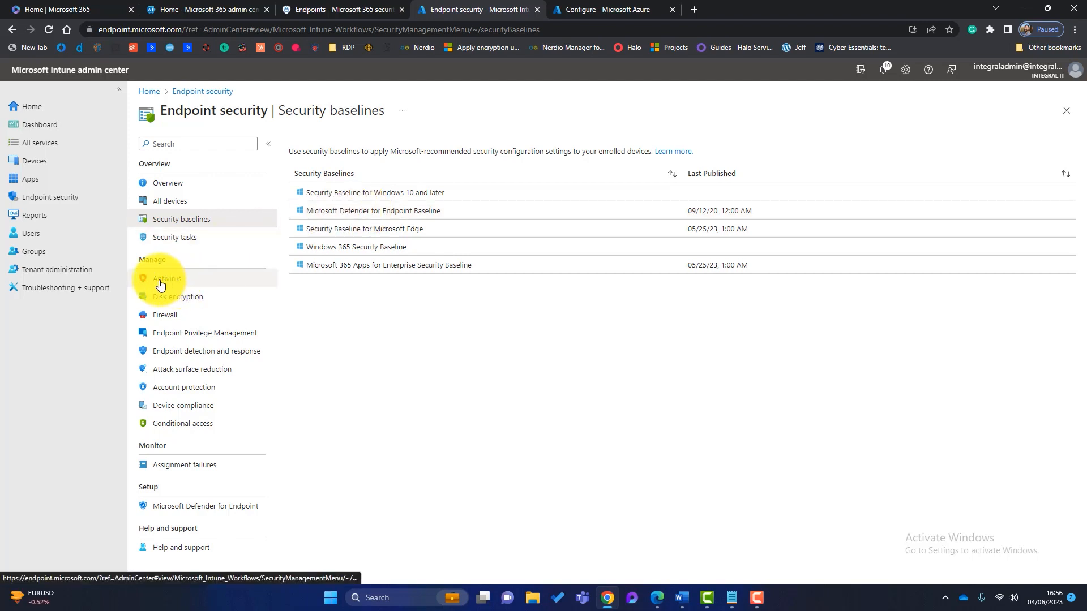
mouse_move(166, 373)
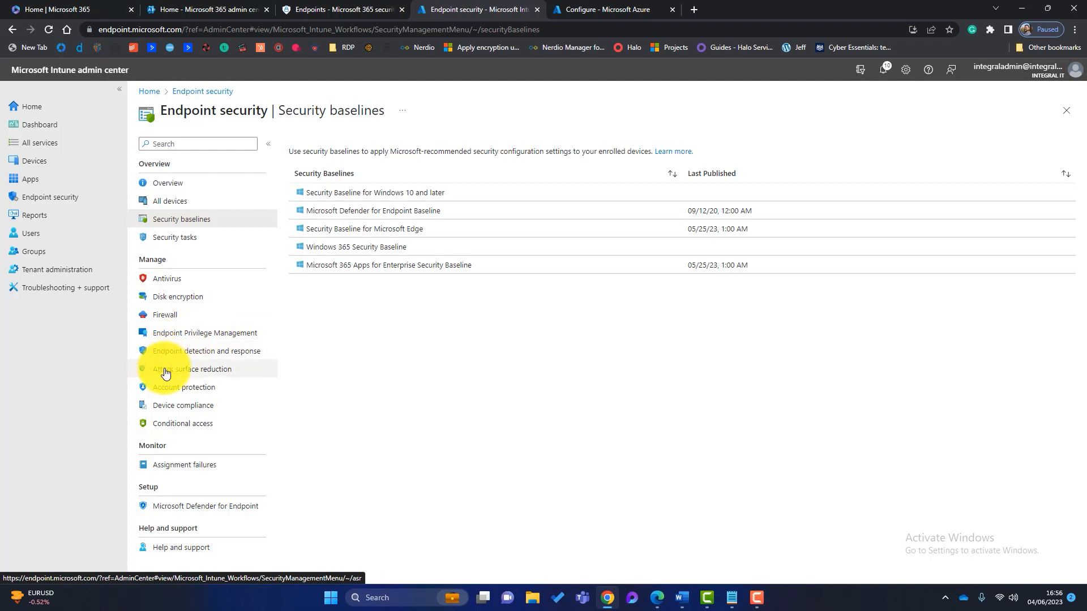
mouse_move(95, 333)
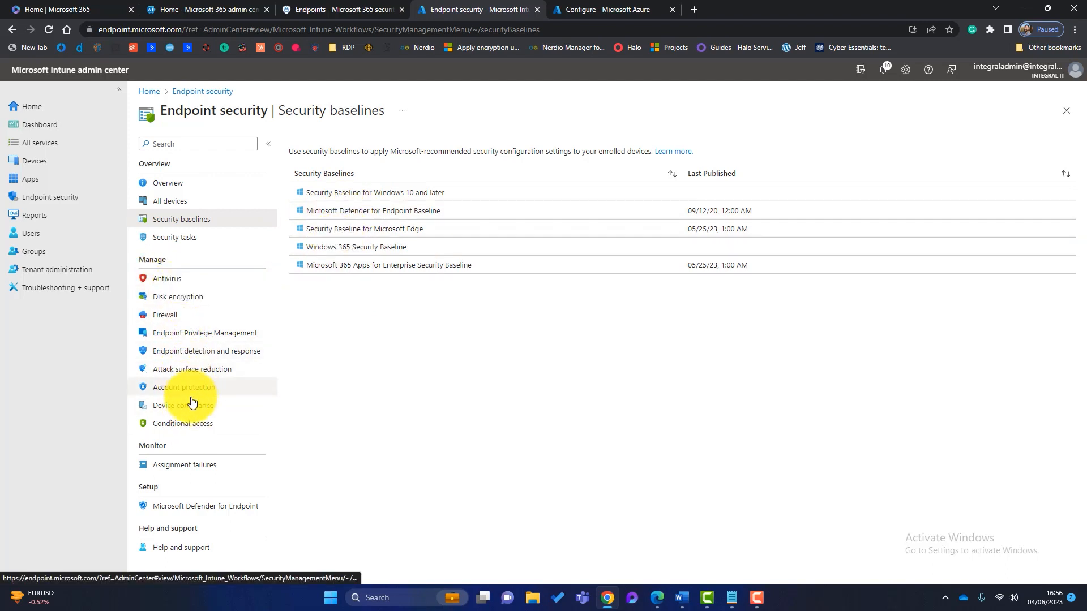
mouse_move(355, 330)
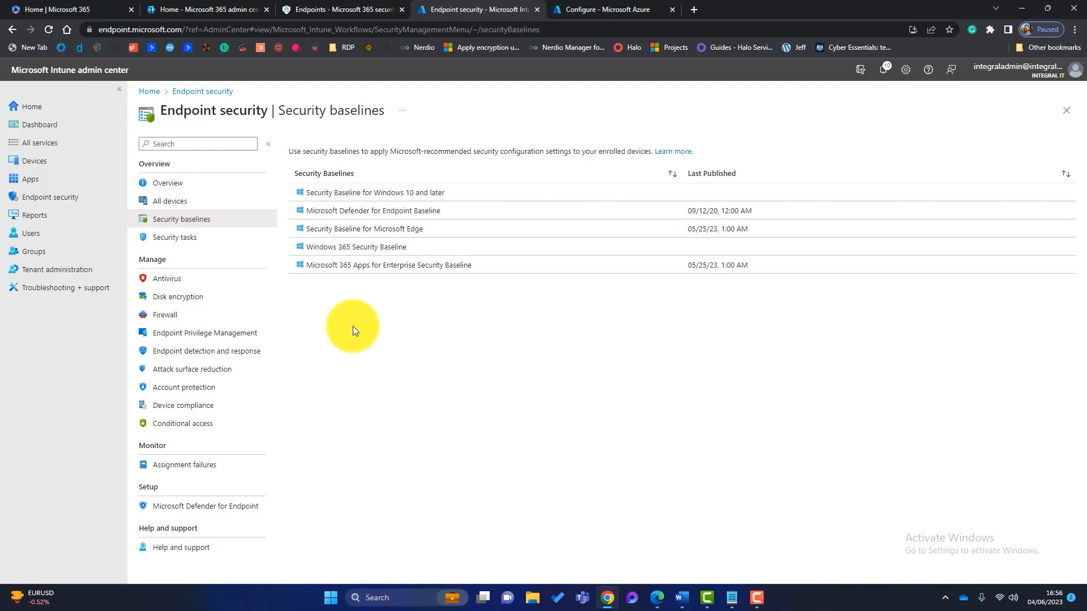
mouse_move(327, 217)
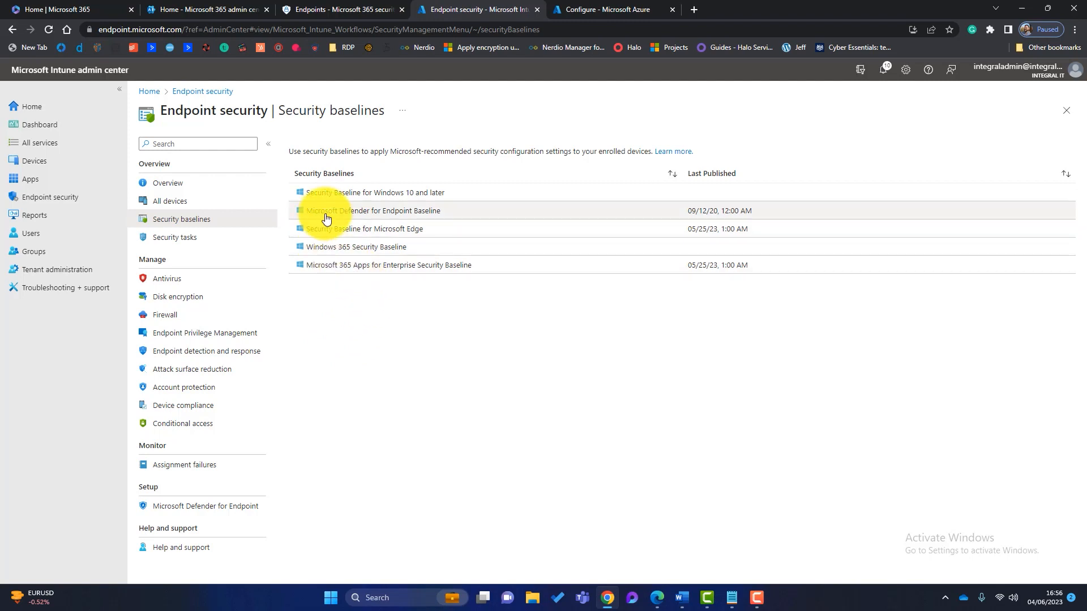
Step: Create a Defender for Endpoint baseline profile named 'Integral IT Security Profile' and reach its settings
left_click(375, 211)
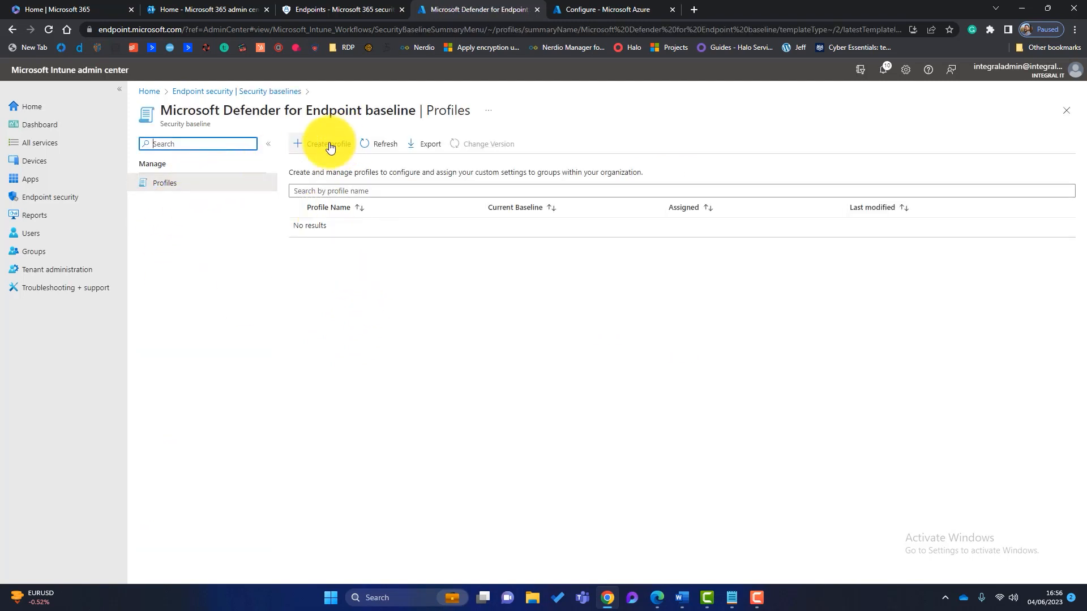
mouse_move(331, 148)
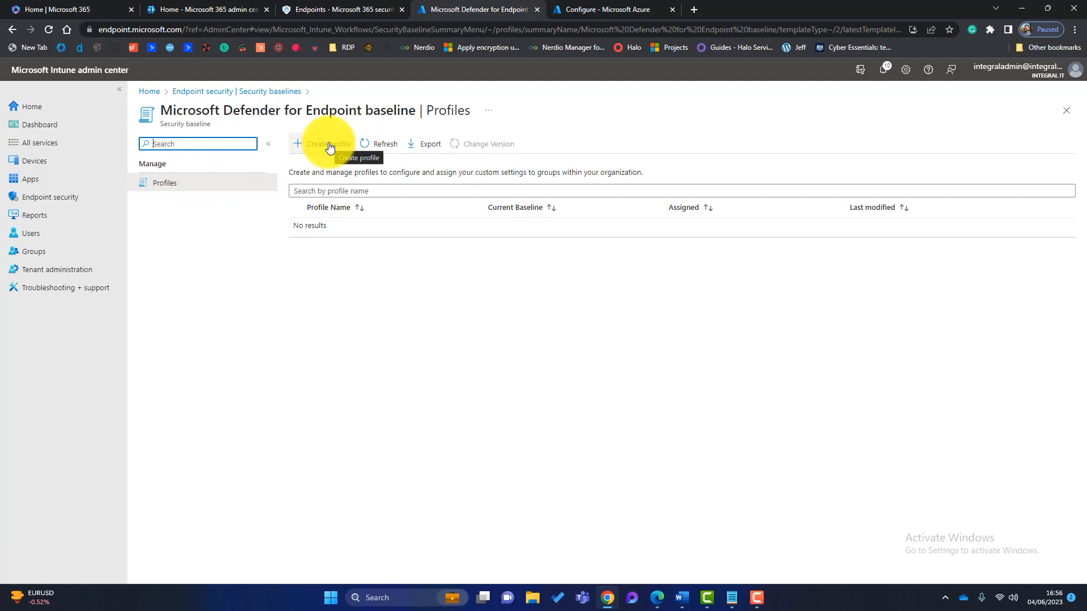
left_click(327, 144)
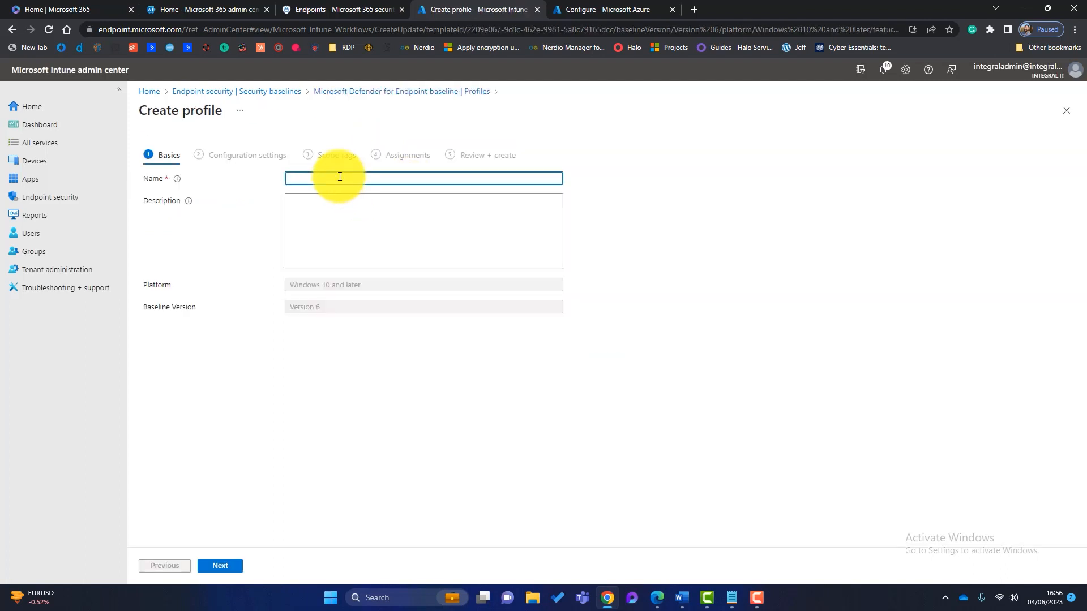
type("Integral IT Security Profile")
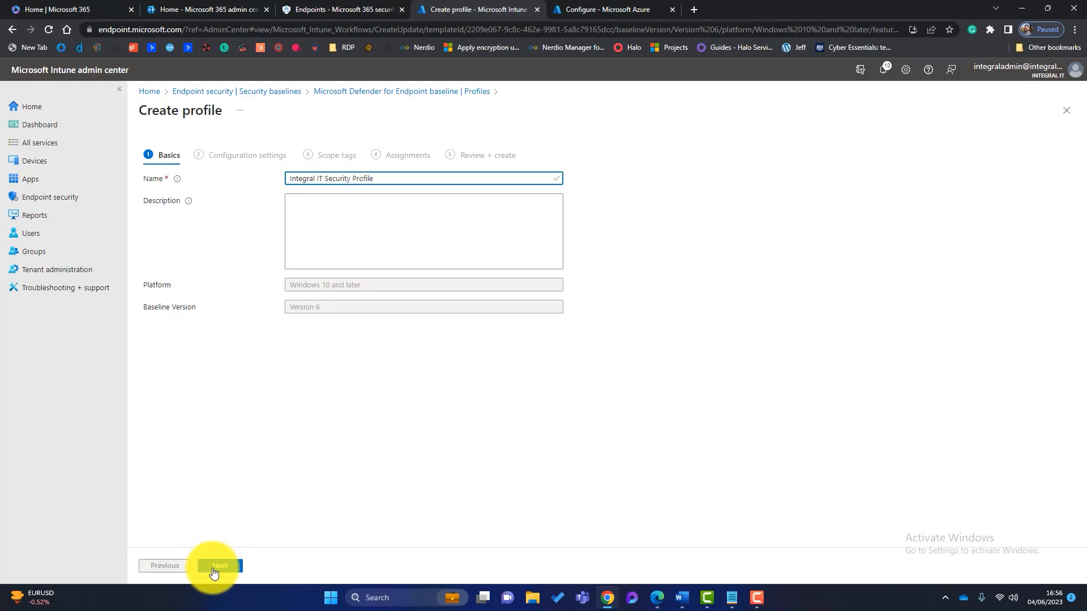
left_click(221, 566)
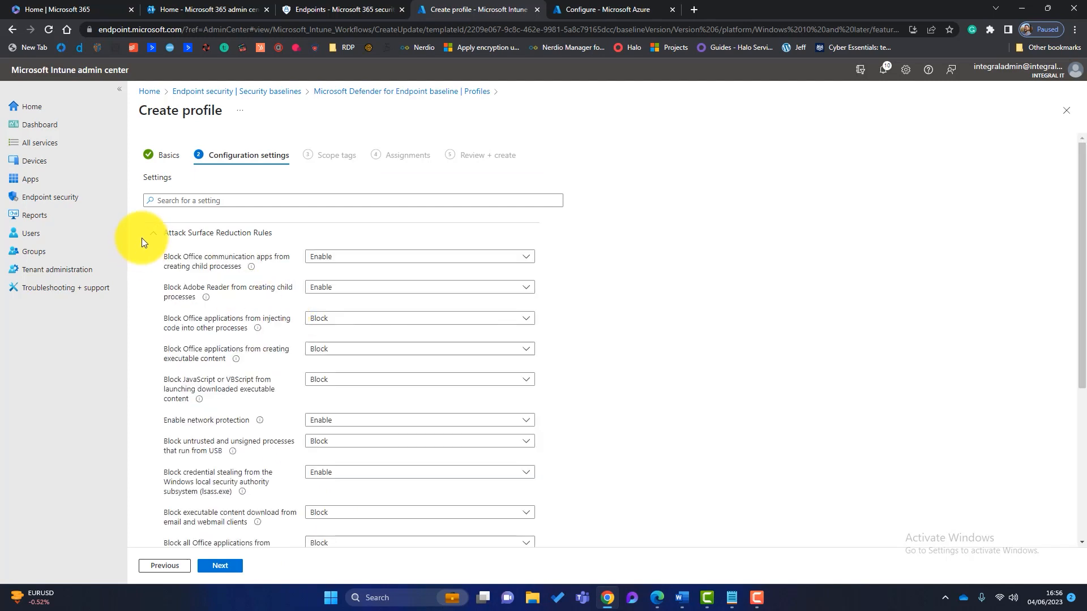
Step: Collapse Attack Surface Reduction Rules and open Endpoint security in a new browser tab
left_click(154, 232)
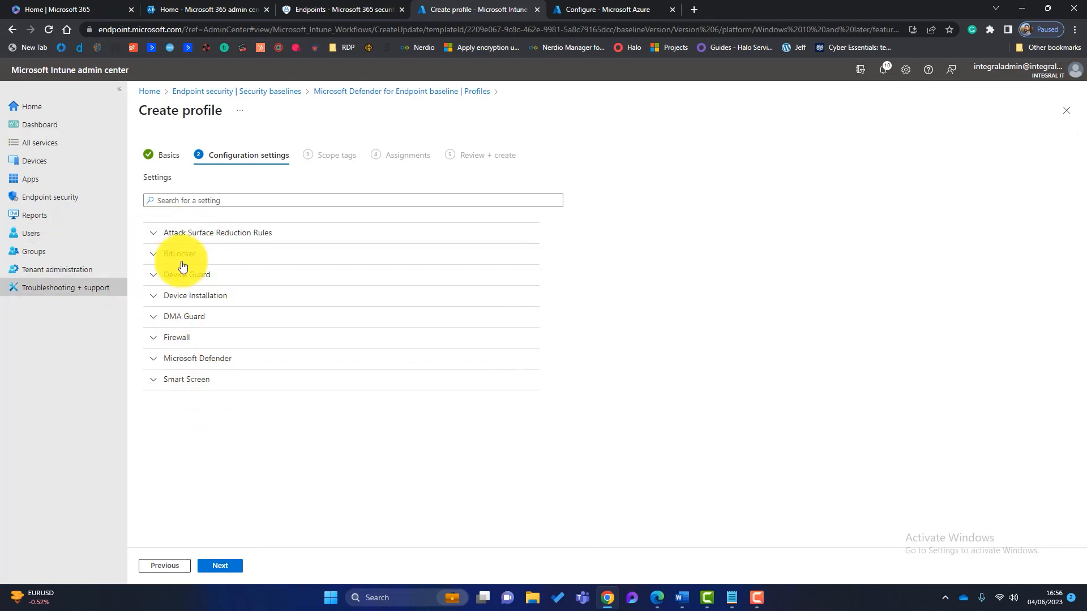
right_click(43, 197)
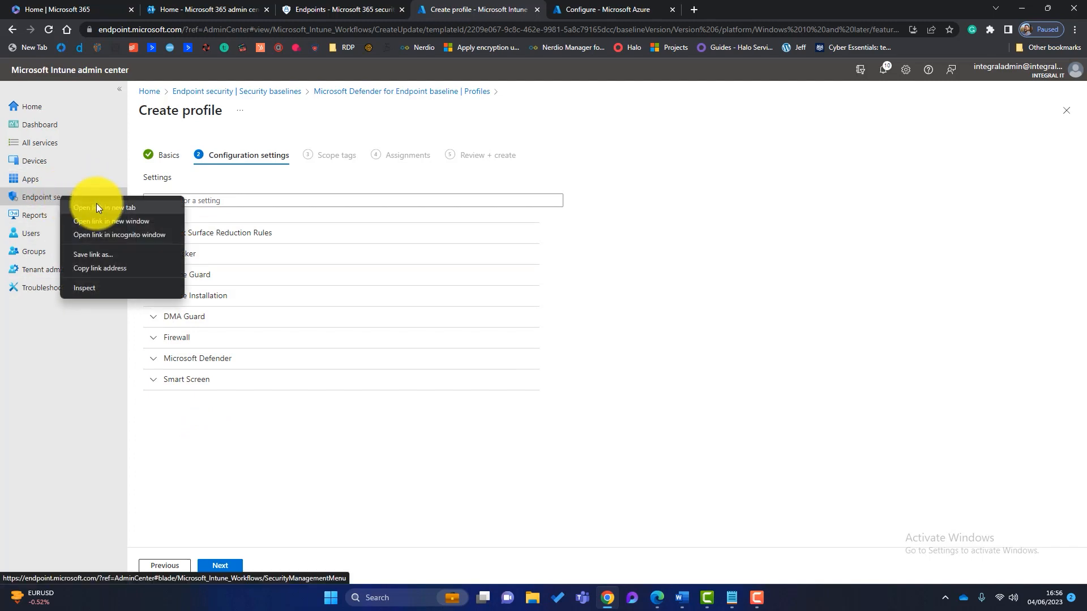
left_click(106, 207)
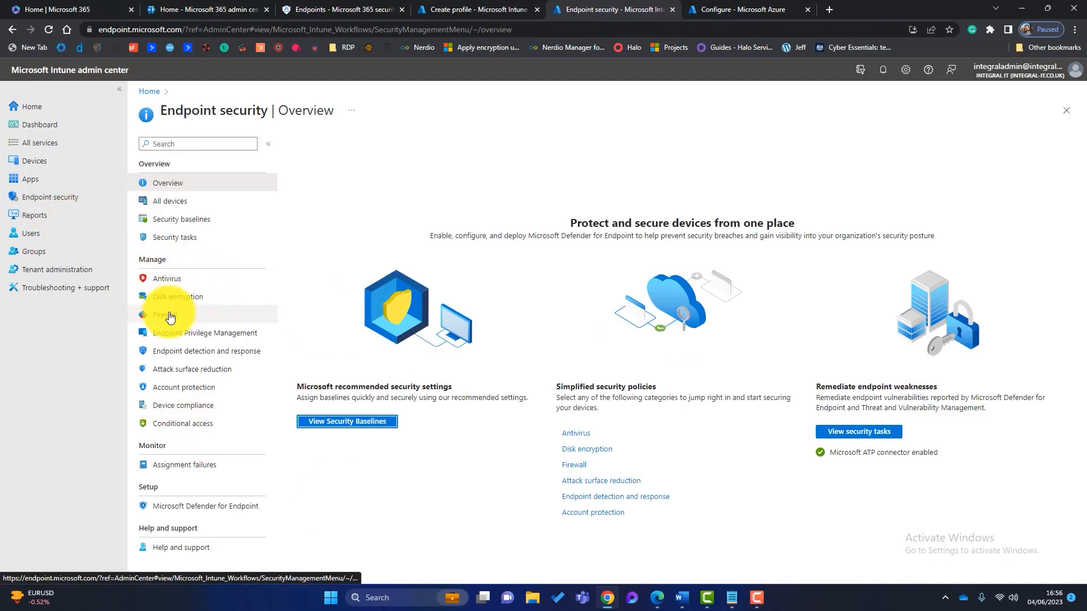
left_click(477, 10)
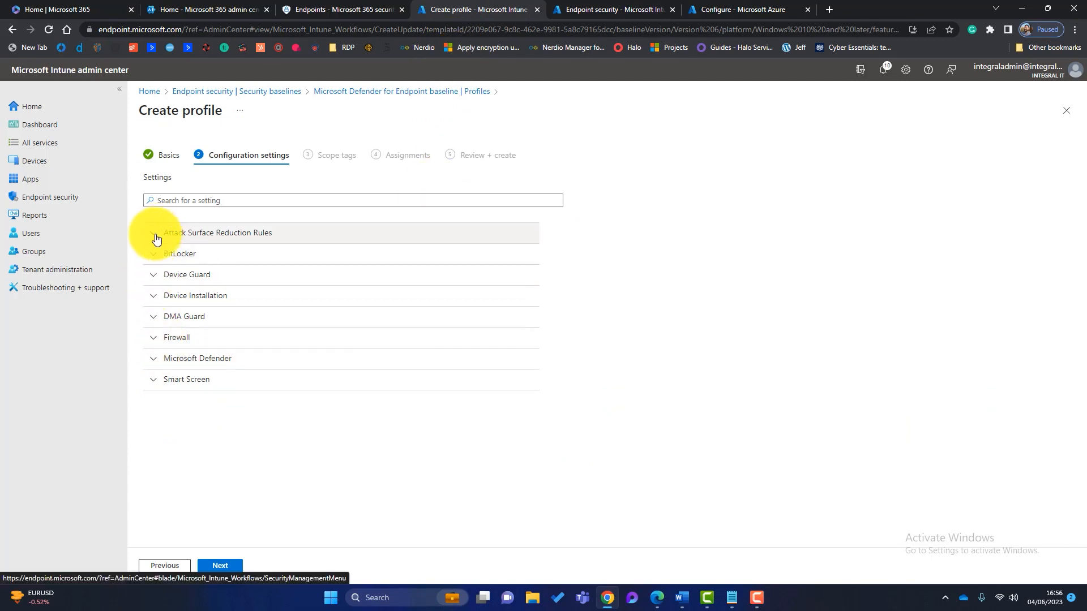
Step: Review the Attack Surface Reduction Rules and Microsoft Defender settings, then advance to scope tags
left_click(154, 233)
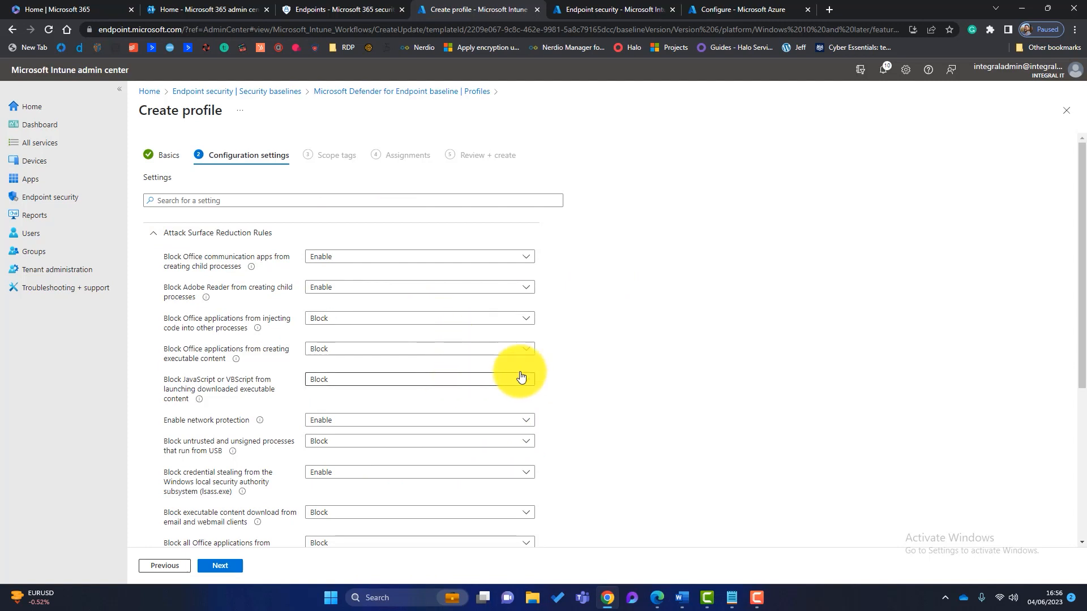
scroll("down", 3)
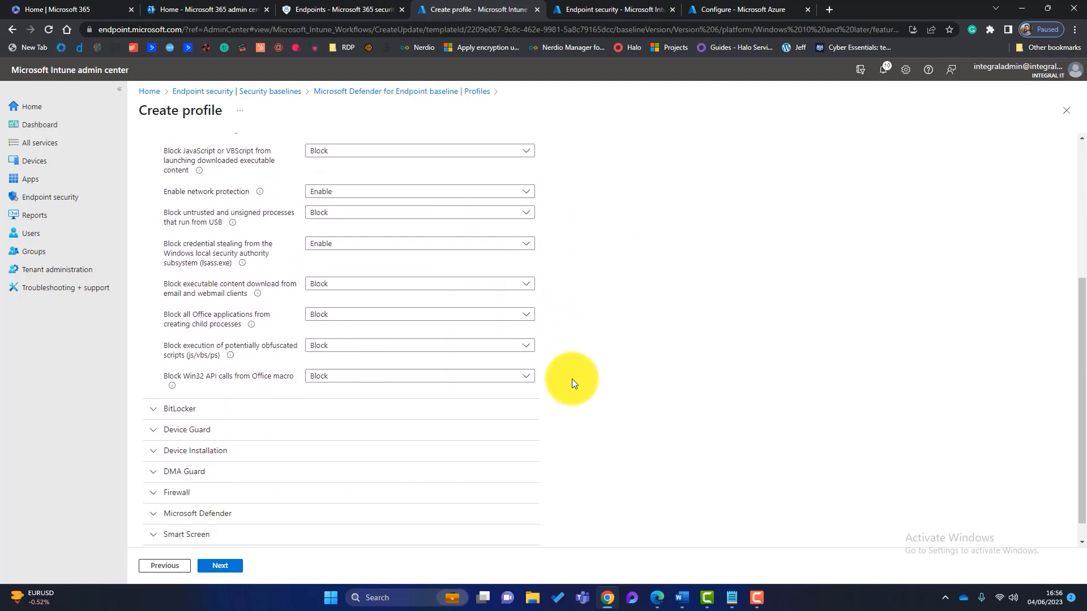
left_click(153, 239)
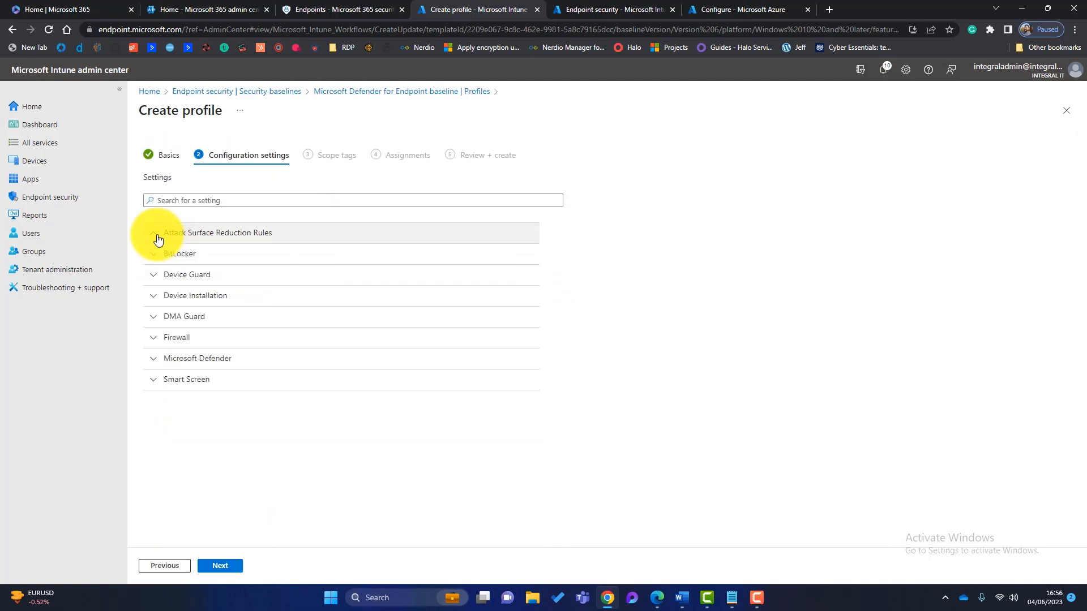
mouse_move(154, 362)
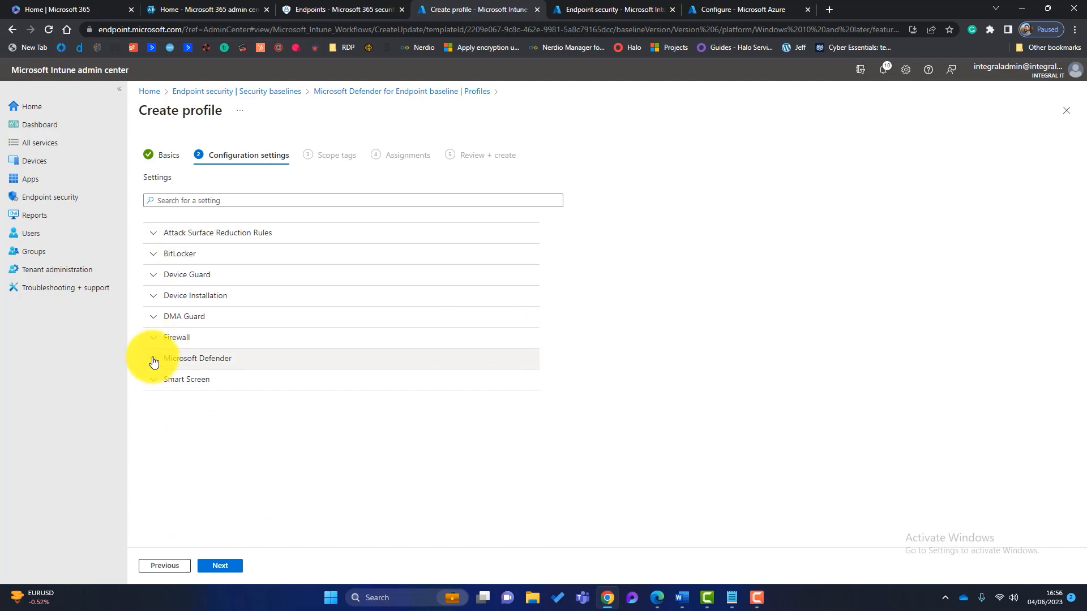
mouse_move(154, 361)
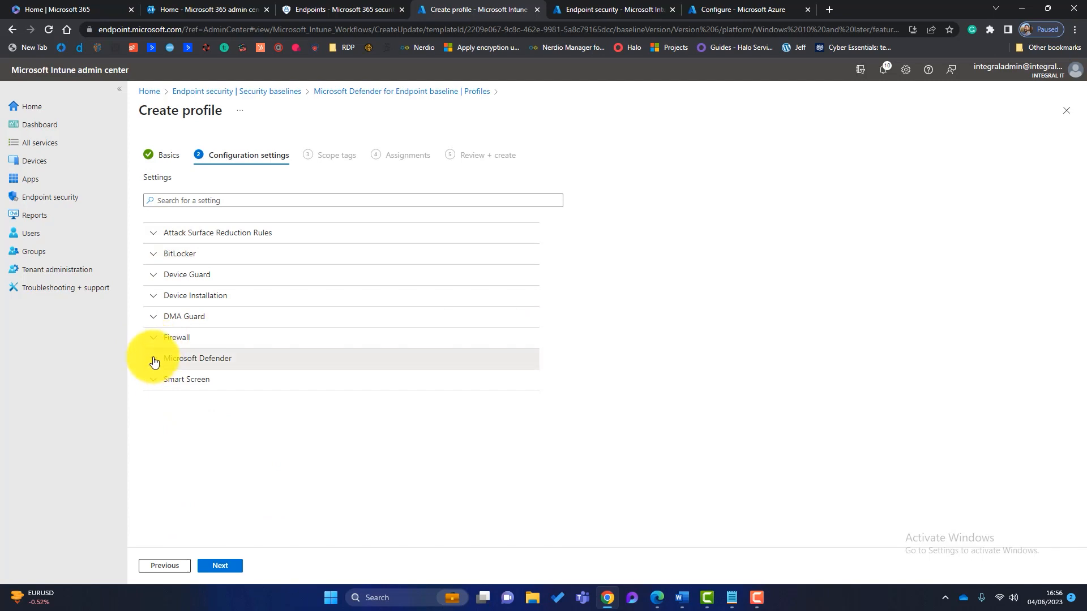
left_click(153, 359)
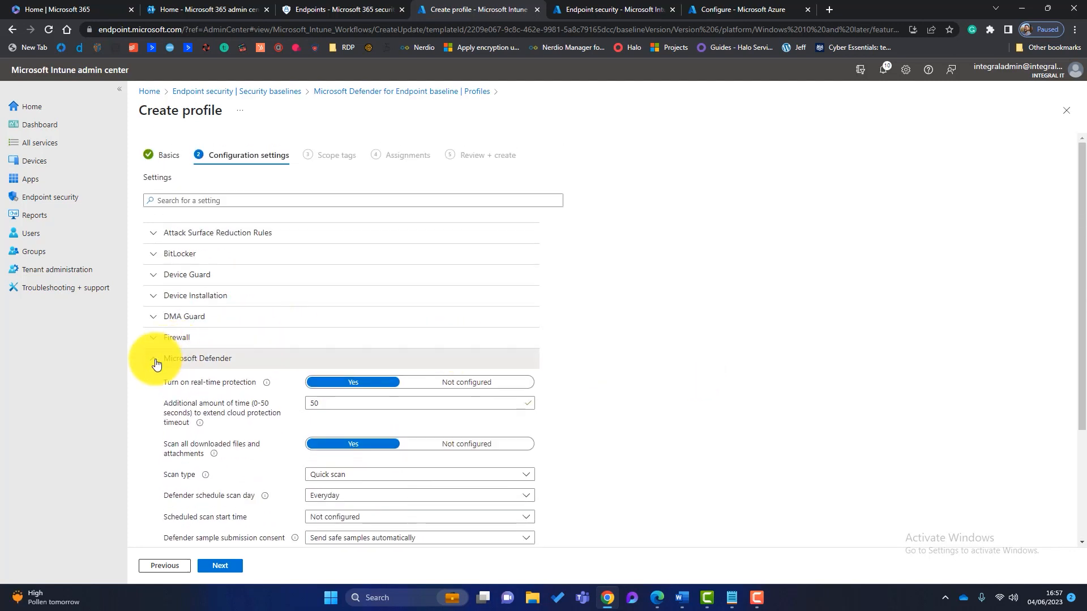
left_click(219, 566)
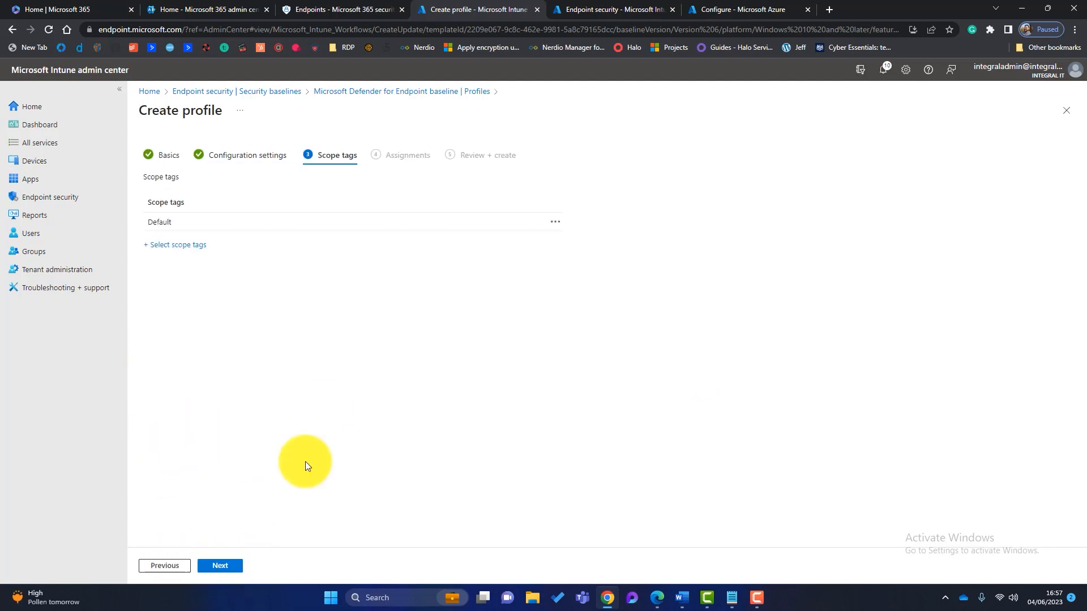
Step: Skip scope tags, include all users and all devices, and continue to review
left_click(220, 565)
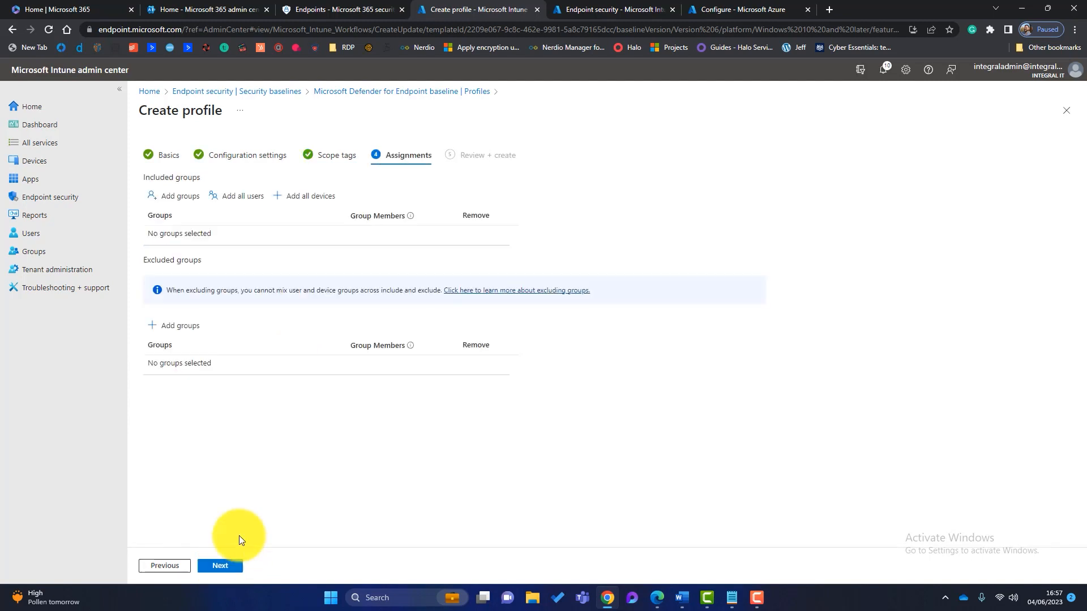
left_click(242, 196)
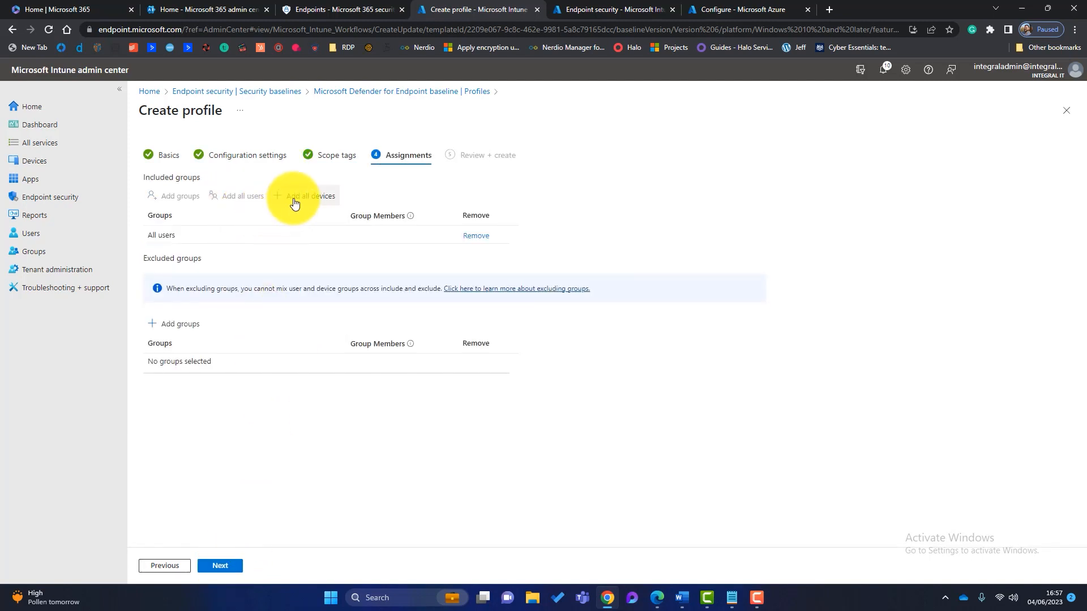
left_click(310, 196)
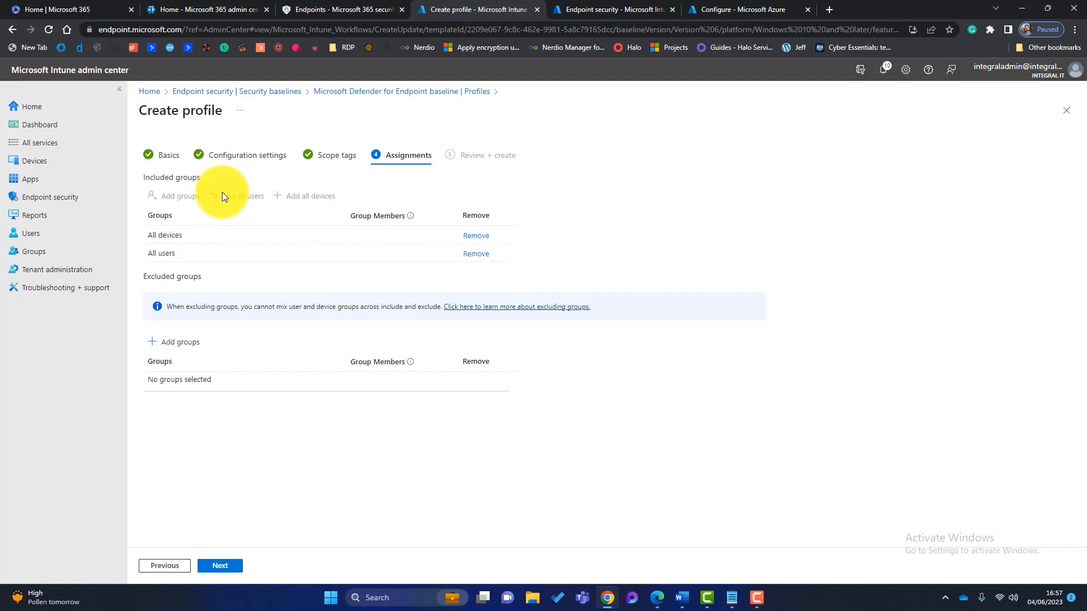
mouse_move(181, 200)
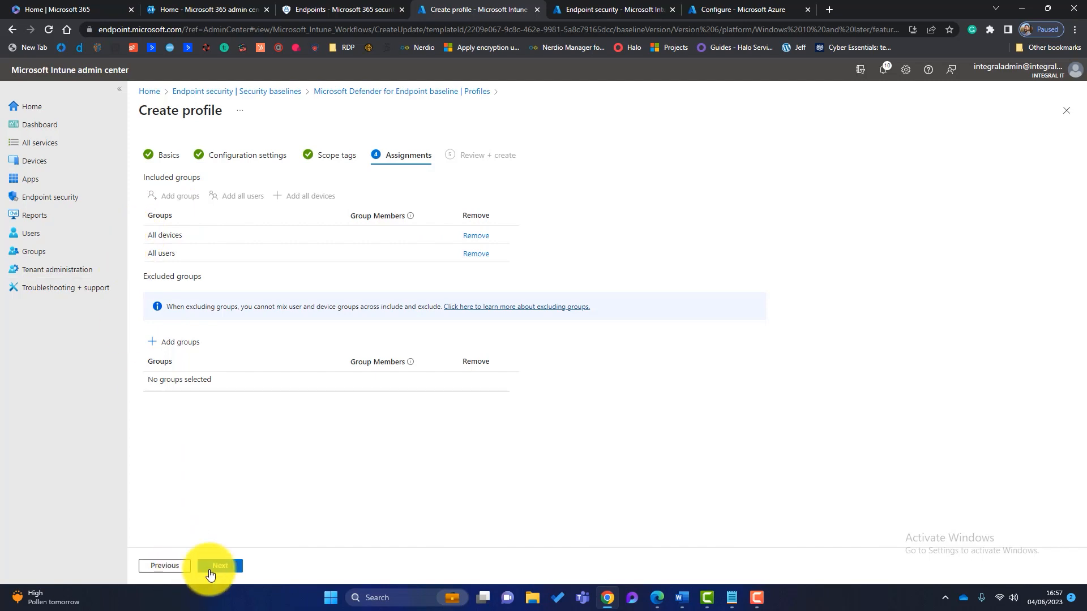
left_click(219, 566)
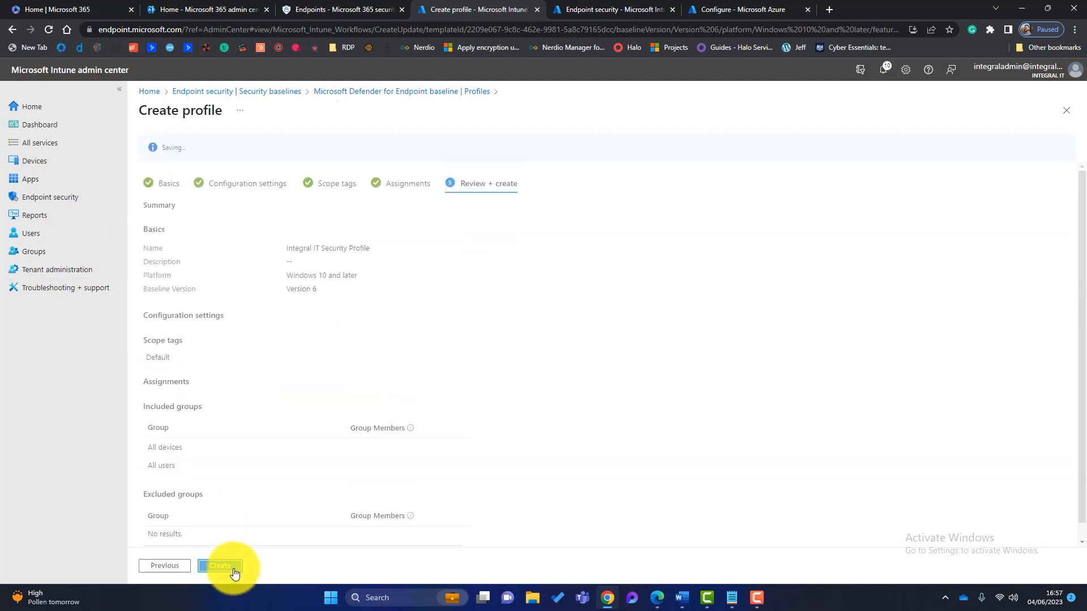
Step: Create the 'Integral IT Security Profile' baseline and return to the admin center home page
left_click(220, 566)
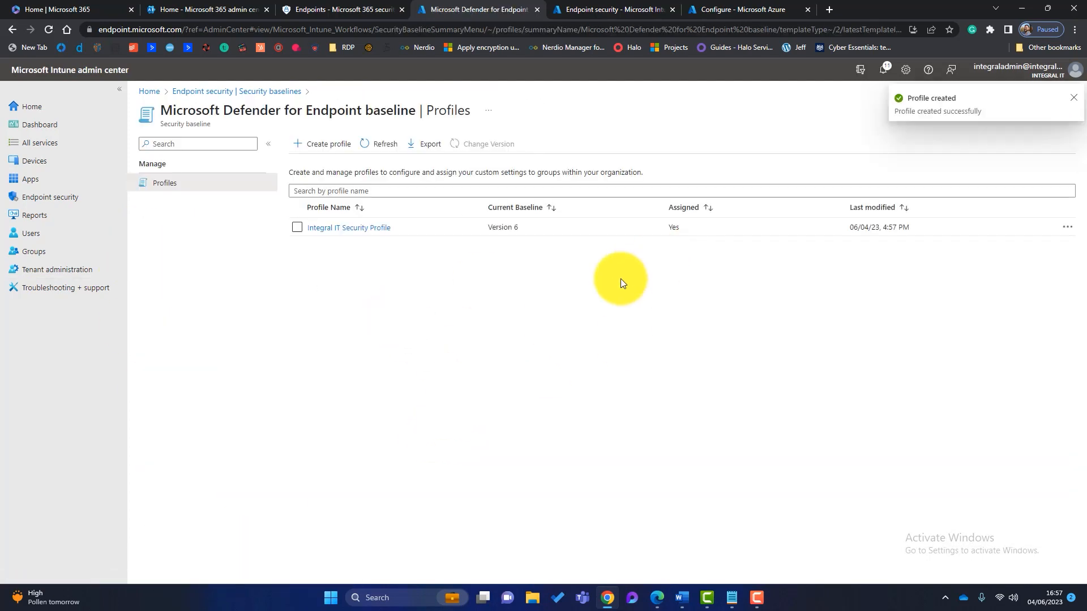
left_click(30, 107)
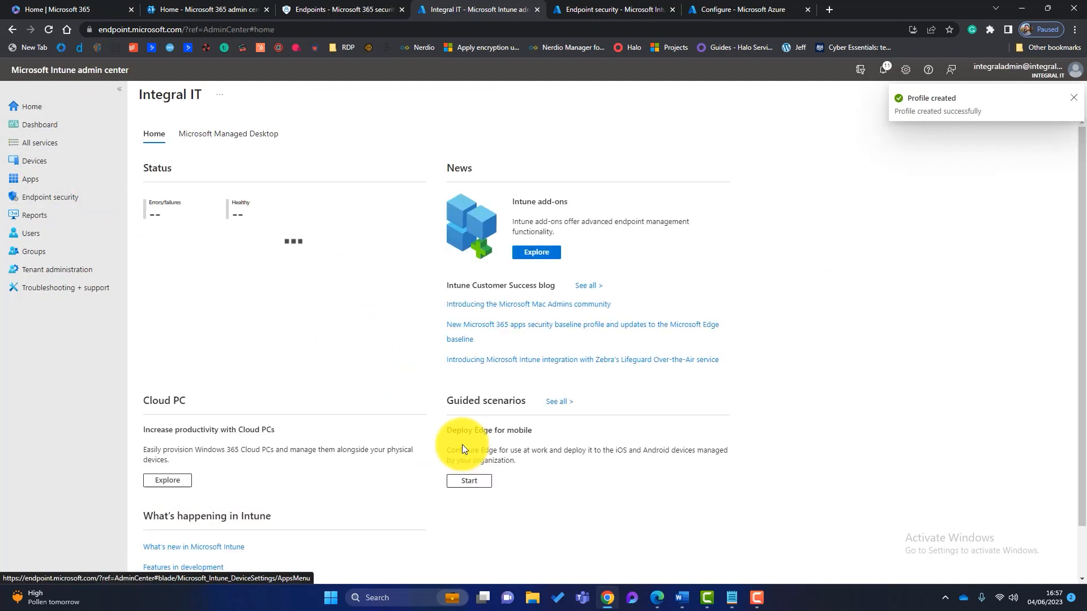